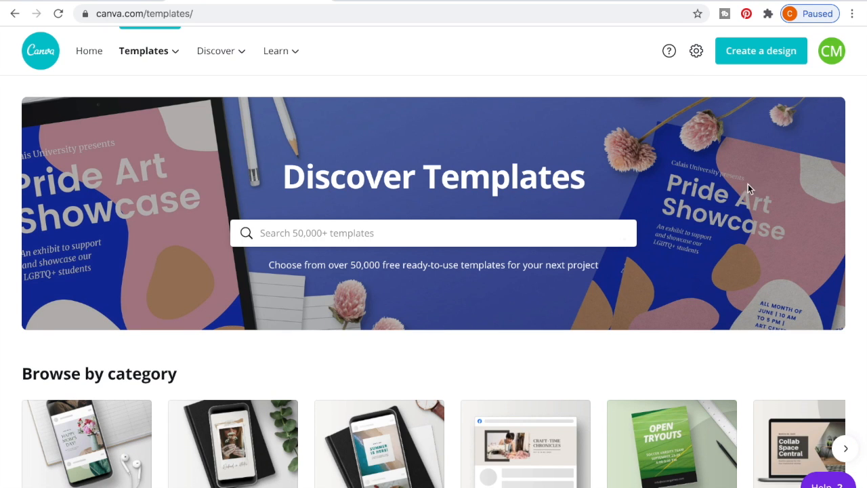
- Search the template library for 'YouTube Thumbnail' and pick the YouTube Thumbnails suggestion
scroll("down", 3)
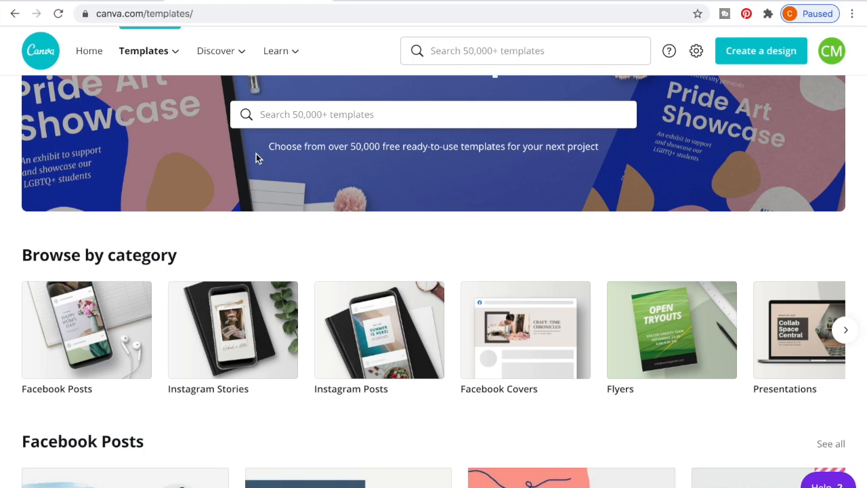
left_click(144, 51)
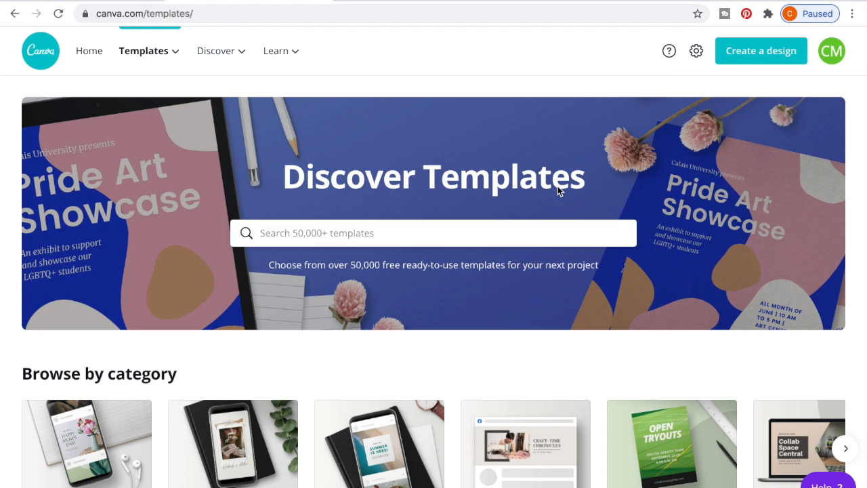
left_click(434, 233)
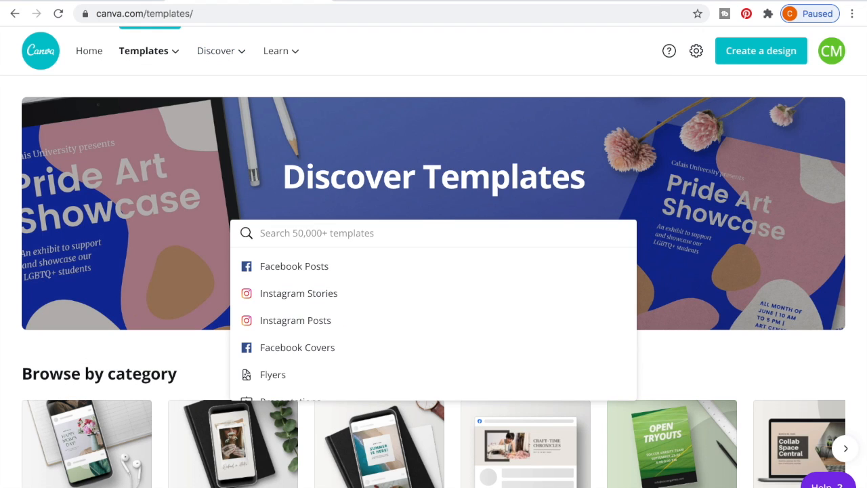
type("YouTube Thumbnail")
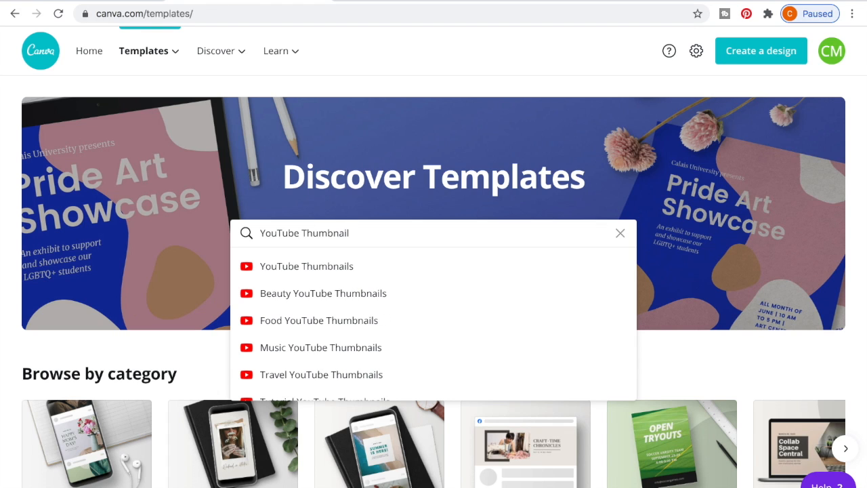
mouse_move(555, 275)
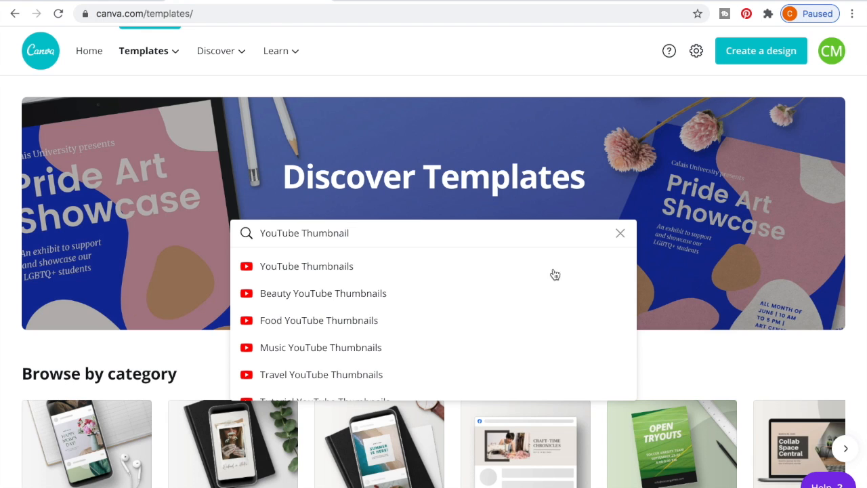
left_click(306, 265)
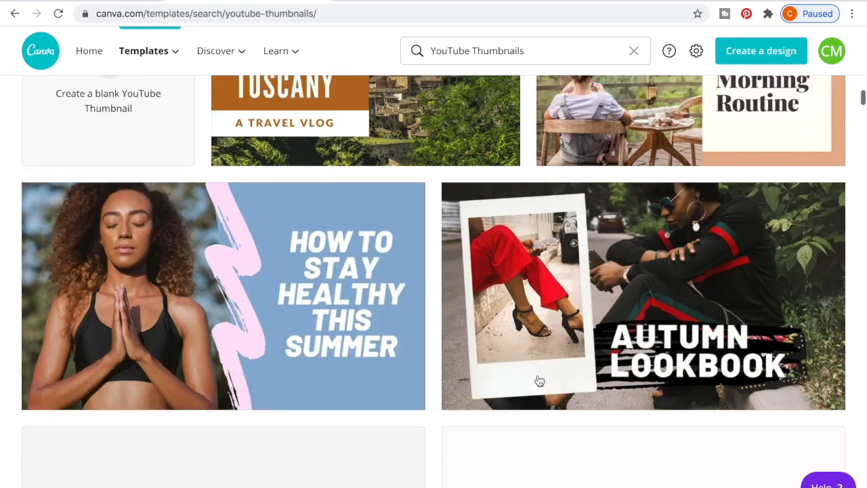
- Scroll down the thumbnail results to find the Sixteen Miles Away template
scroll("down", 3)
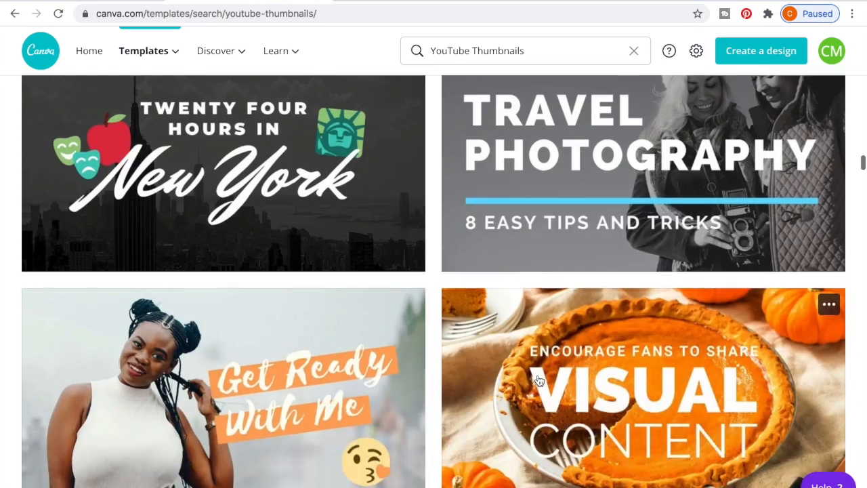
scroll("down", 3)
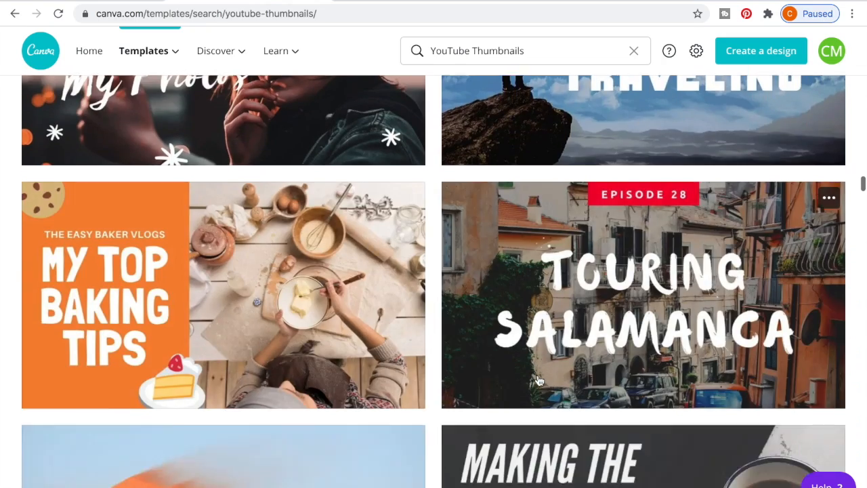
scroll("down", 3)
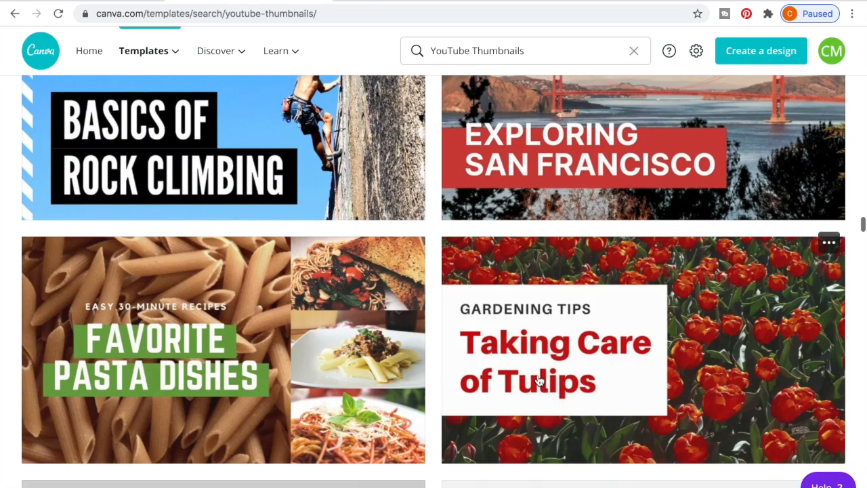
scroll("down", 3)
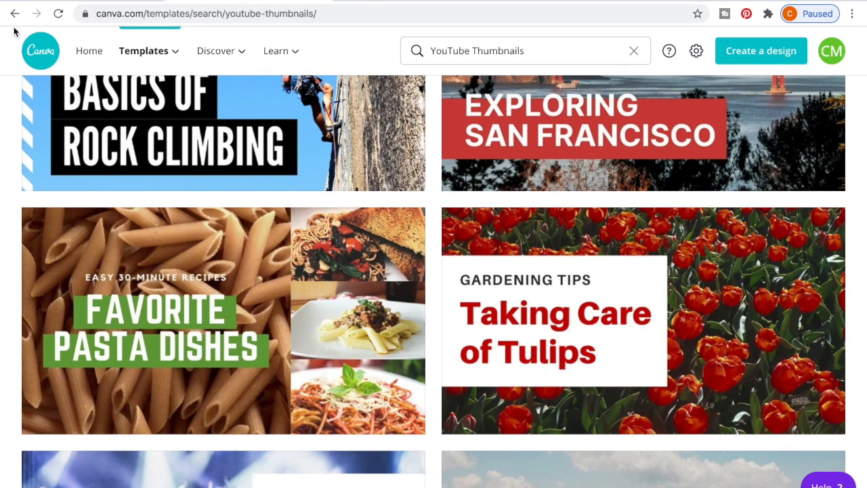
scroll("down", 3)
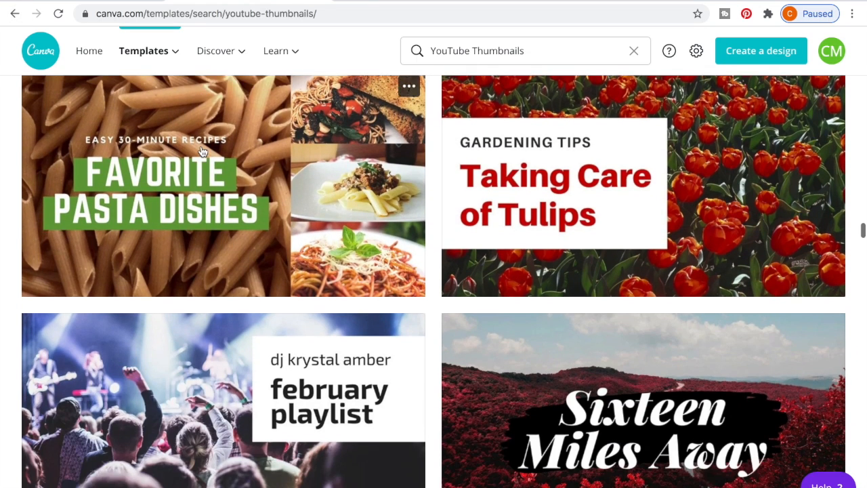
scroll("down", 3)
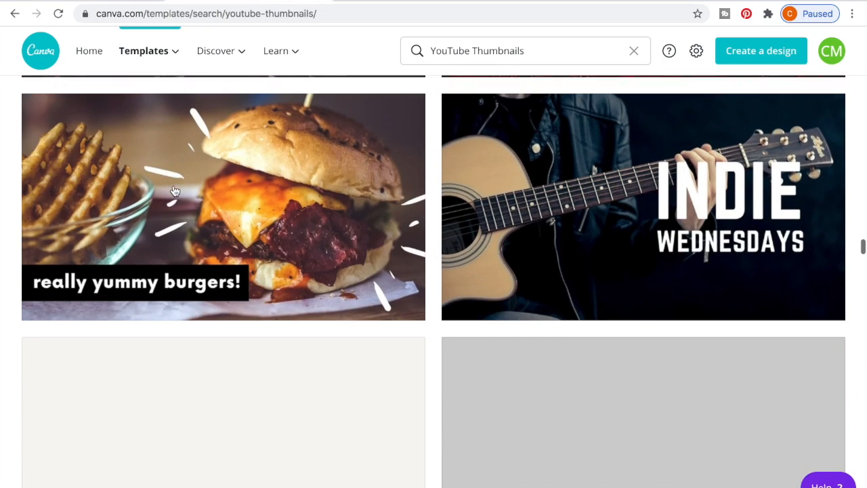
scroll("down", 3)
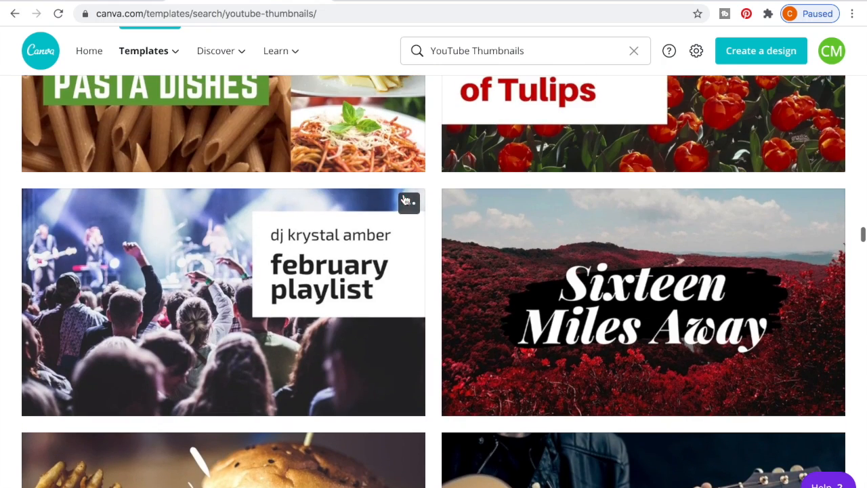
- Preview the Sixteen Miles Away template and use it to start a new design
left_click(643, 303)
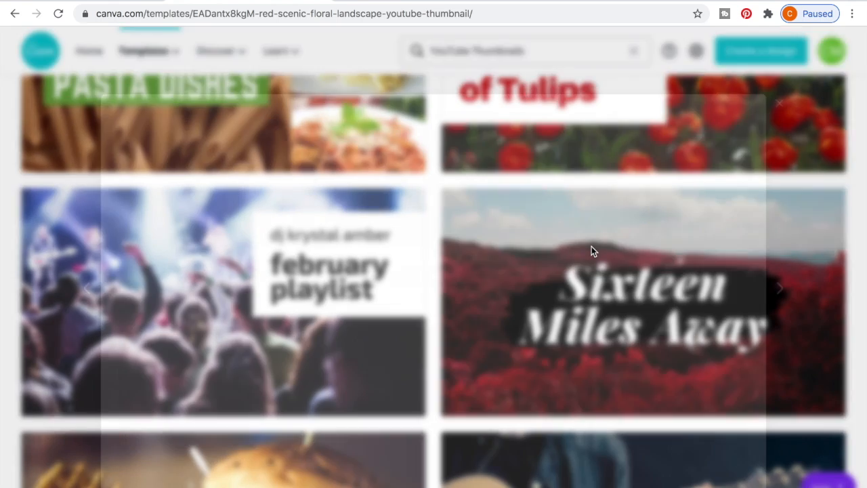
left_click(642, 302)
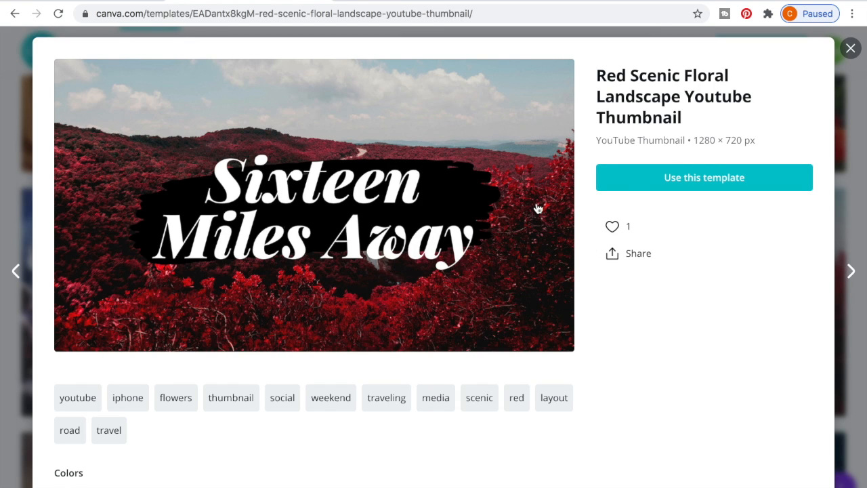
left_click(703, 177)
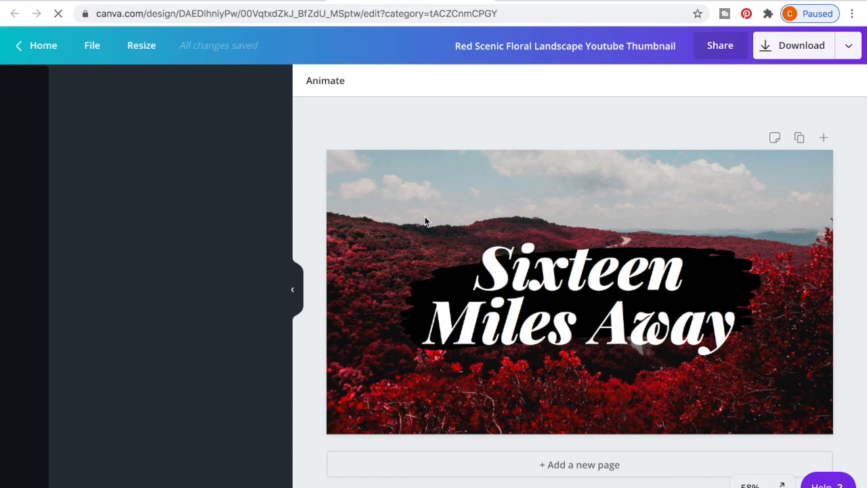
- Replace the scenic background with an 'animals' stock photo of a colourful animal pattern
left_click(579, 290)
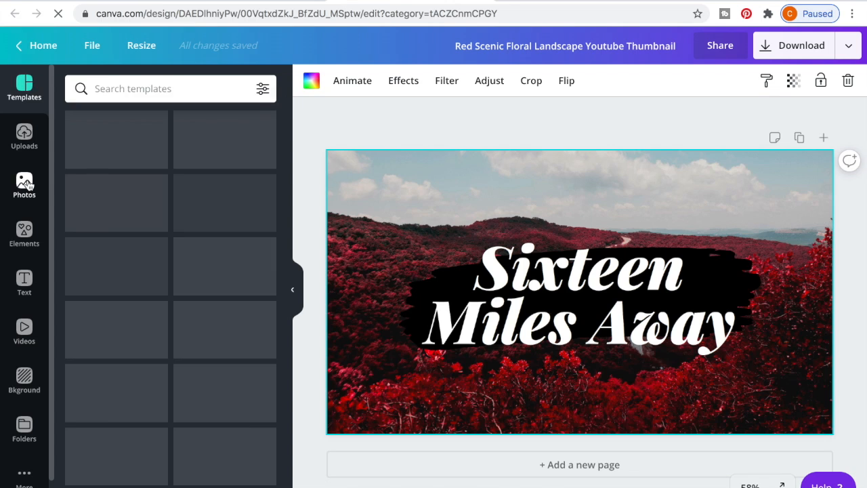
left_click(24, 185)
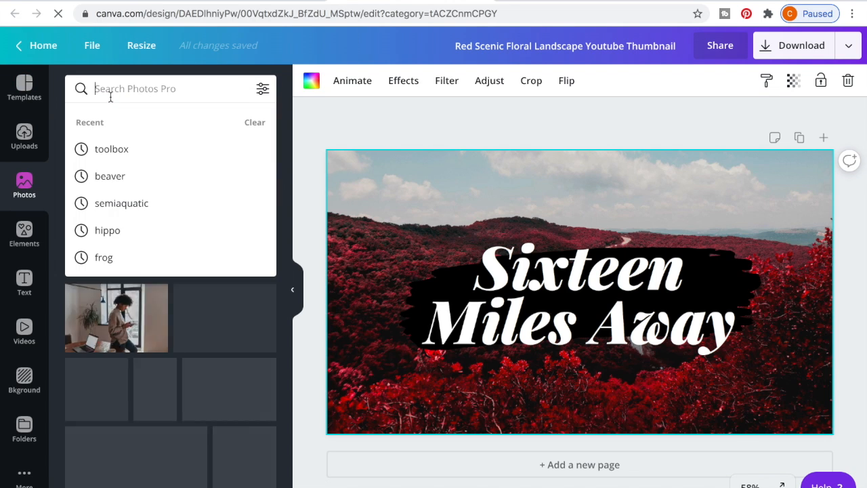
type("animals")
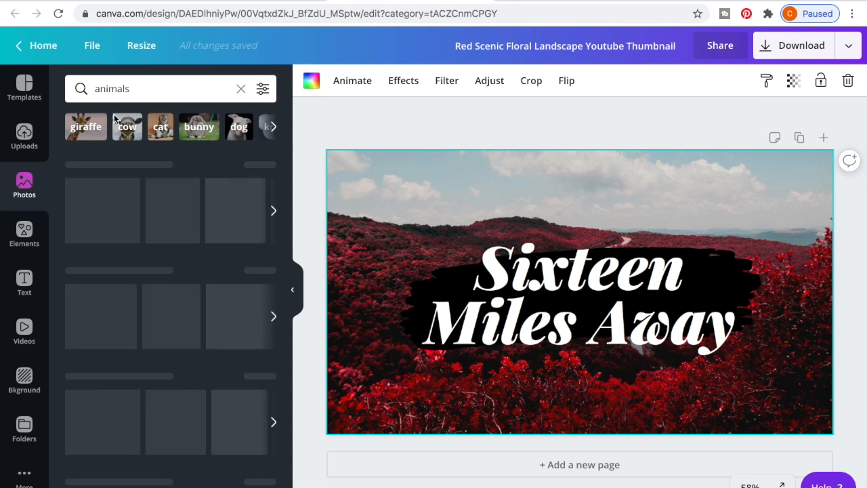
scroll("down", 3)
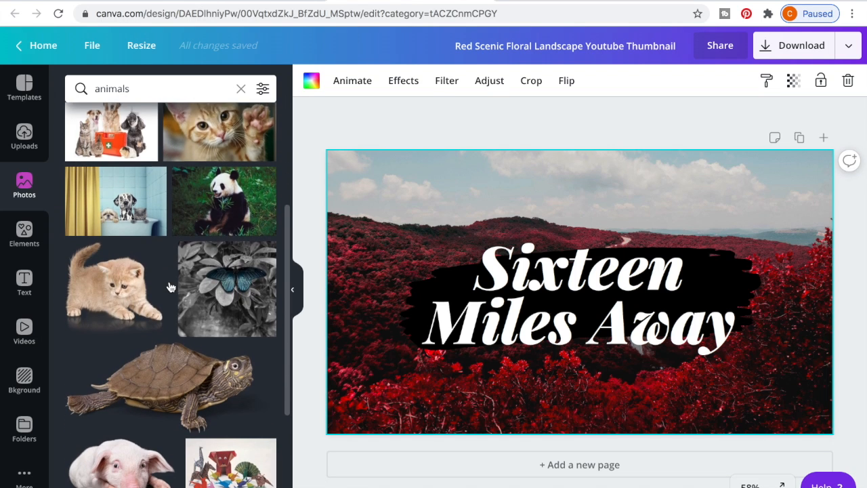
scroll("down", 3)
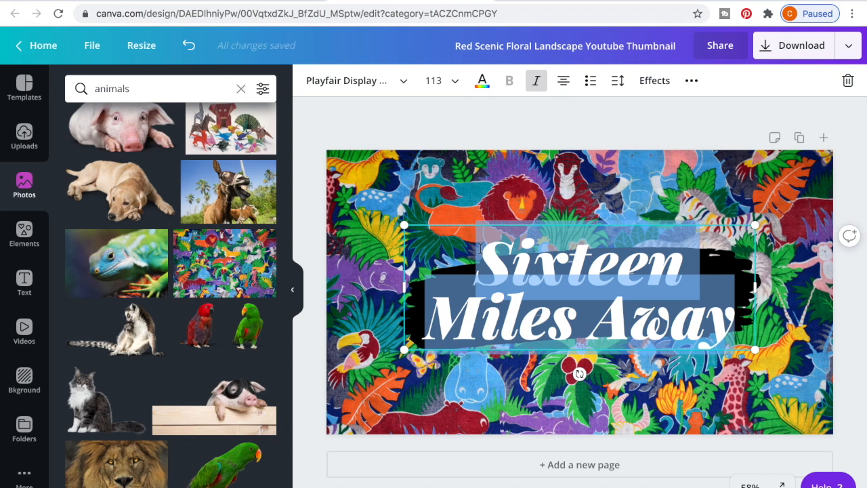
- Retitle the thumbnail headline to 'Animals in the Wild'
type("Animam")
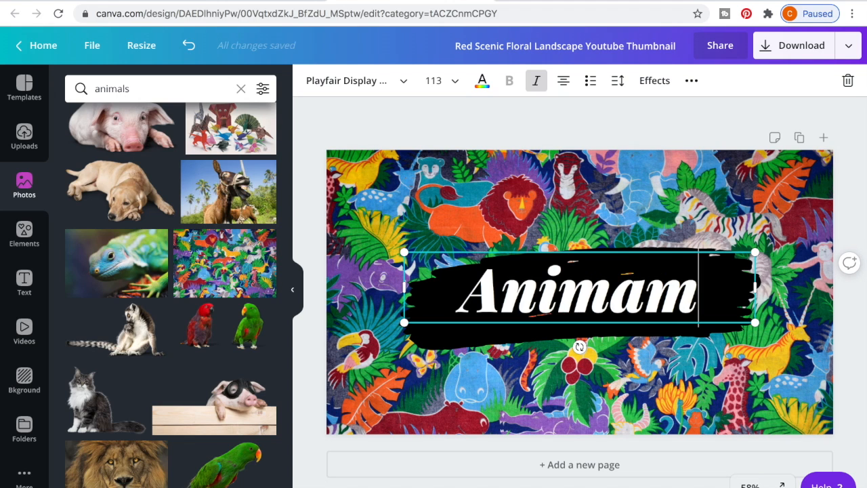
type("Animals in the Wild")
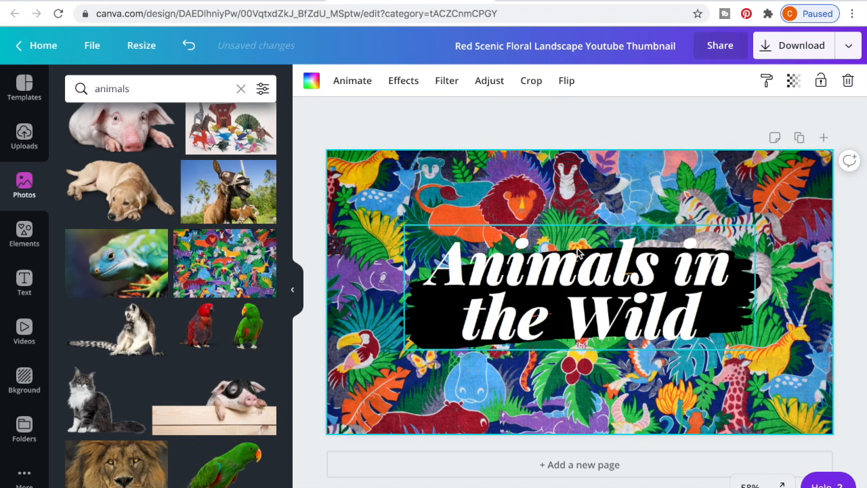
mouse_move(711, 290)
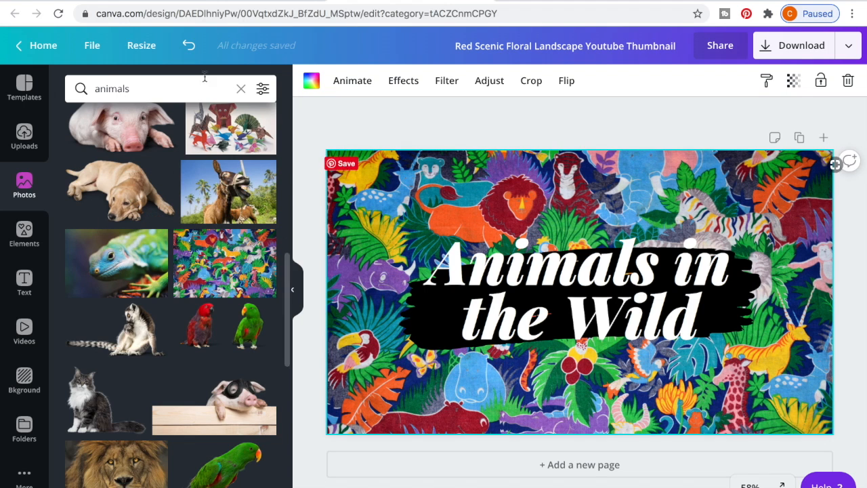
- Create a new Presentation design from the editor's File menu
left_click(92, 44)
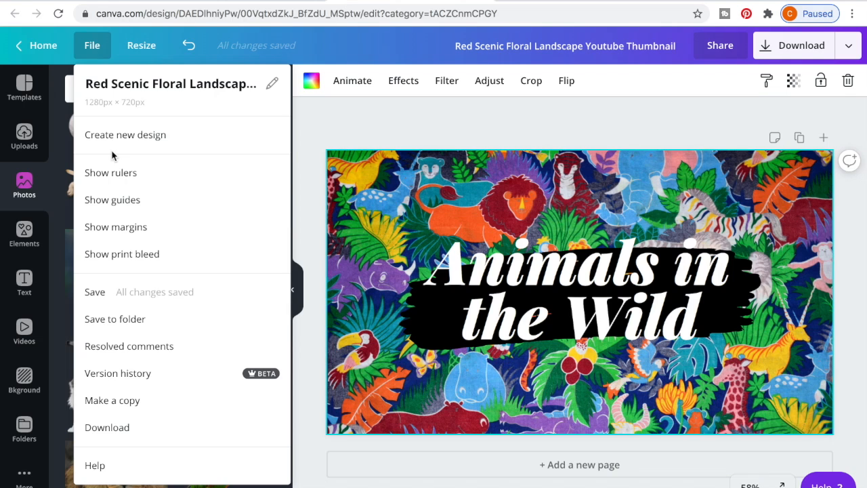
left_click(125, 134)
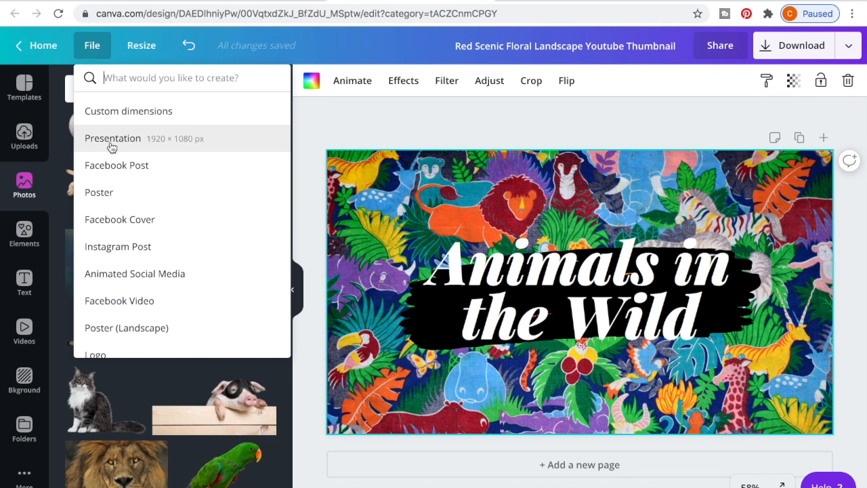
mouse_move(128, 133)
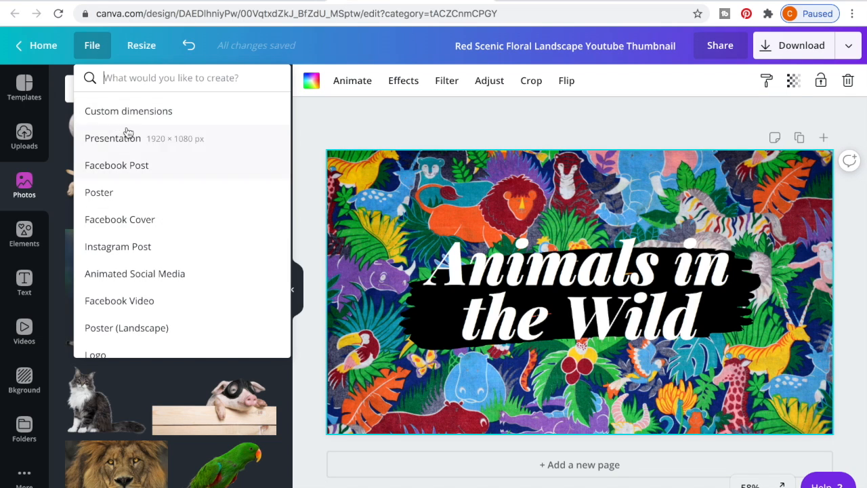
mouse_move(128, 185)
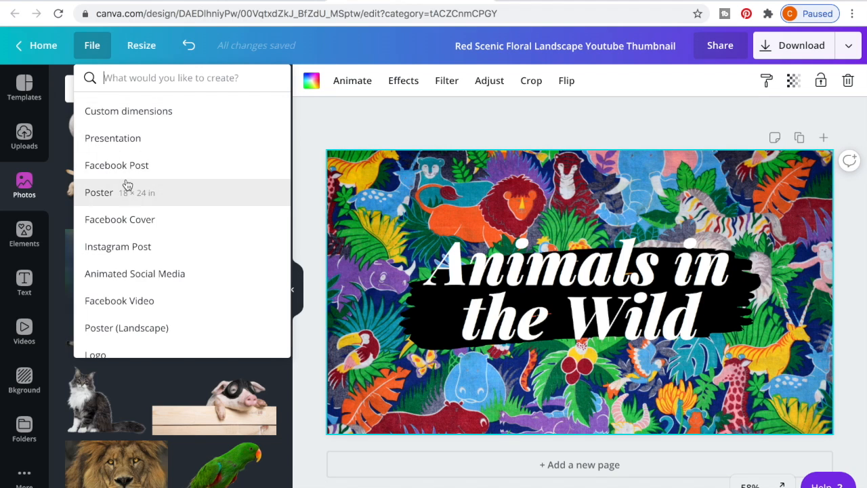
mouse_move(127, 135)
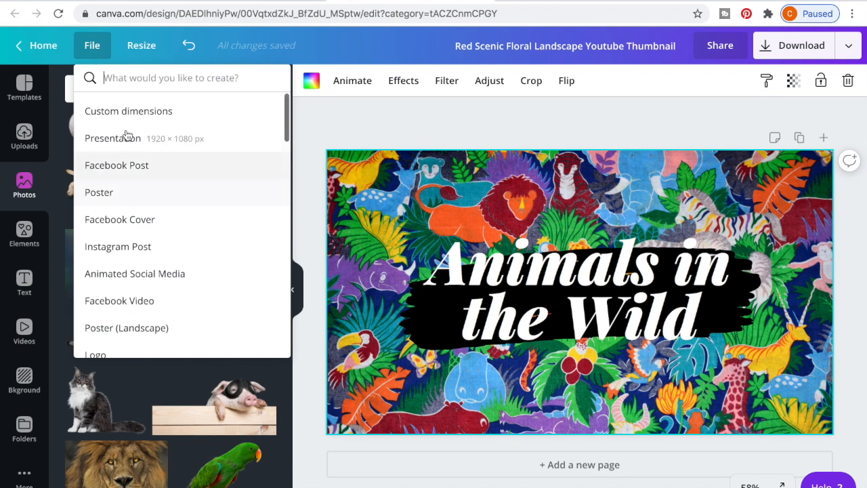
left_click(113, 139)
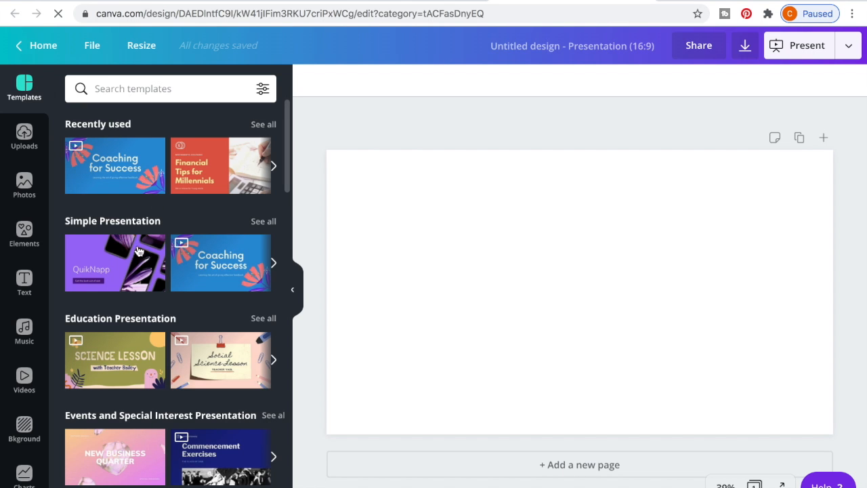
- Apply the donut-themed Summer Specials template's title page to the blank slide
scroll("down", 3)
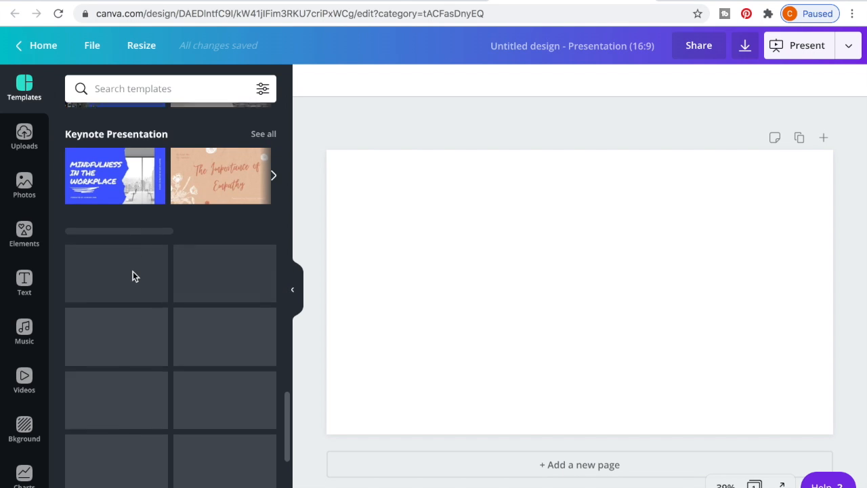
scroll("up", 3)
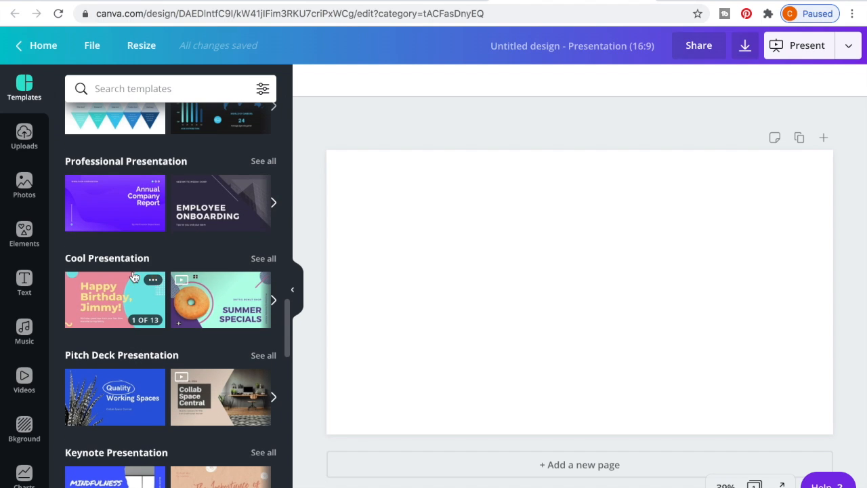
left_click(220, 300)
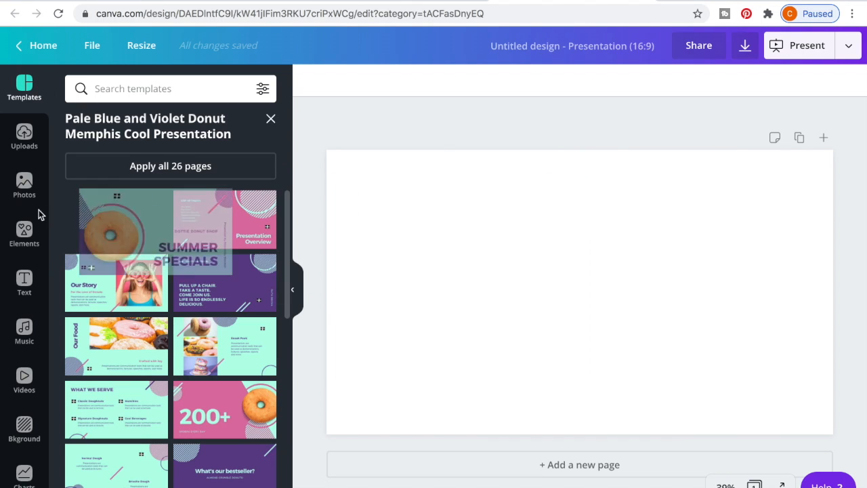
left_click(116, 219)
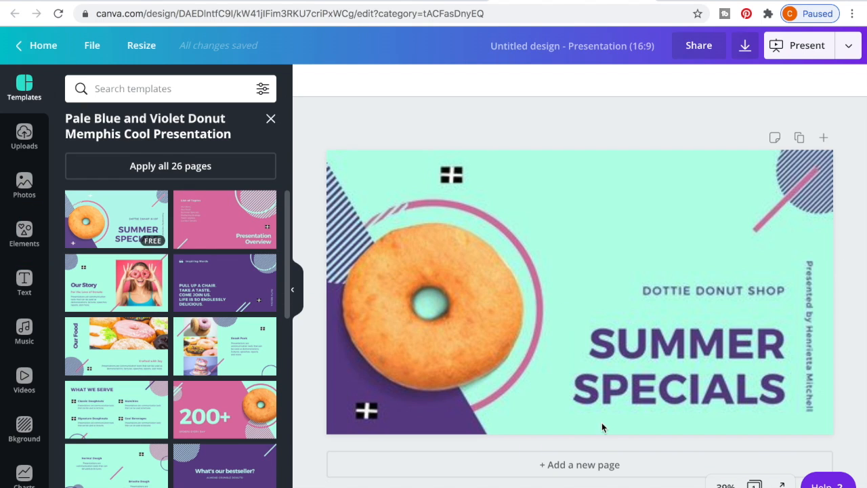
- Delete the donut photo from the Summer Specials slide
left_click(429, 308)
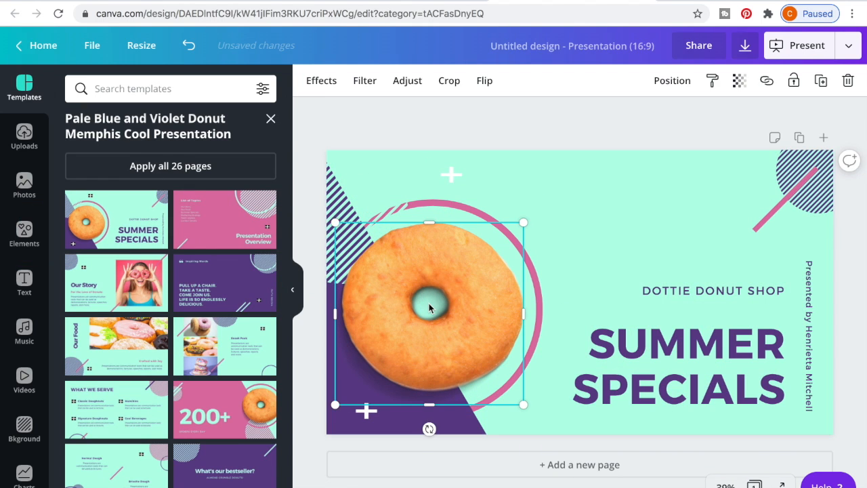
key("Delete")
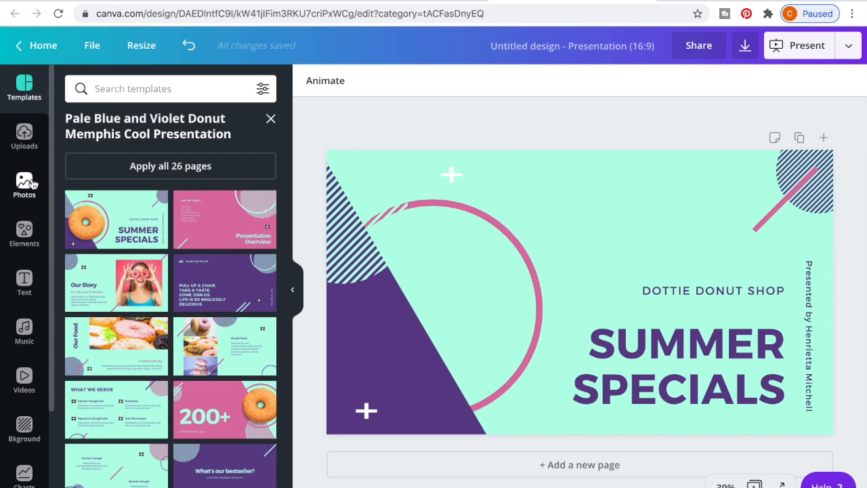
left_click(24, 187)
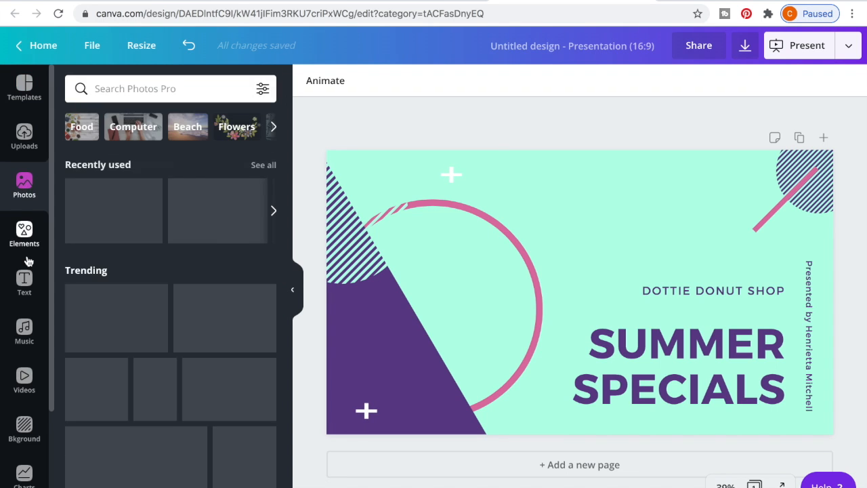
left_click(24, 234)
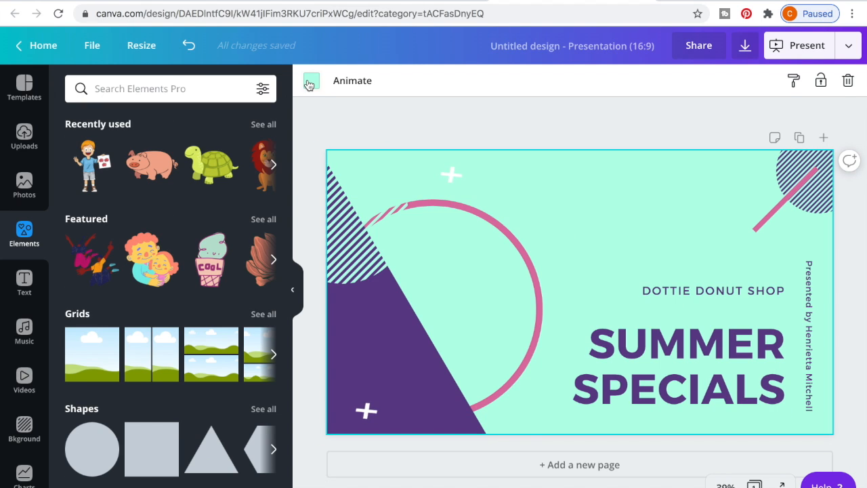
- Make the slide background teal and recolour the purple triangle dark blue
left_click(310, 80)
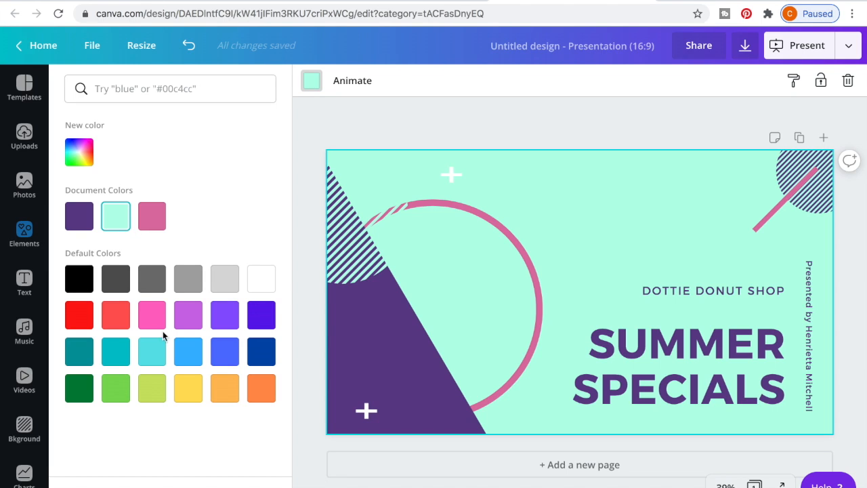
left_click(24, 234)
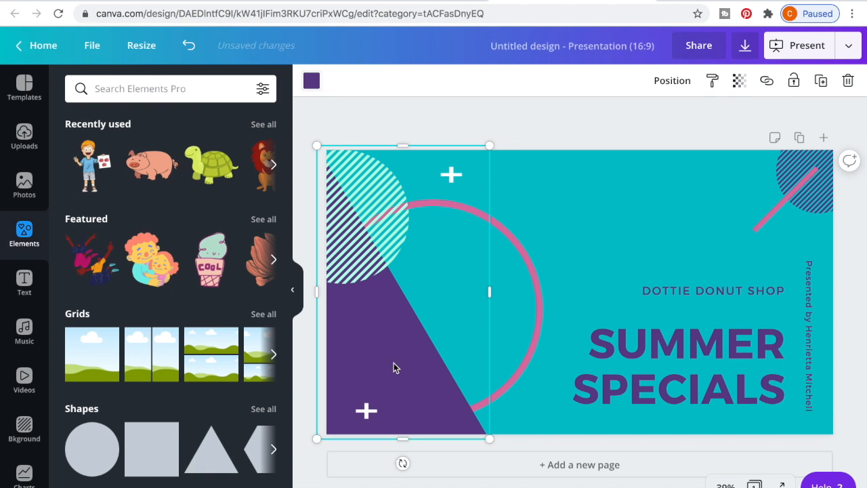
left_click(311, 81)
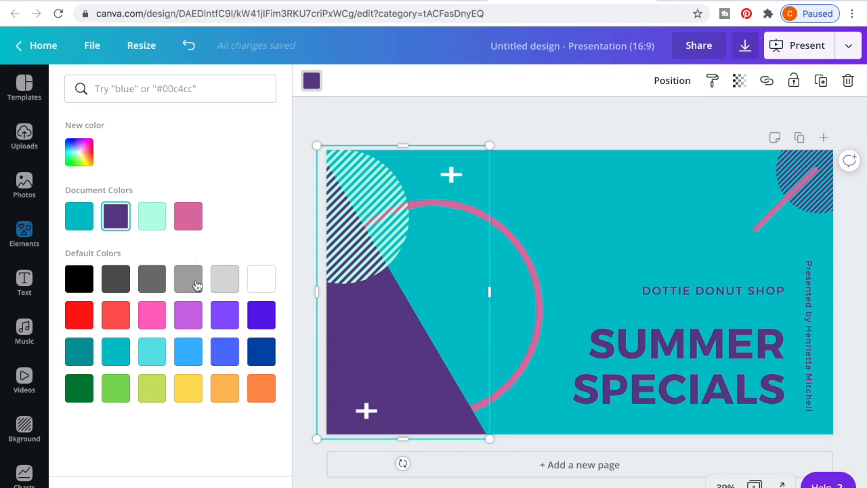
left_click(261, 351)
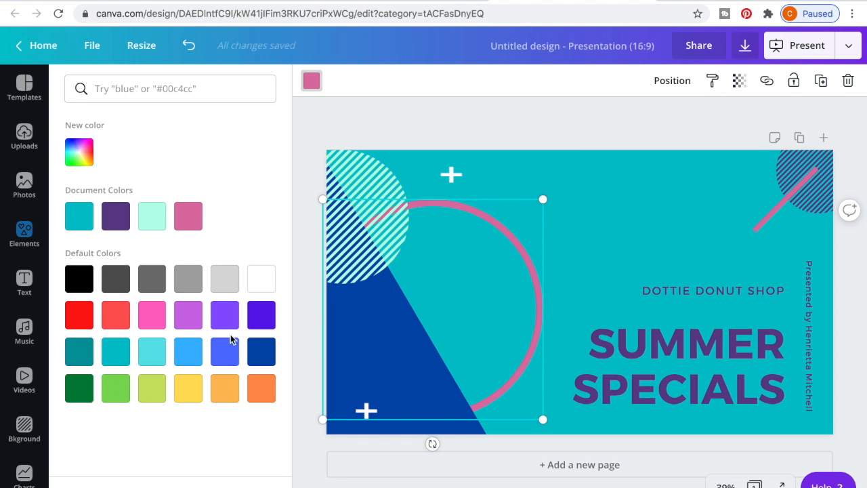
left_click(683, 351)
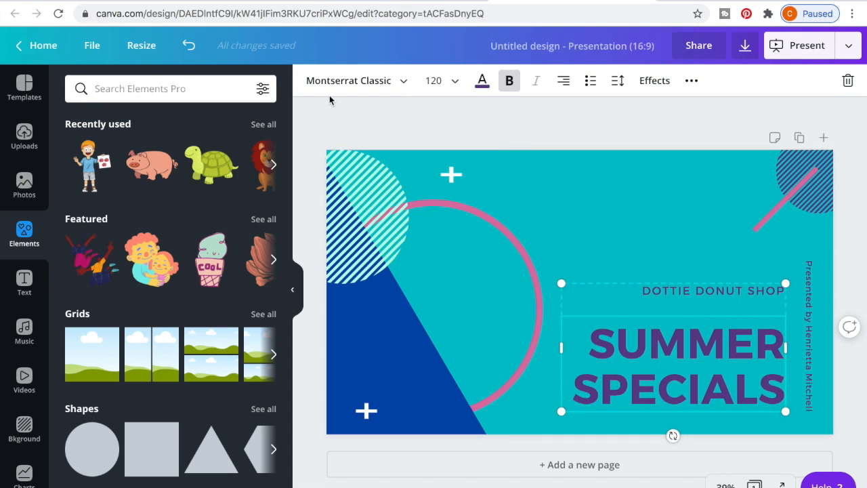
- Glance at the heading's font list, then rename the design to Summer Specials
left_click(348, 81)
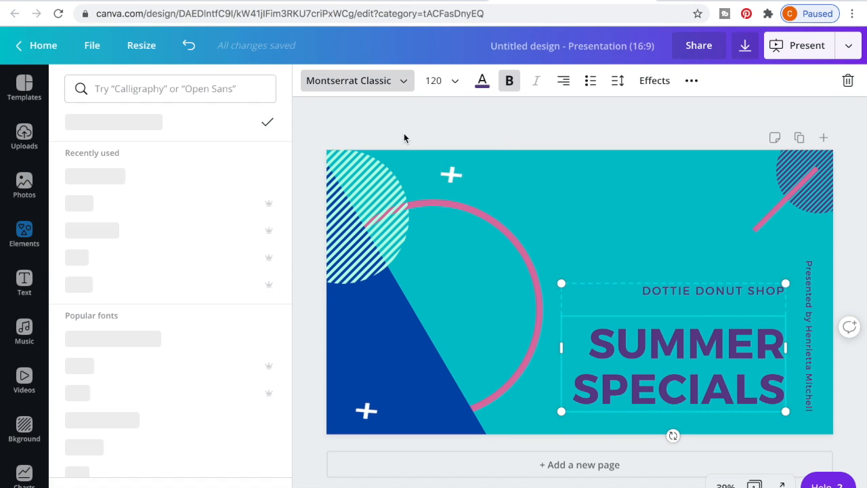
left_click(24, 235)
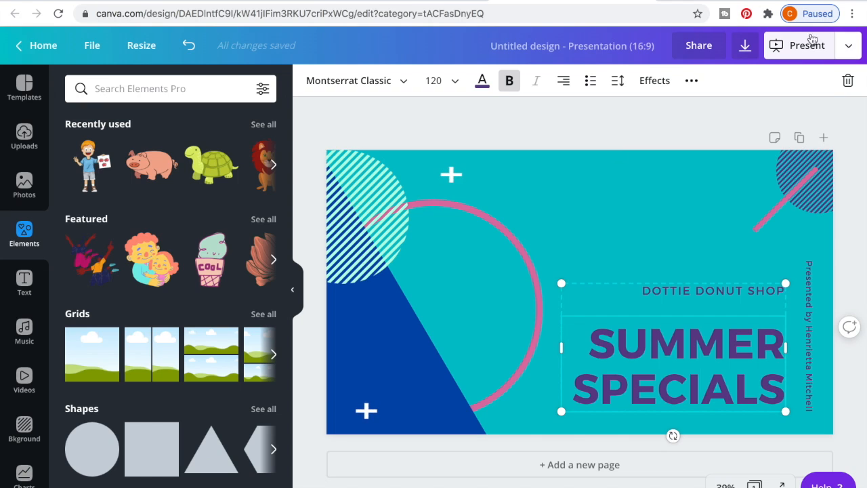
left_click(798, 45)
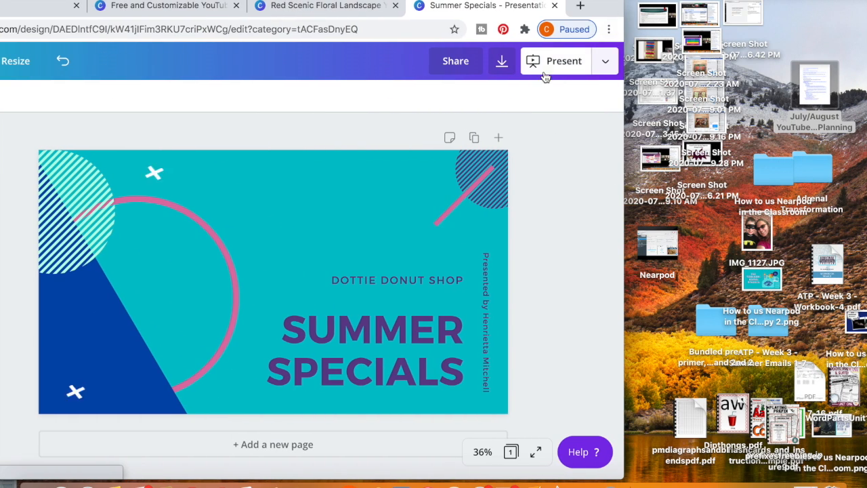
- Deselect the heading and go back to the Canva home page
left_click(135, 299)
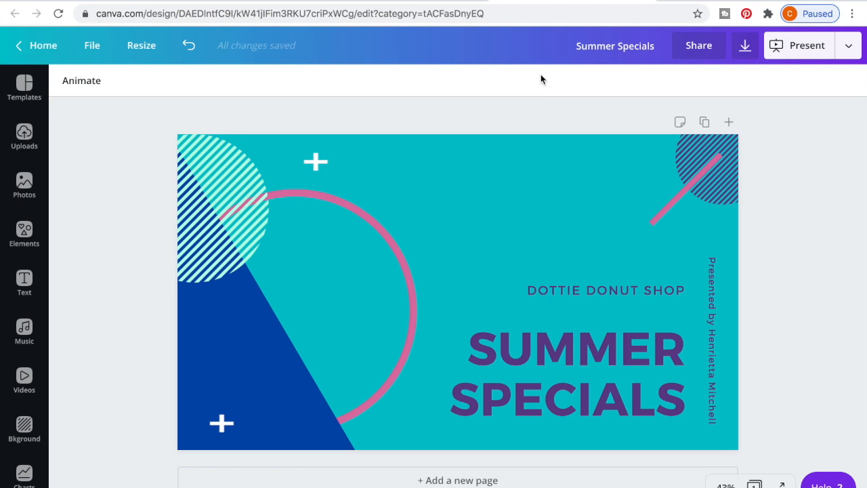
mouse_move(493, 49)
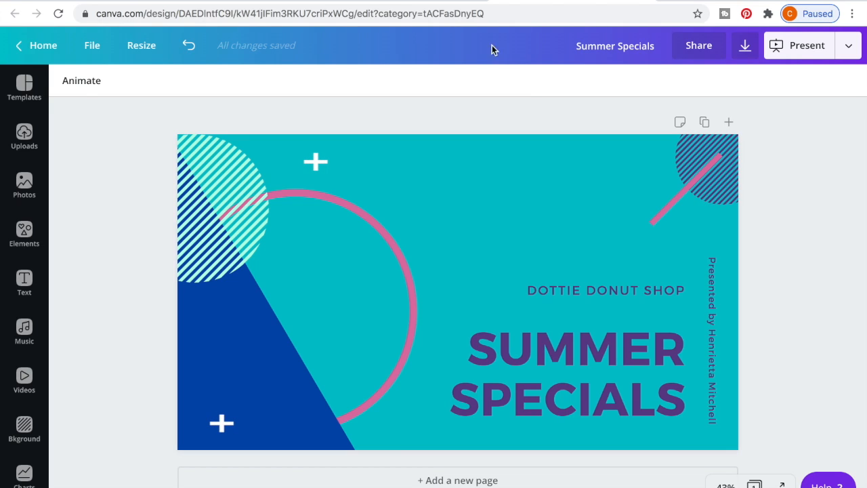
left_click(36, 46)
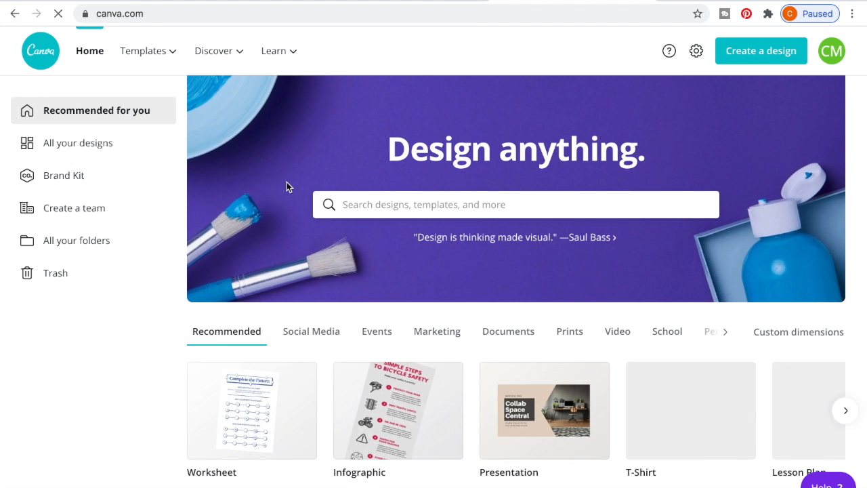
- Show the full All your designs list and close the Pinterest suggestions overlay
scroll("down", 3)
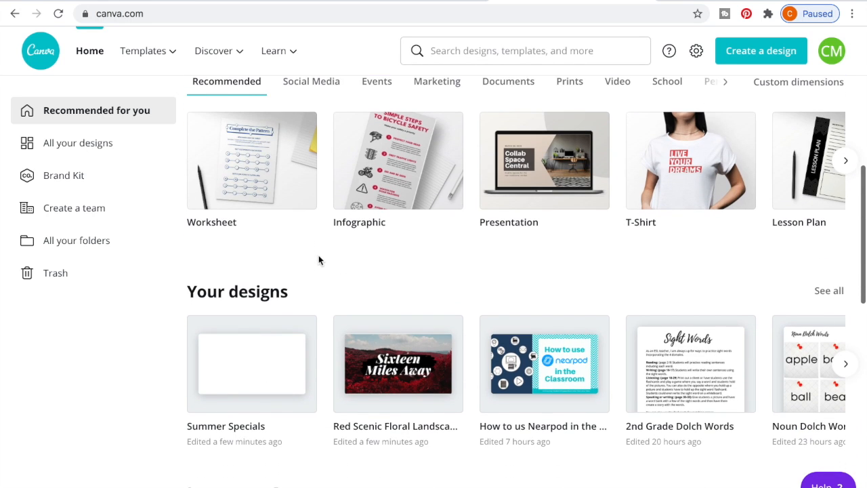
mouse_move(630, 372)
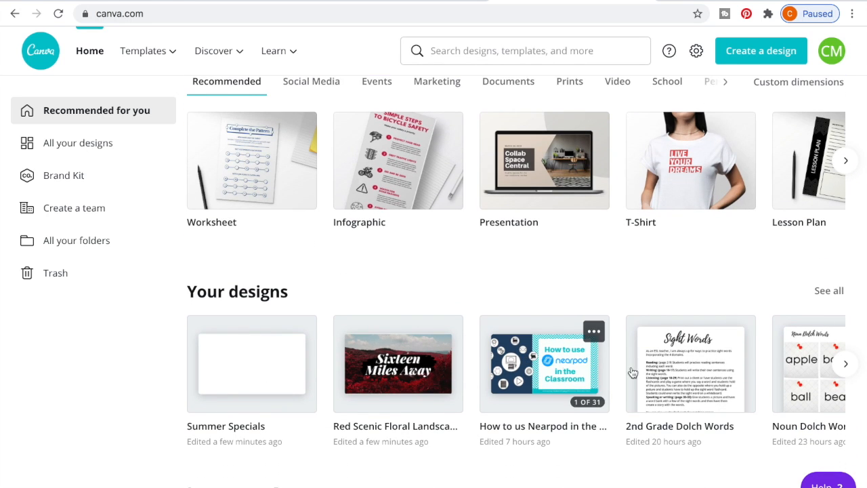
left_click(77, 143)
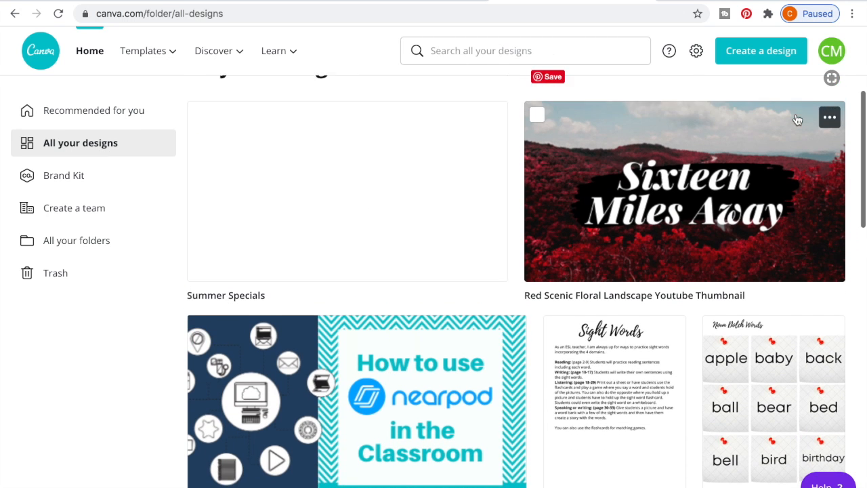
left_click(547, 76)
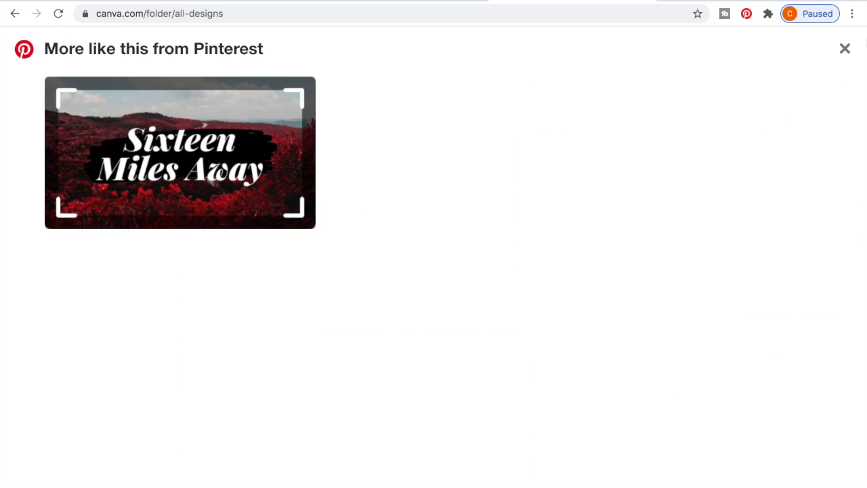
left_click(845, 48)
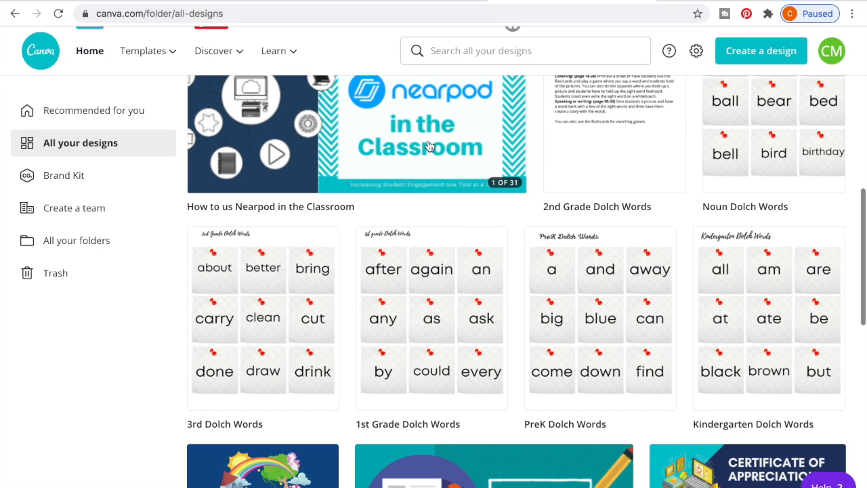
- Find the Indonesia! design in the list and open it for editing
scroll("down", 3)
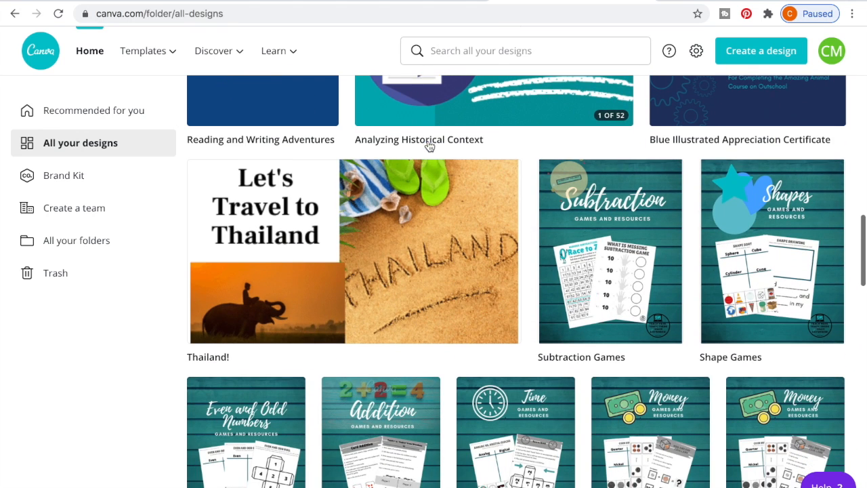
scroll("down", 3)
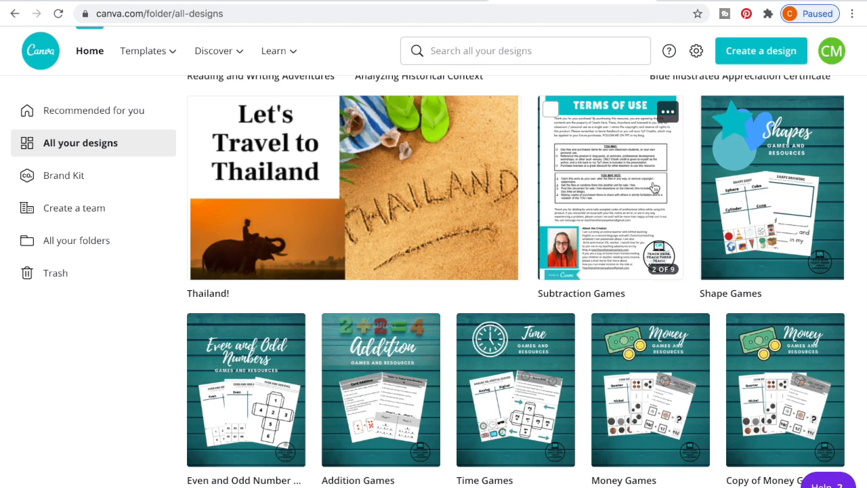
scroll("up", 3)
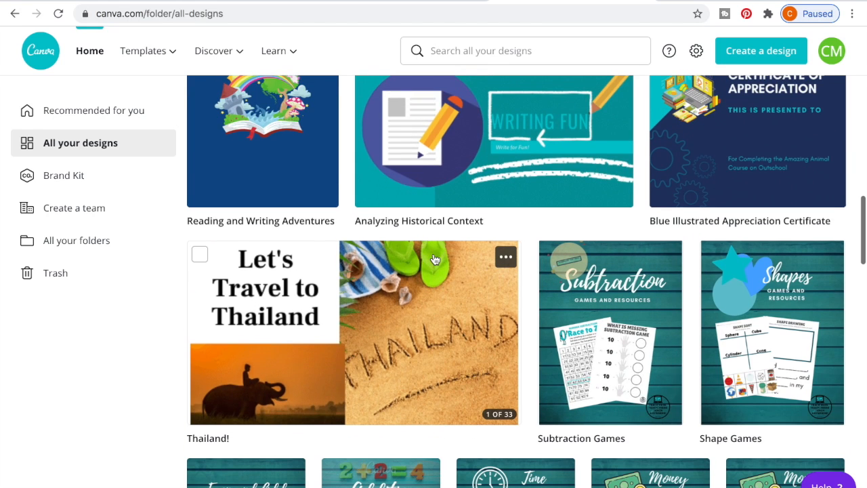
scroll("down", 3)
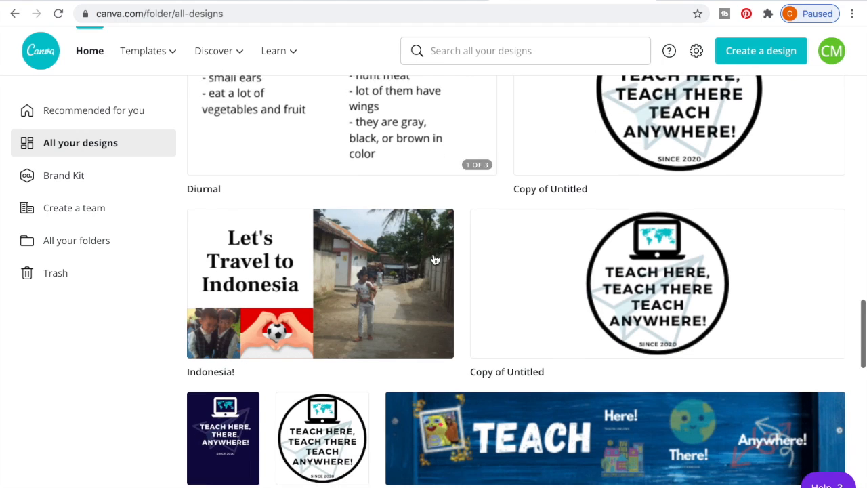
scroll("down", 3)
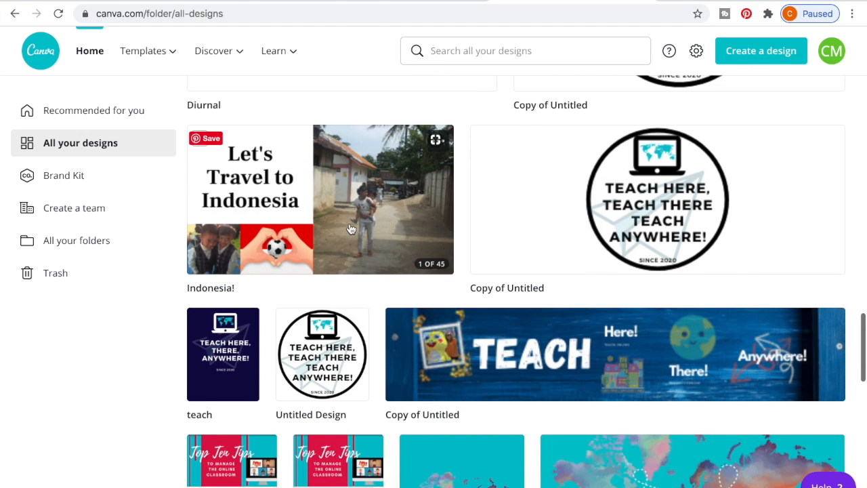
left_click(320, 199)
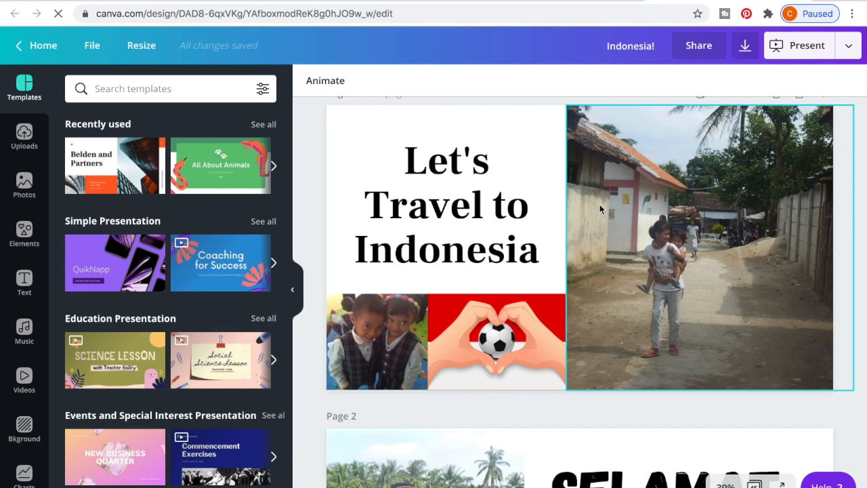
- Hide the template library and scroll the Indonesia! deck to the performance video on page 8
scroll("down", 3)
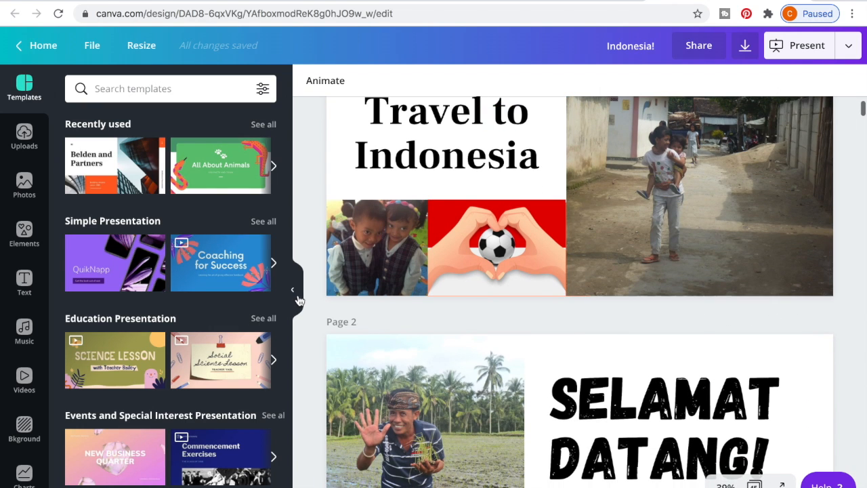
mouse_move(293, 289)
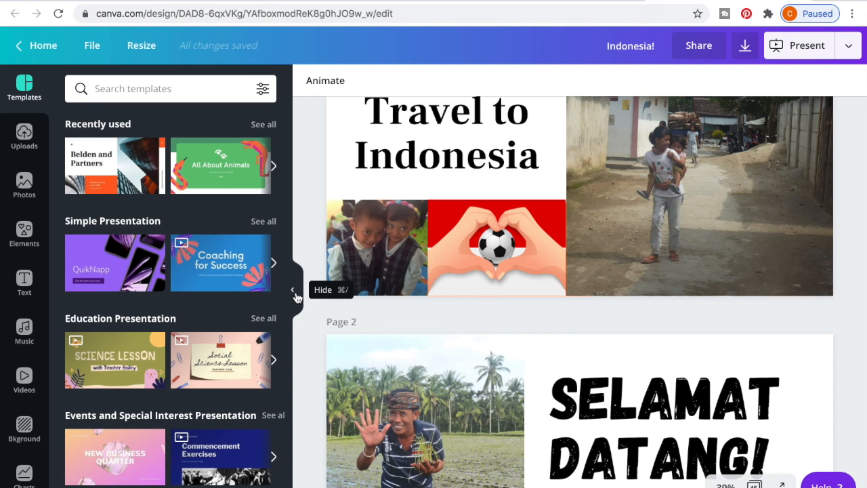
left_click(293, 289)
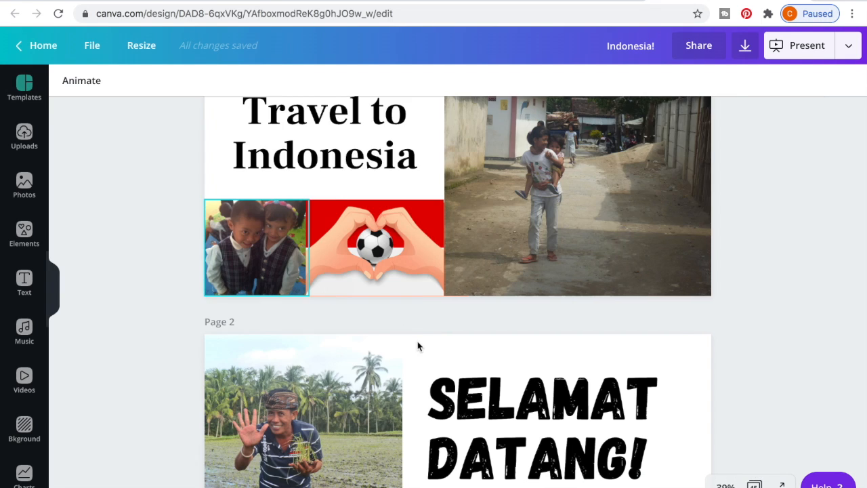
scroll("down", 3)
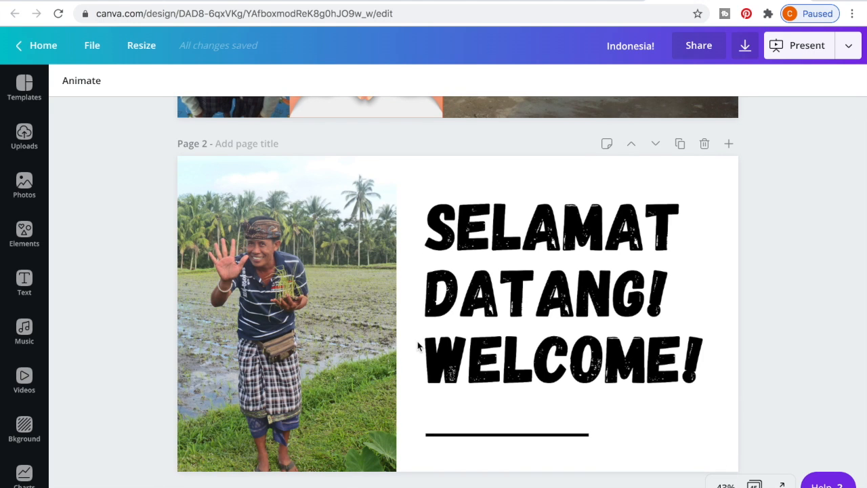
scroll("down", 3)
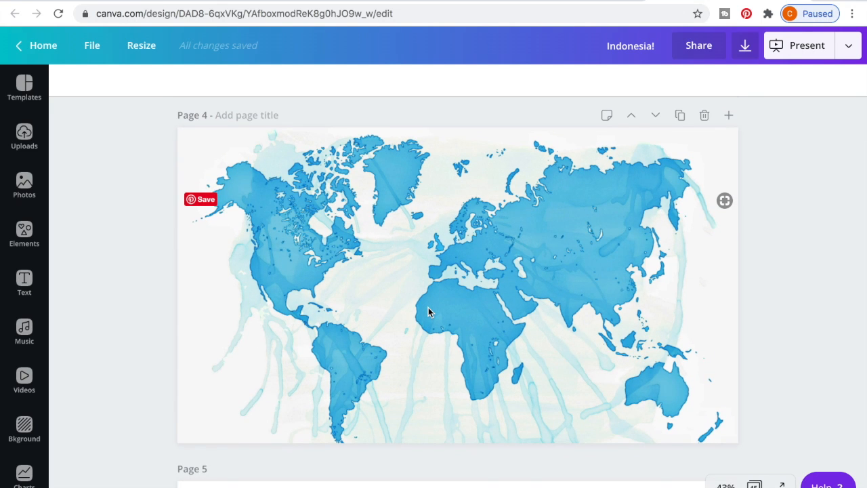
mouse_move(558, 268)
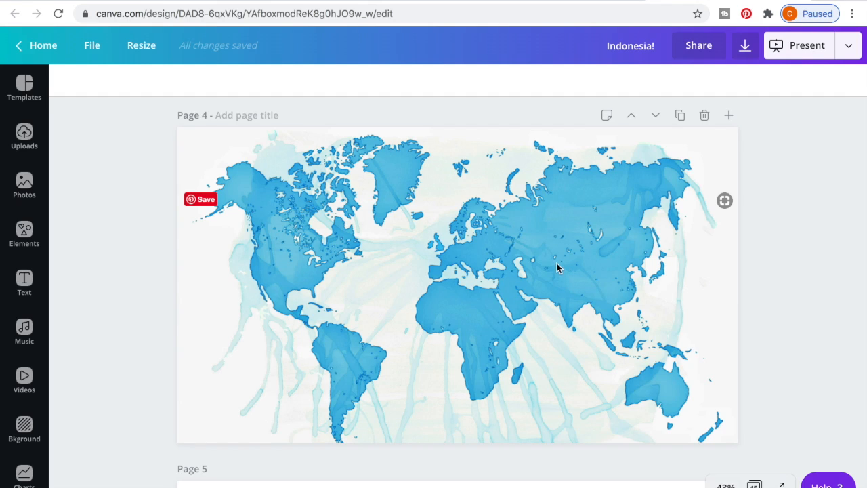
mouse_move(642, 357)
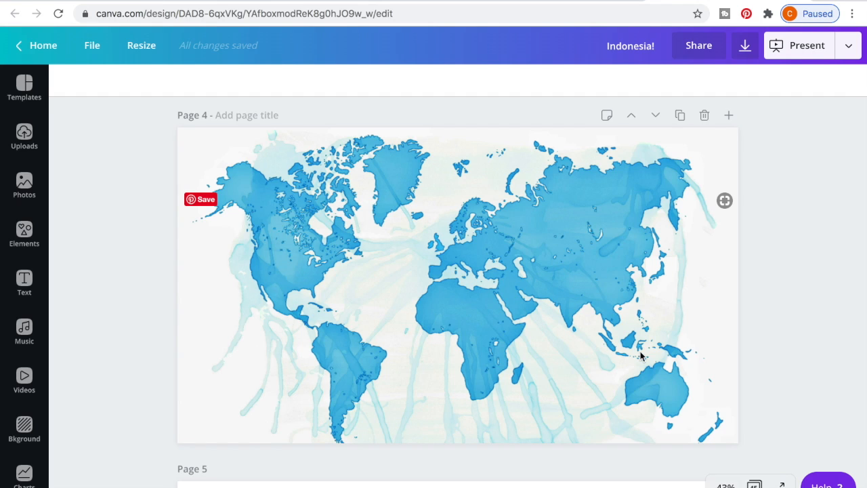
scroll("down", 3)
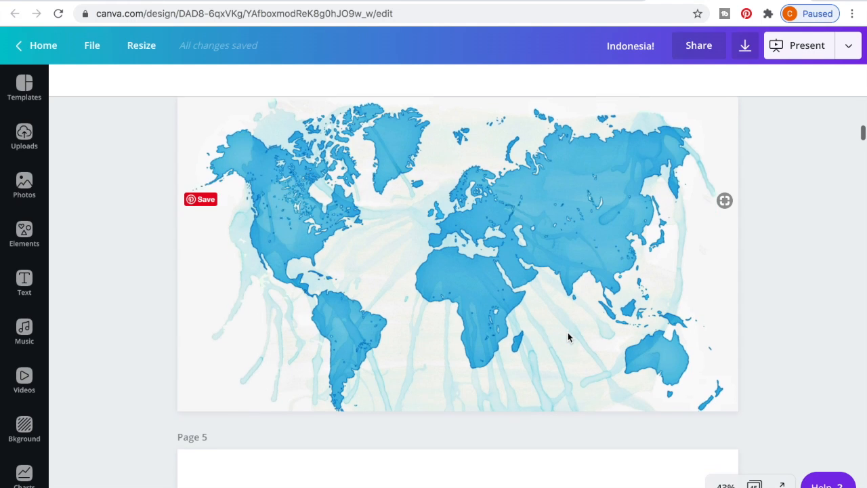
scroll("down", 3)
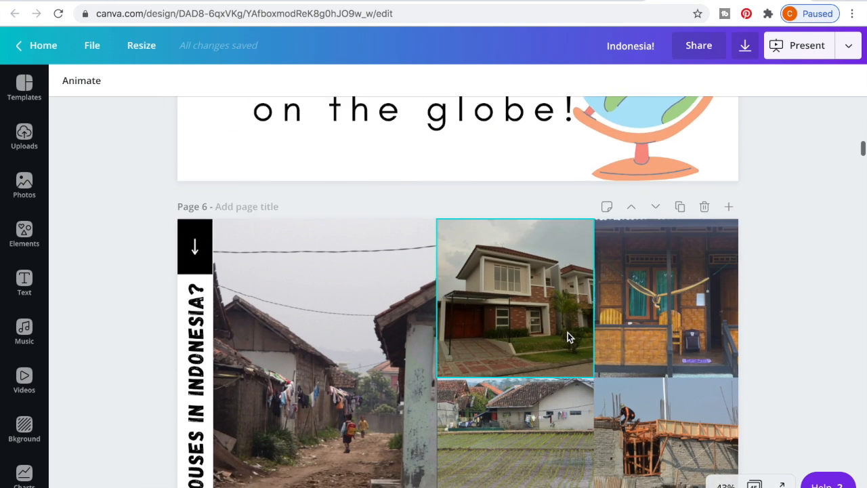
scroll("down", 3)
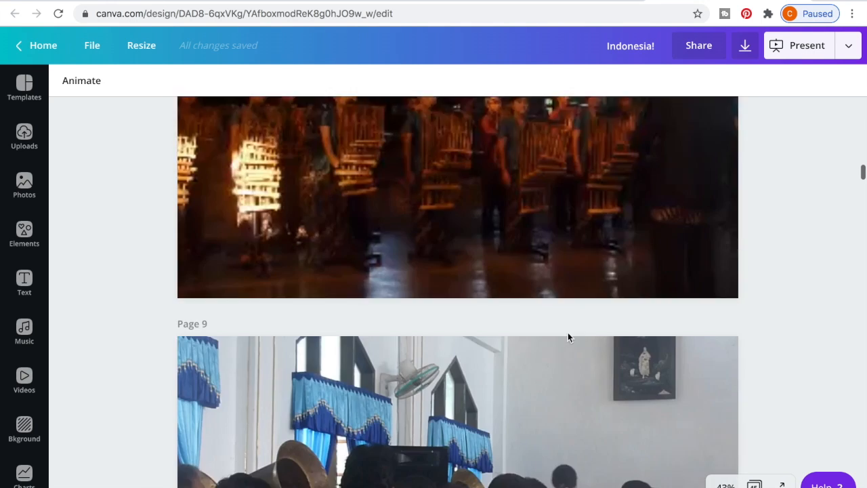
scroll("up", 3)
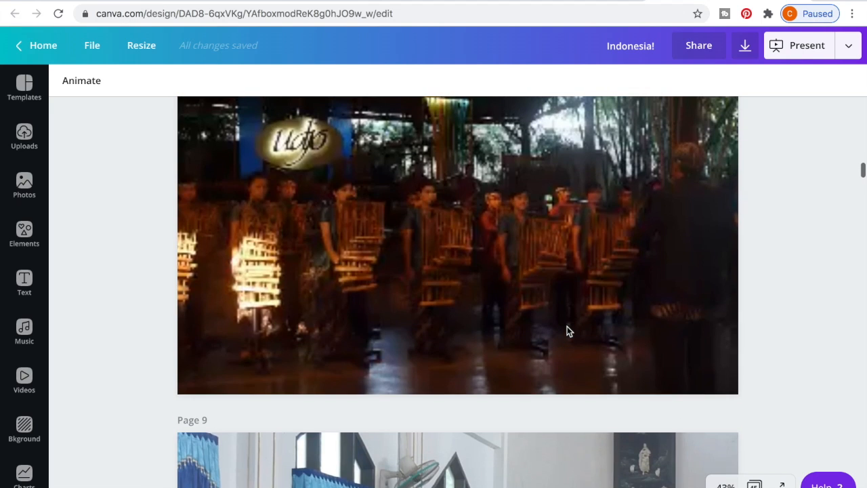
left_click(458, 247)
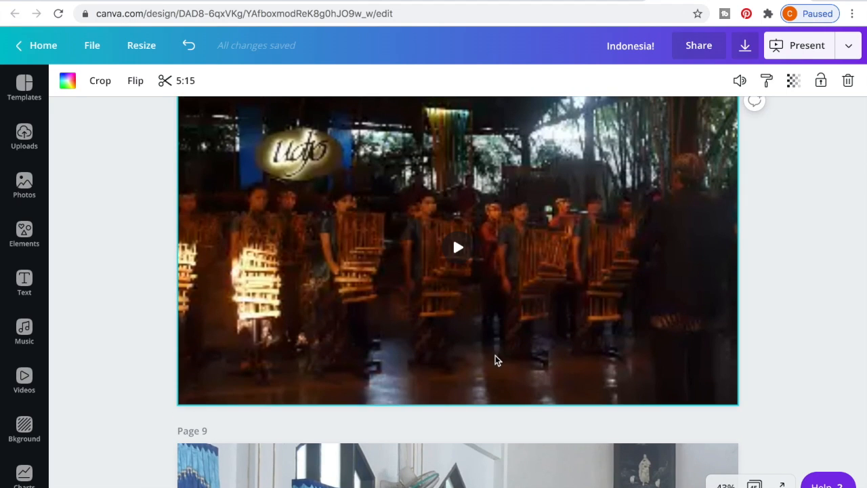
- Continue down to the jobs page 18 and bring back the template library
scroll("down", 3)
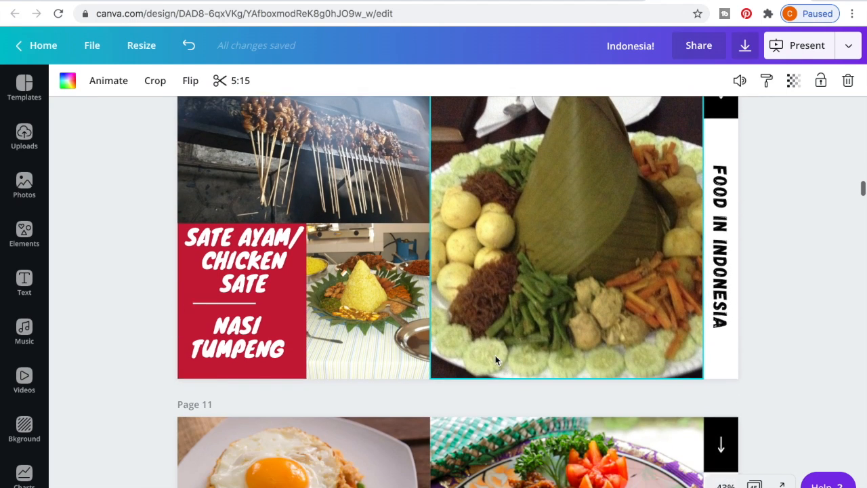
scroll("down", 3)
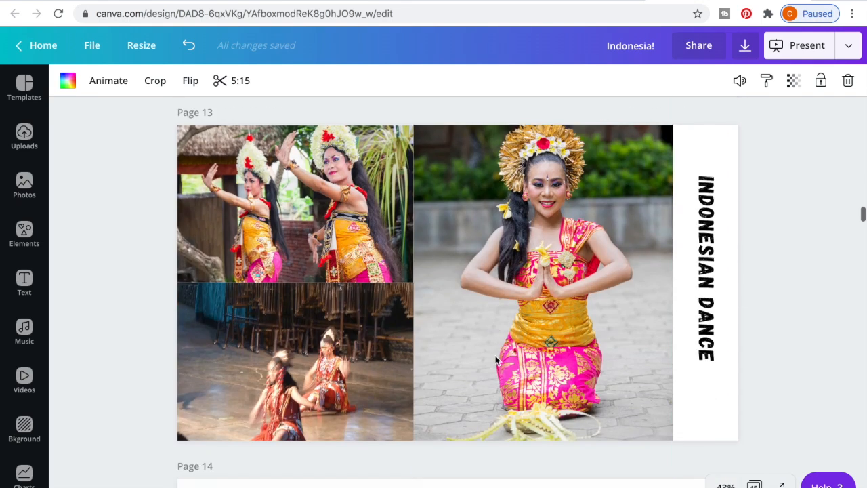
scroll("down", 3)
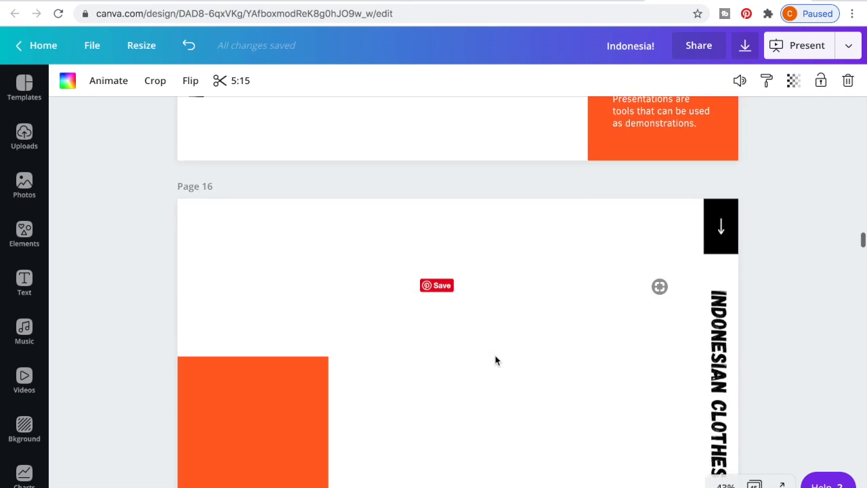
scroll("down", 3)
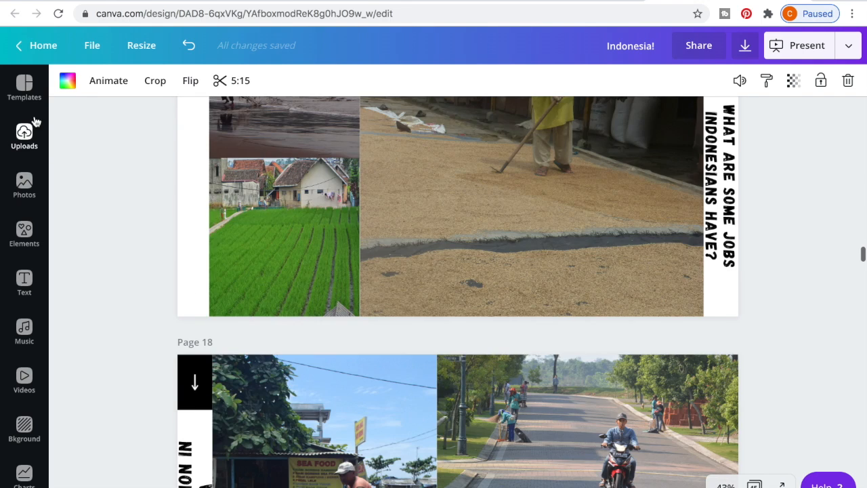
left_click(23, 84)
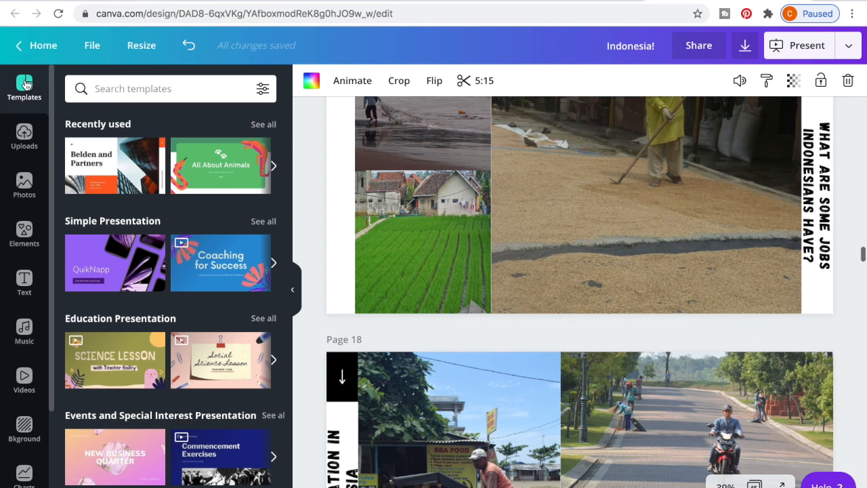
- Search templates for 'games' and scroll the deck through its quiz pages to the final passport-stamp page 45
type("gmaes")
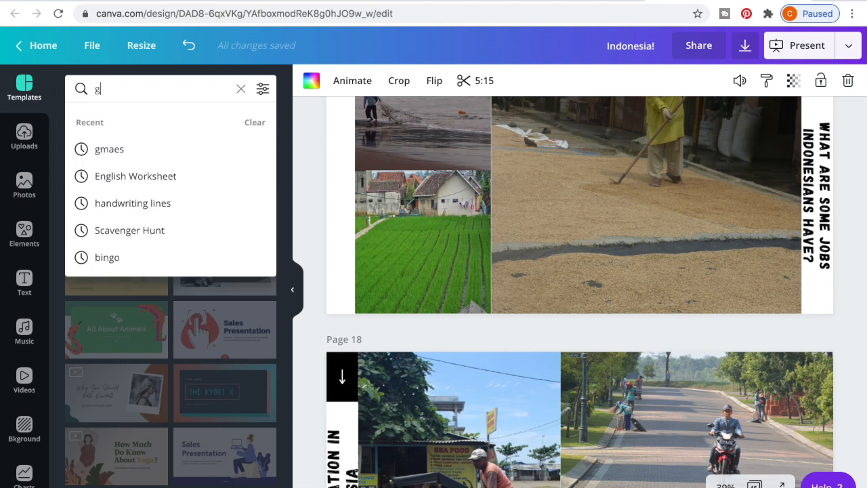
type("ames")
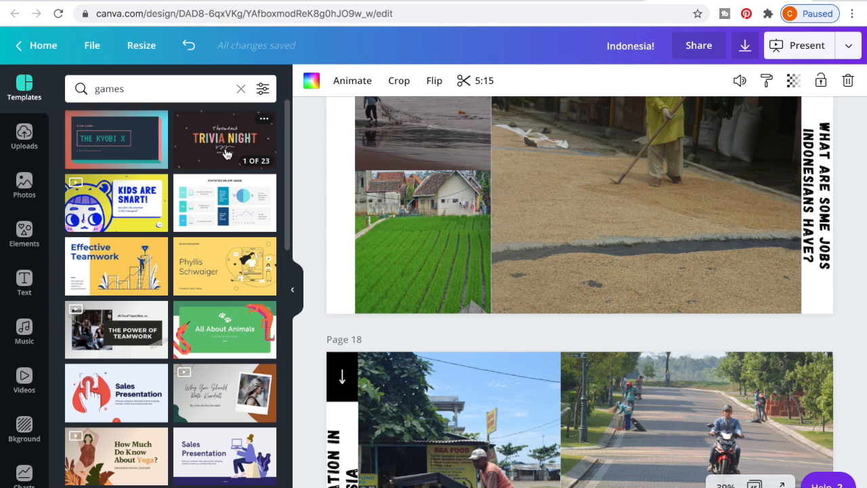
mouse_move(199, 378)
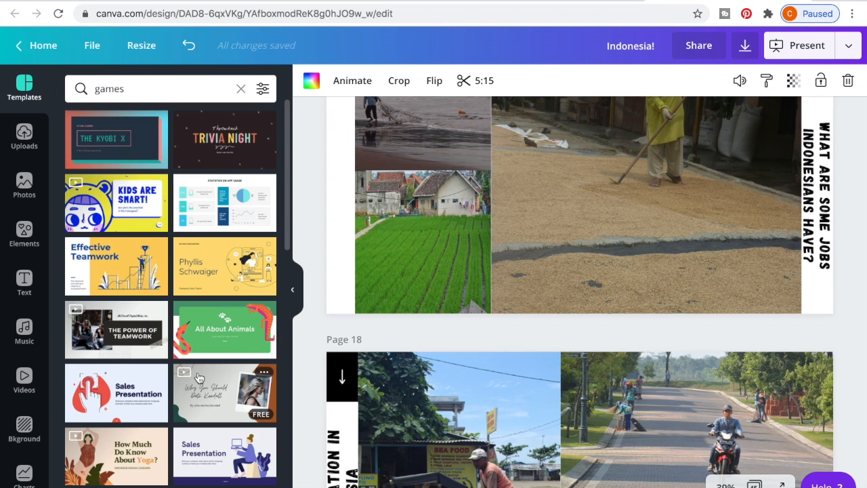
scroll("down", 3)
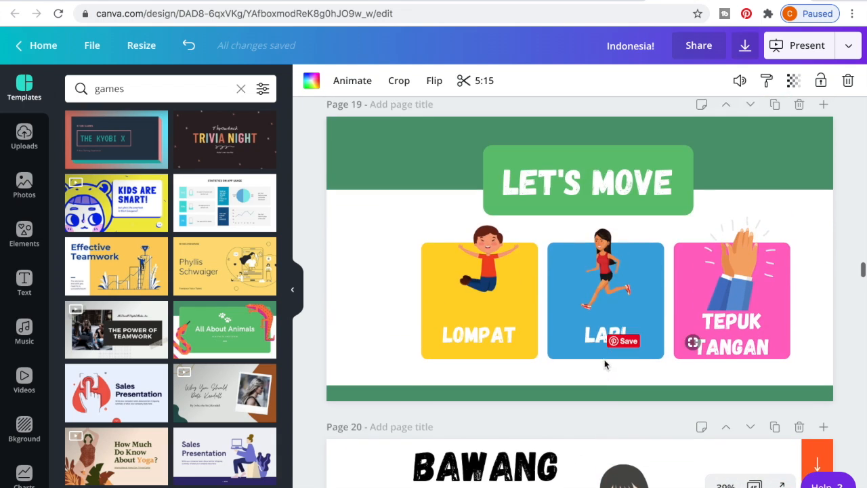
scroll("down", 3)
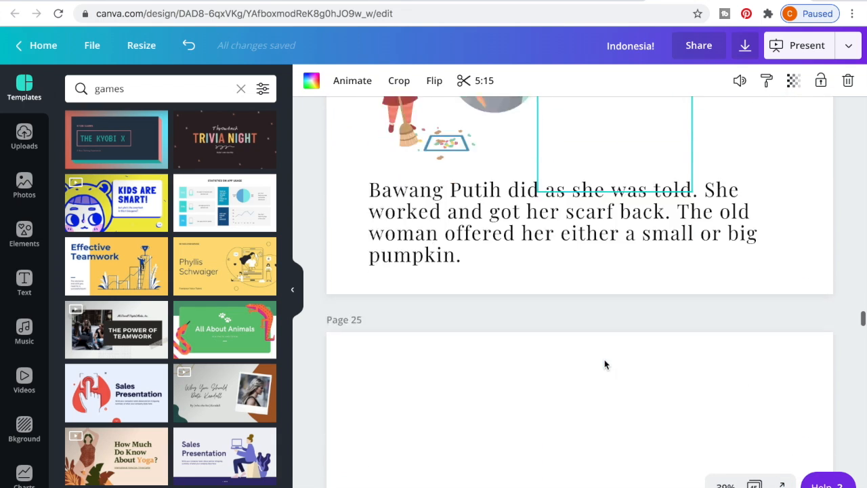
scroll("down", 3)
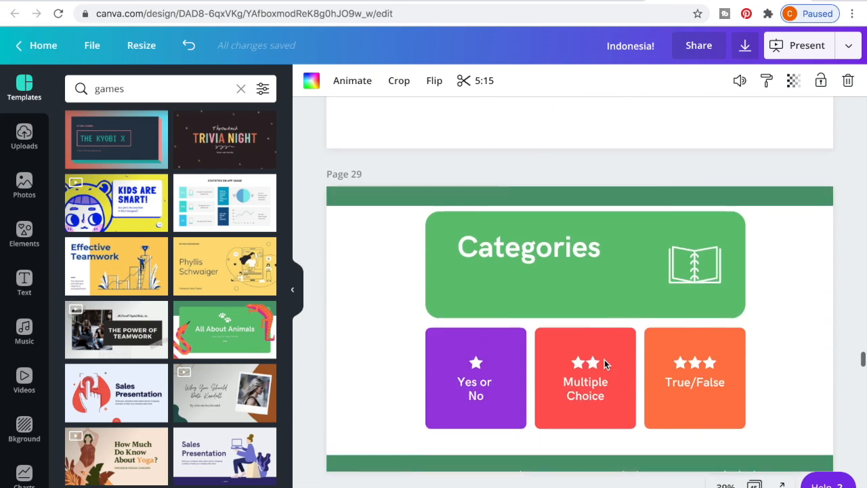
scroll("down", 3)
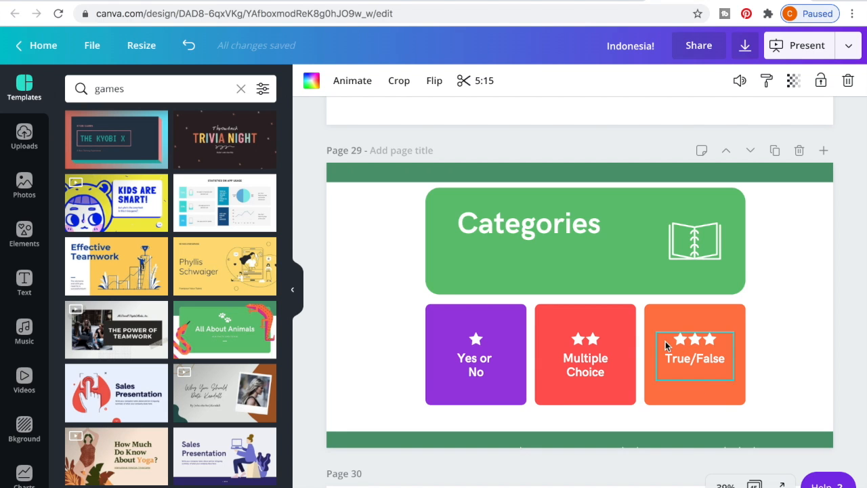
scroll("down", 3)
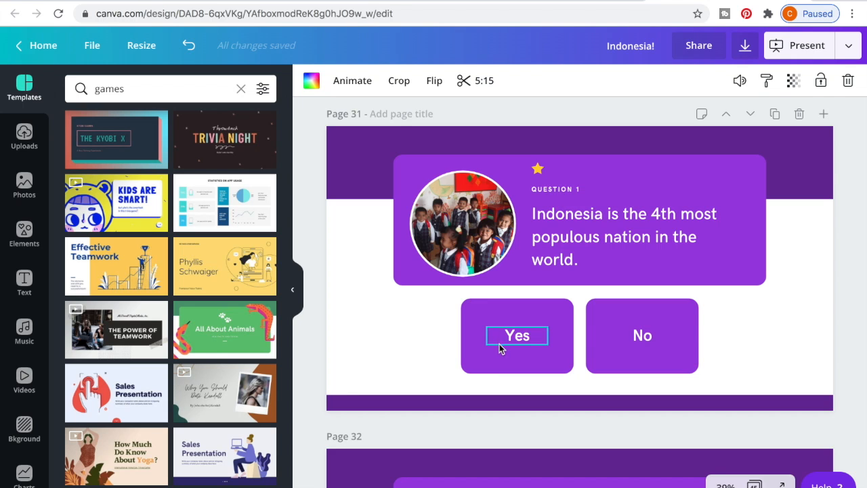
scroll("down", 3)
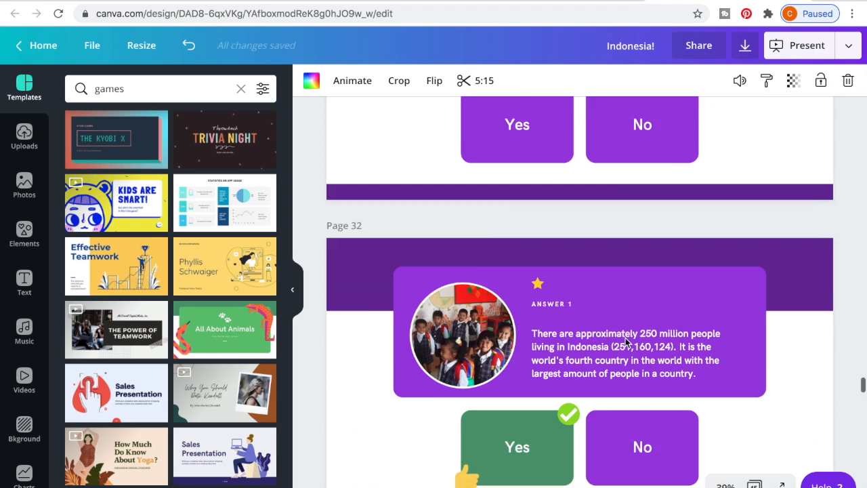
scroll("down", 3)
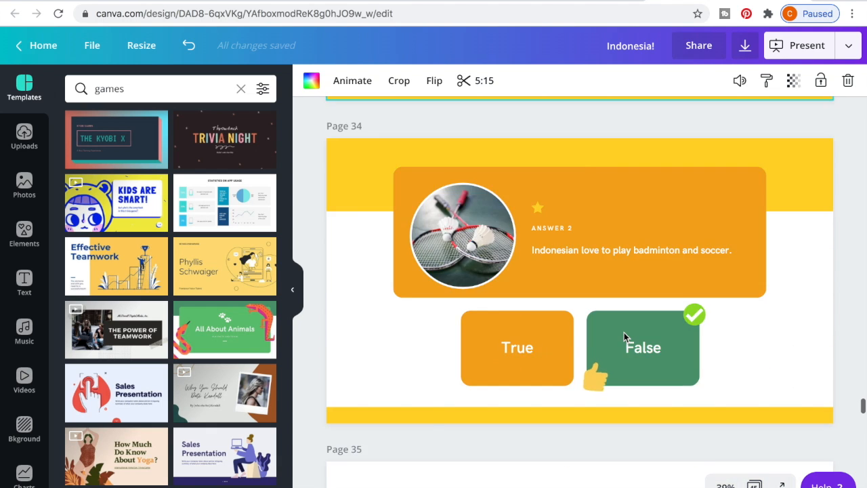
scroll("up", 3)
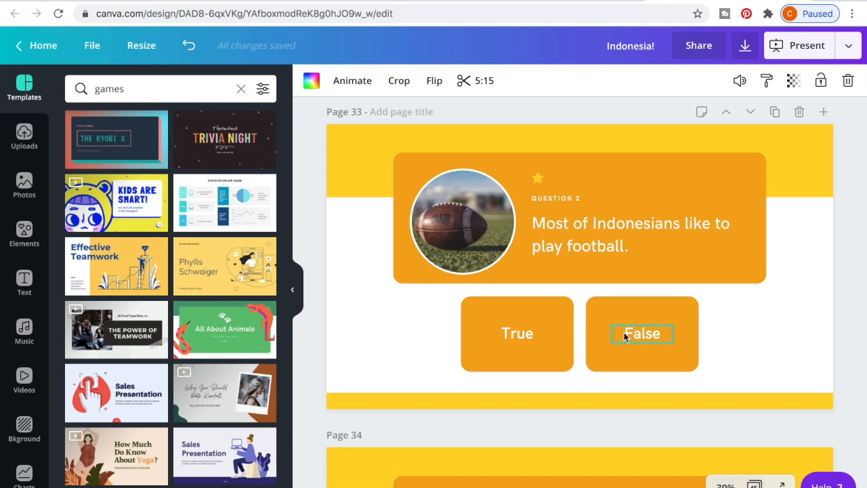
scroll("down", 3)
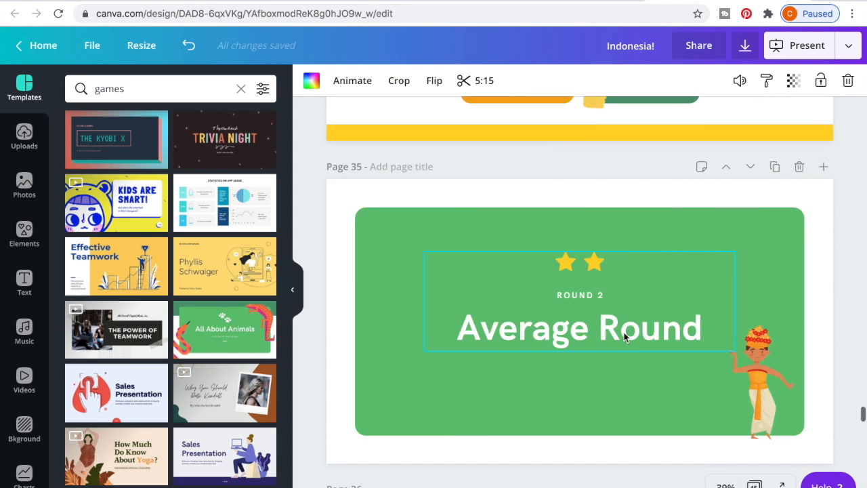
scroll("down", 3)
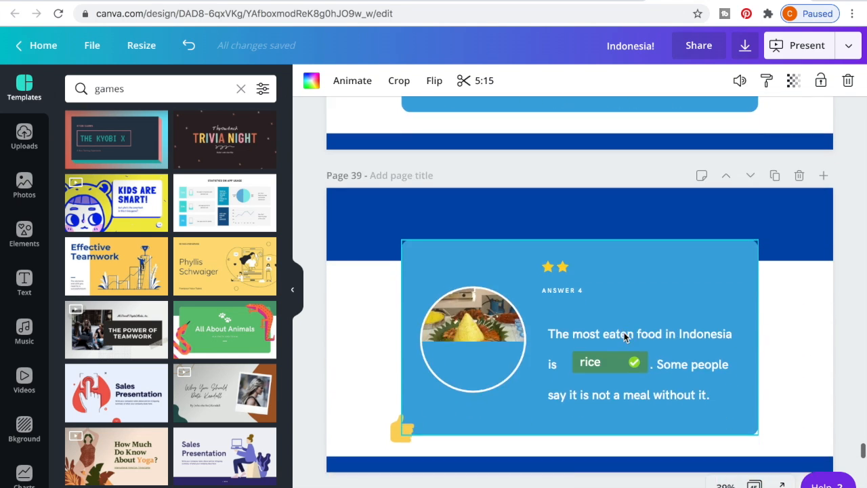
scroll("down", 3)
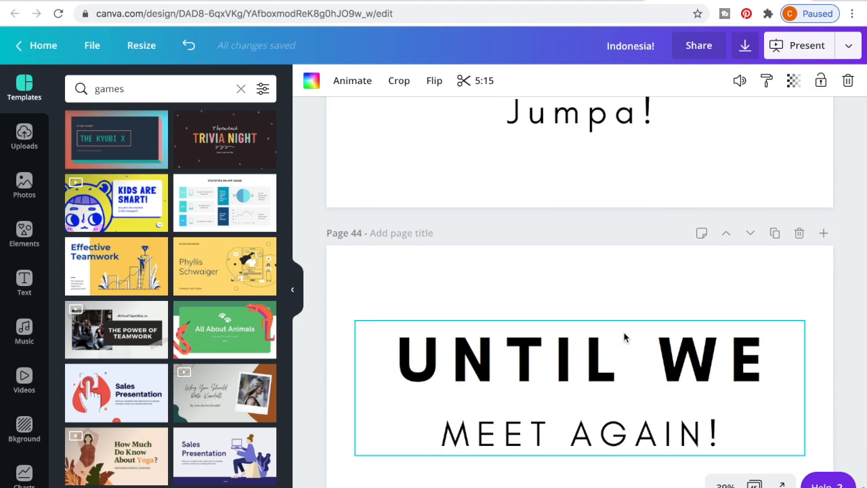
scroll("down", 3)
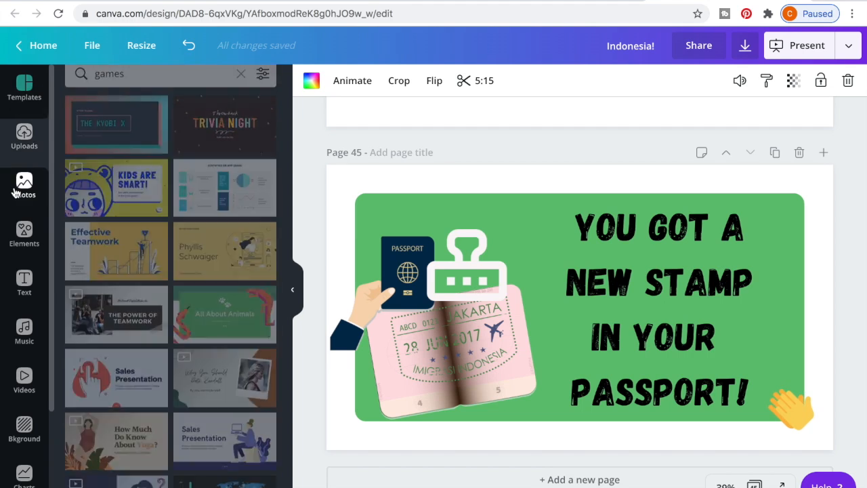
- Browse the Elements library, pick the stamp graphic, and scroll back to the title page
left_click(23, 233)
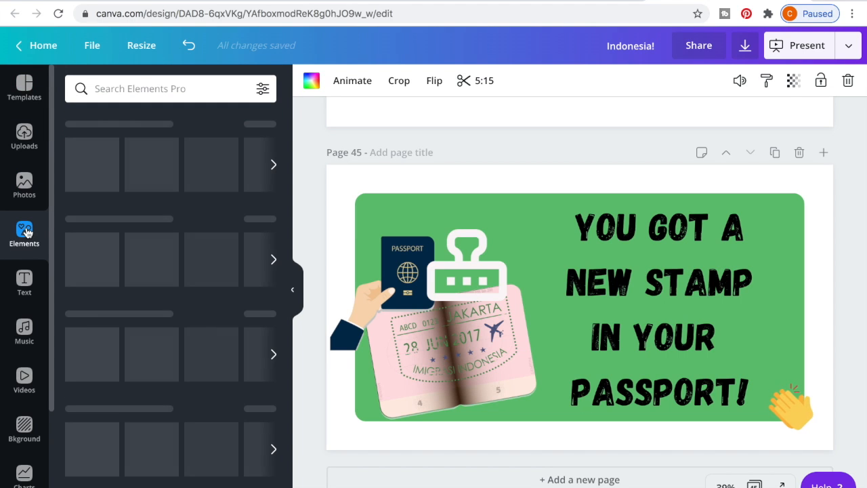
left_click(23, 234)
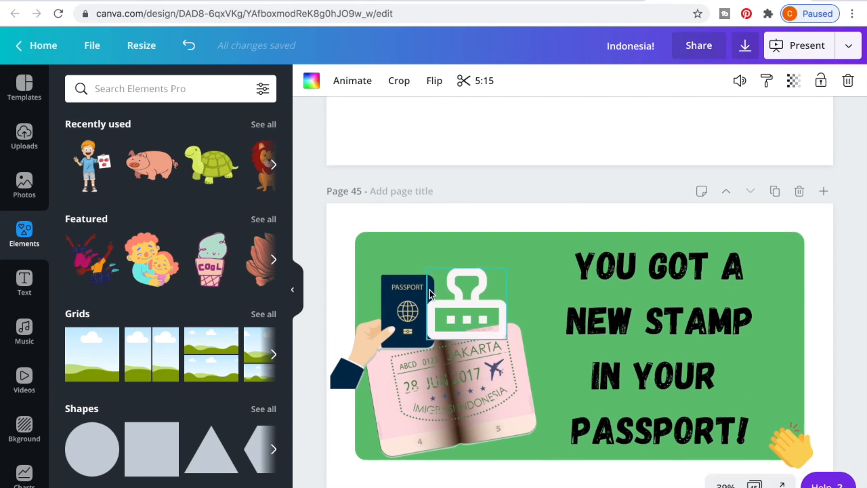
scroll("down", 3)
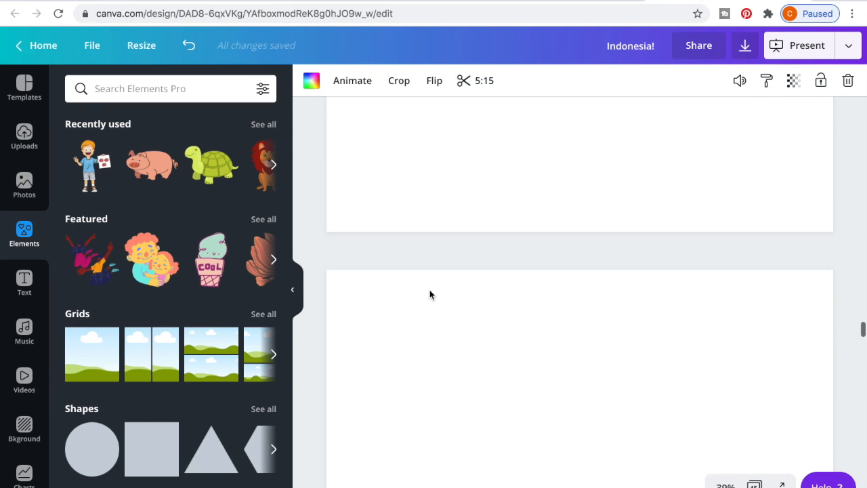
scroll("up", 3)
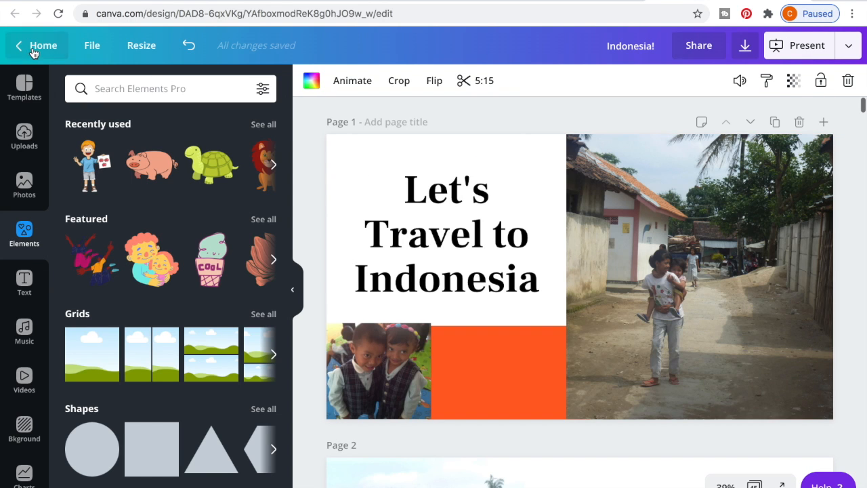
- Return home and open the How to us Nearpod in the Classroom design from Your designs
left_click(43, 45)
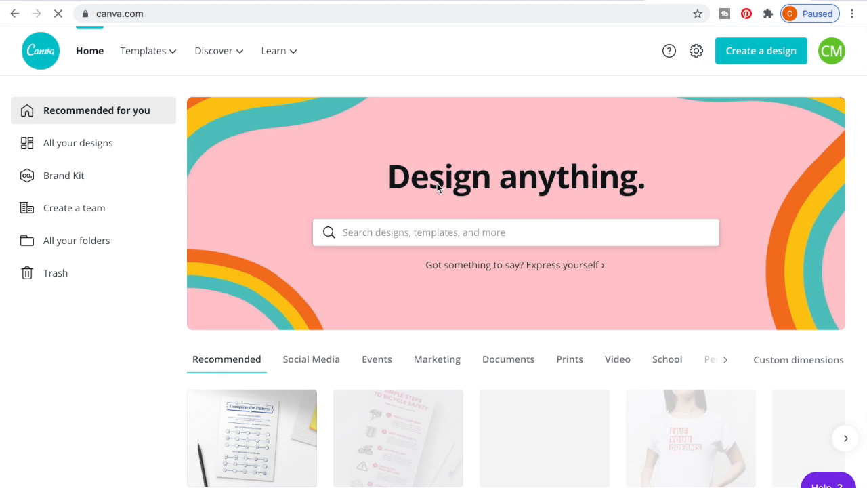
scroll("down", 3)
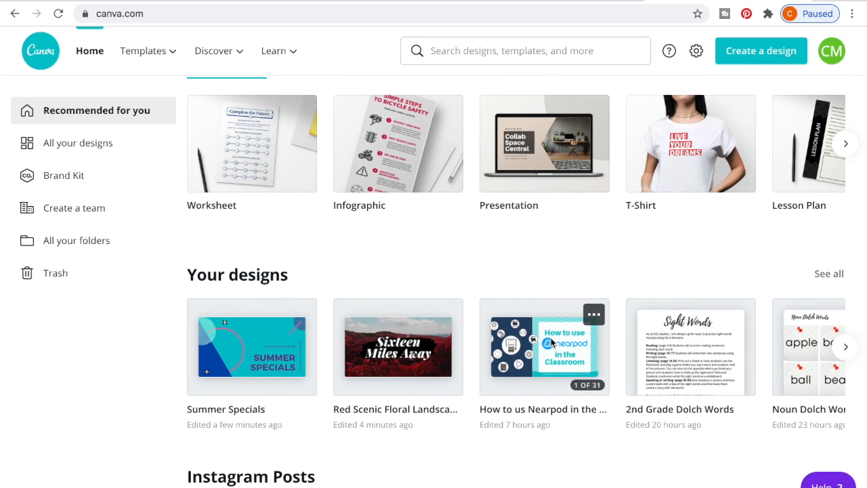
left_click(544, 347)
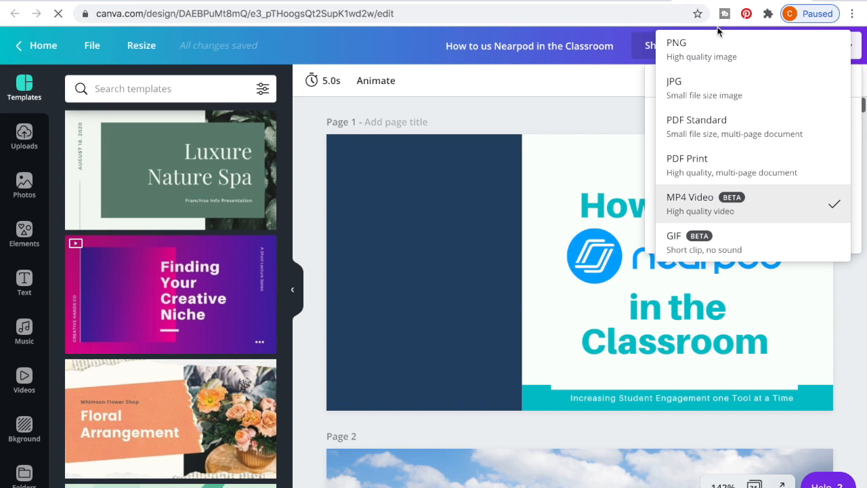
- Download page 1 only as a PNG with a transparent background
left_click(701, 49)
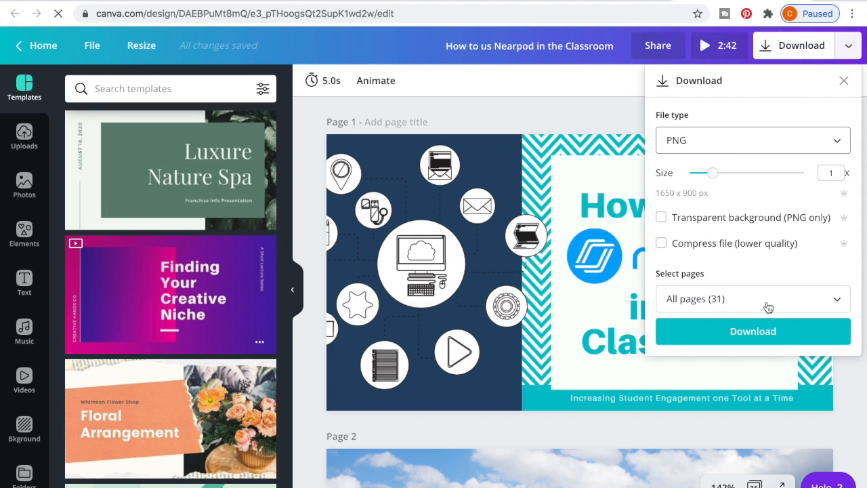
left_click(662, 217)
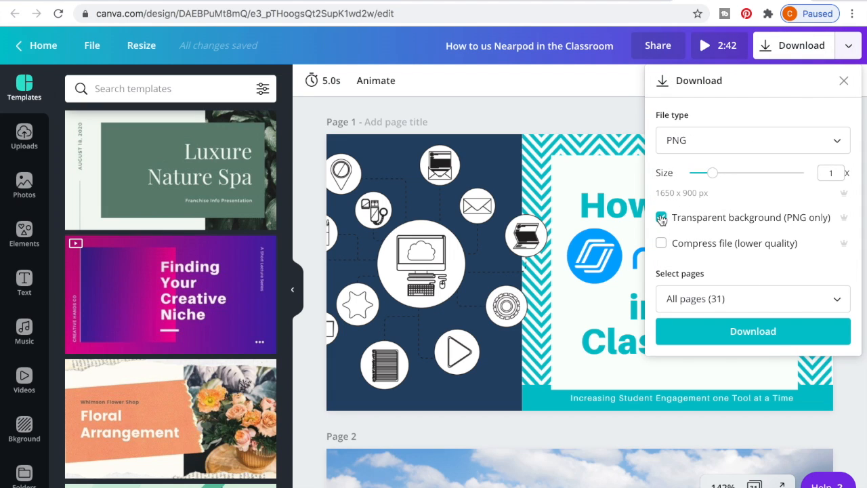
left_click(662, 217)
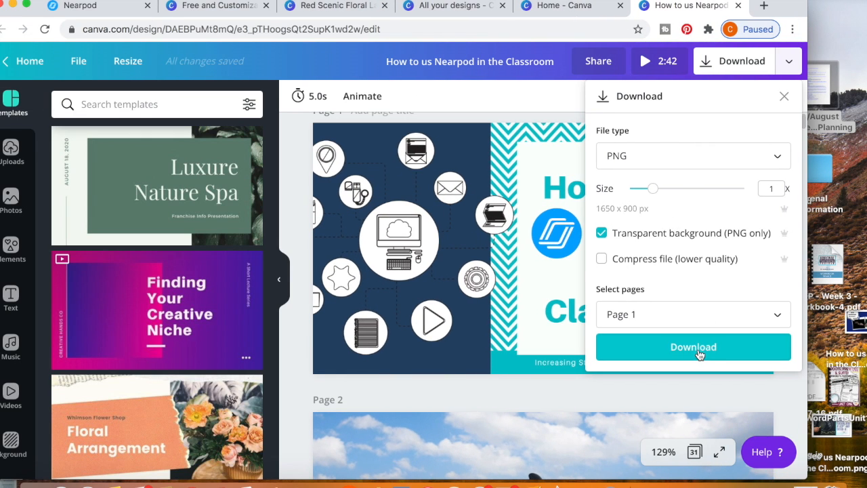
left_click(694, 347)
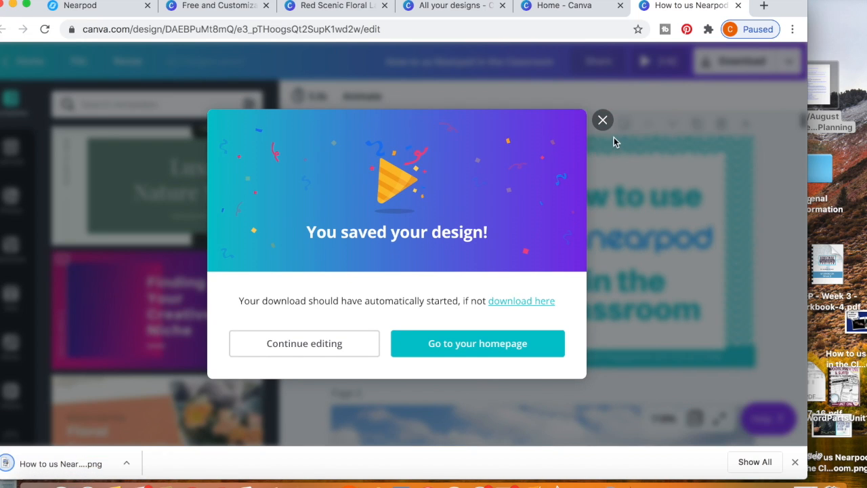
- Dismiss the 'You saved your design!' download confirmation
left_click(602, 120)
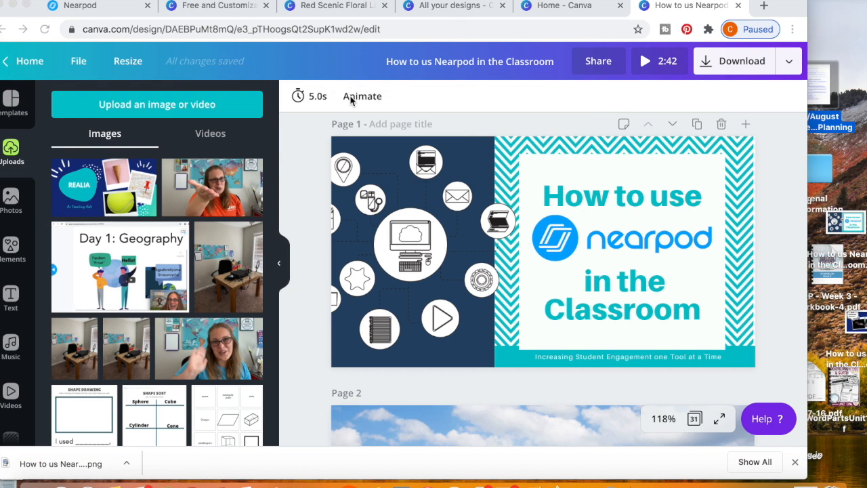
mouse_move(17, 17)
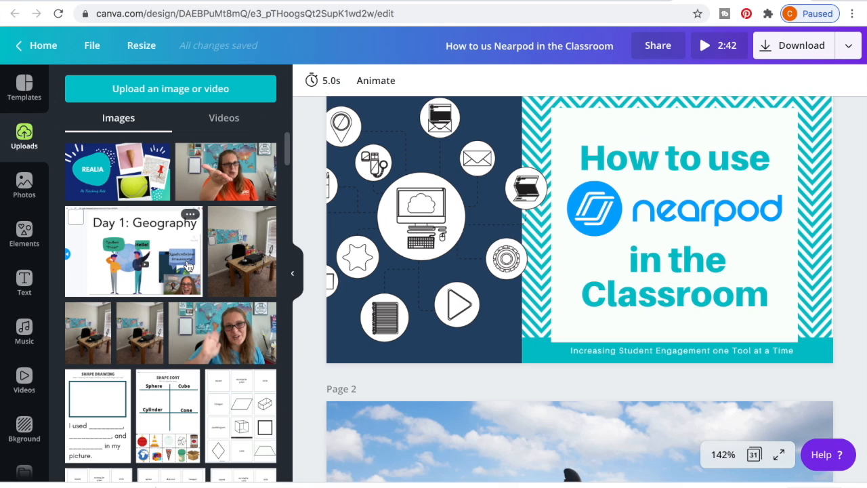
mouse_move(75, 217)
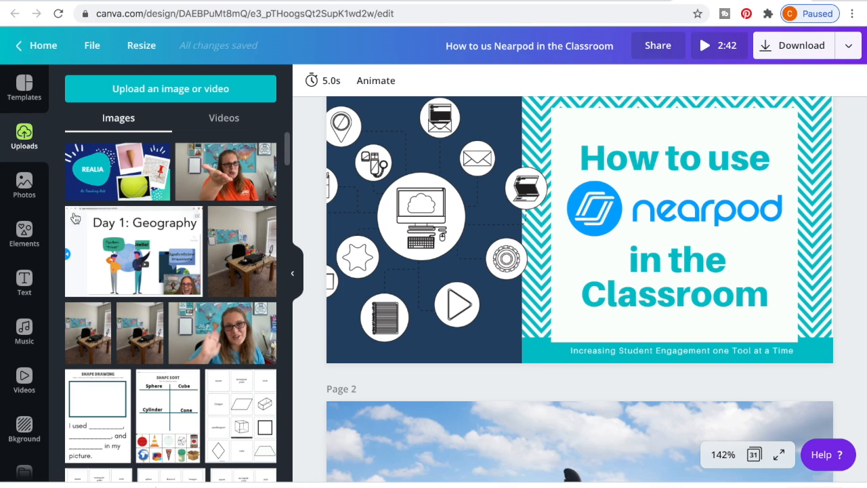
mouse_move(24, 332)
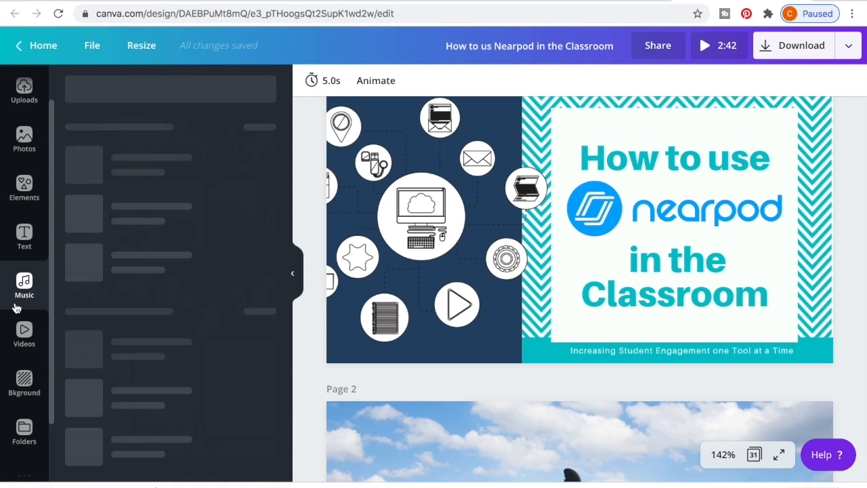
- Browse the stock video library, then return to the template library
left_click(24, 285)
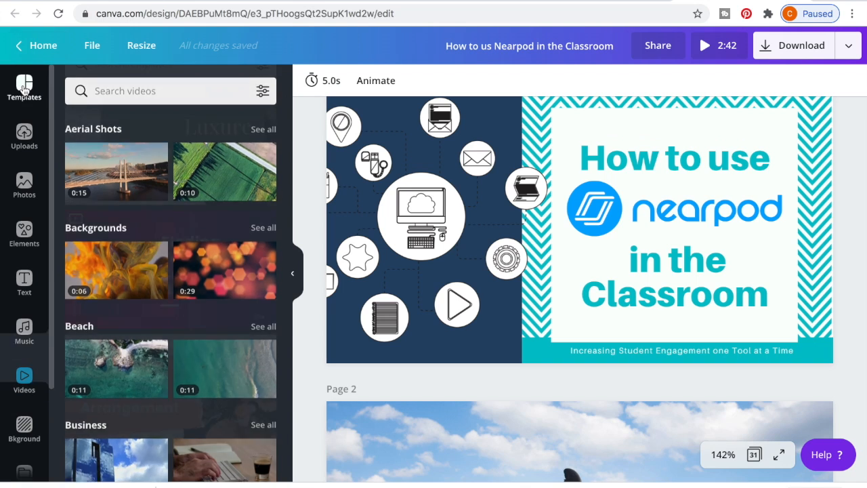
left_click(24, 87)
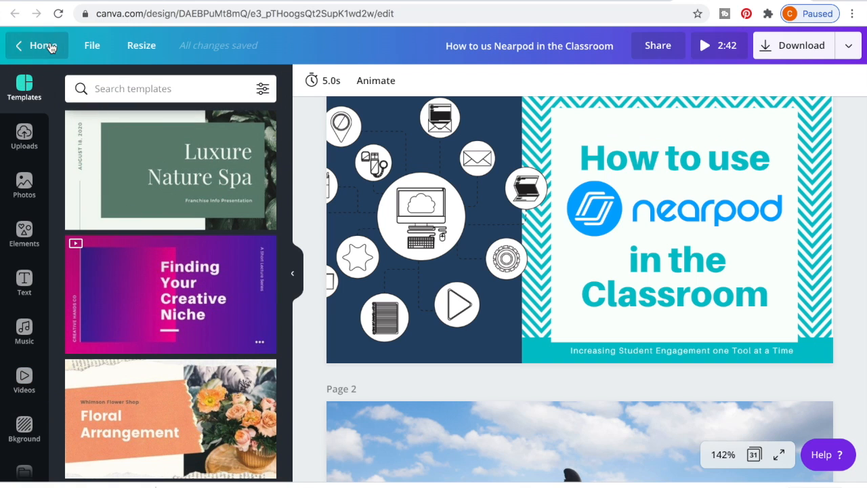
- Return to the Canva home page and scroll down to the Your designs carousel
left_click(36, 45)
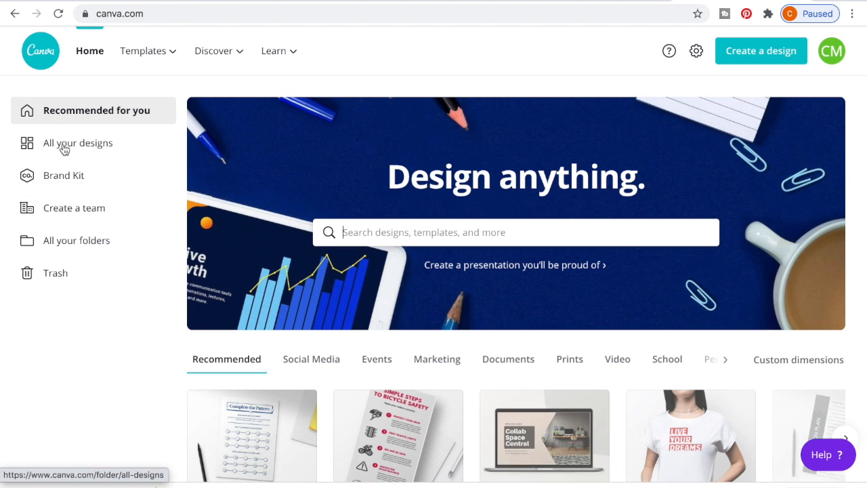
mouse_move(75, 250)
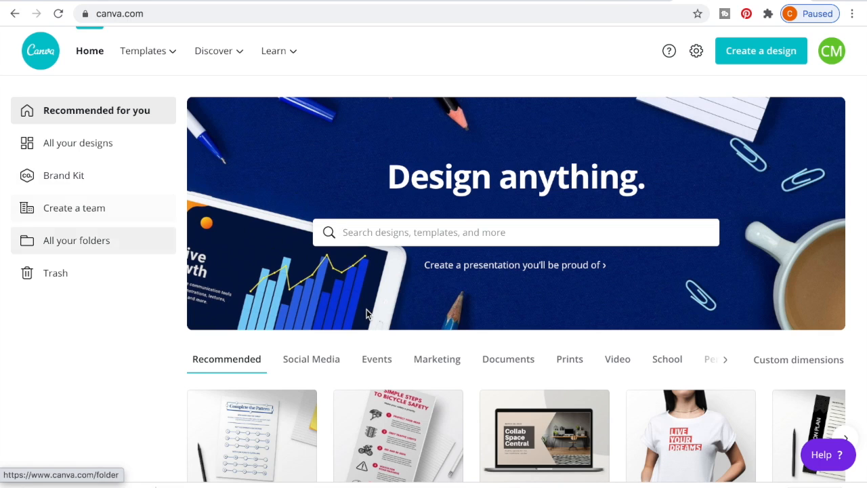
scroll("down", 3)
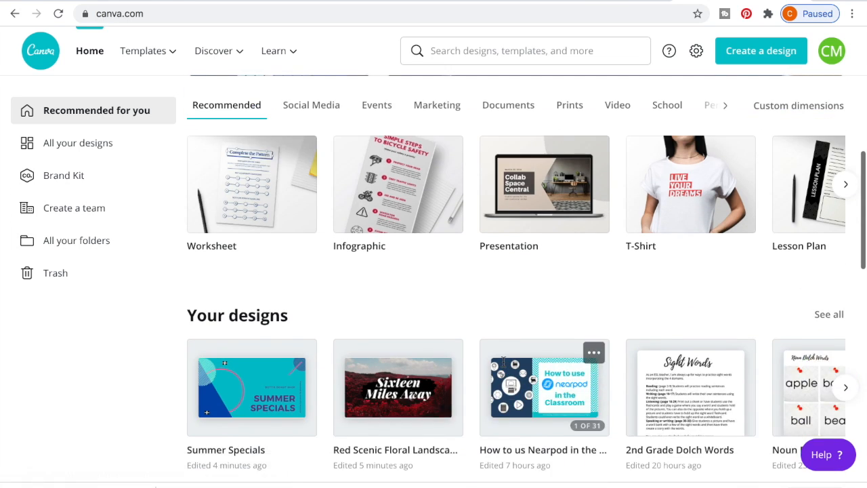
scroll("down", 3)
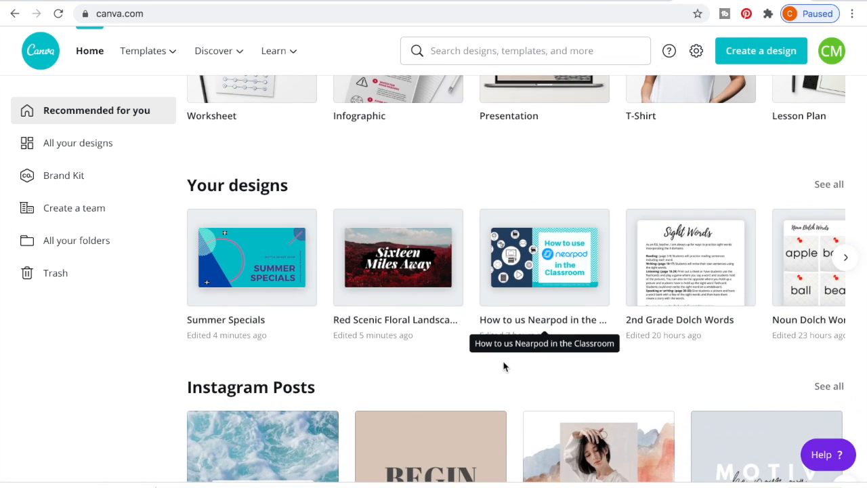
scroll("down", 3)
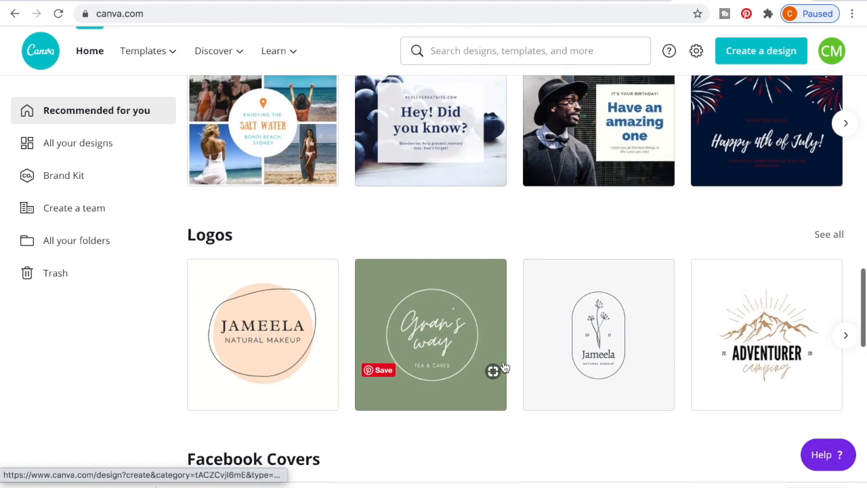
scroll("down", 3)
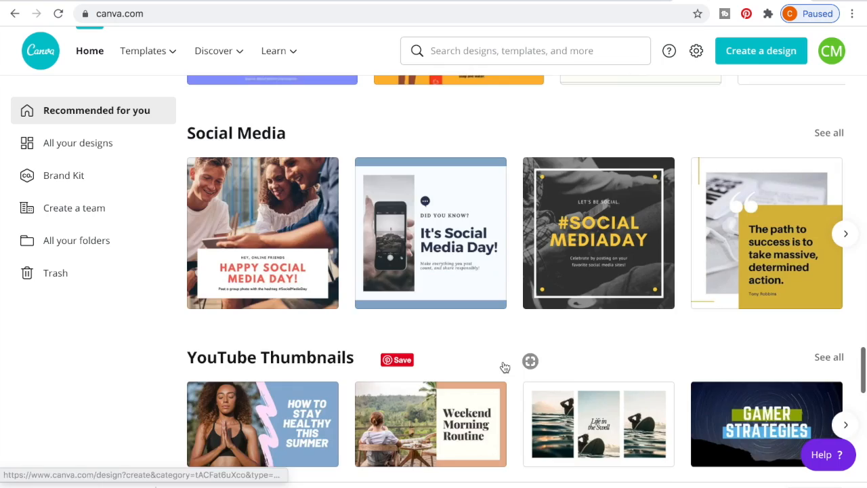
scroll("down", 3)
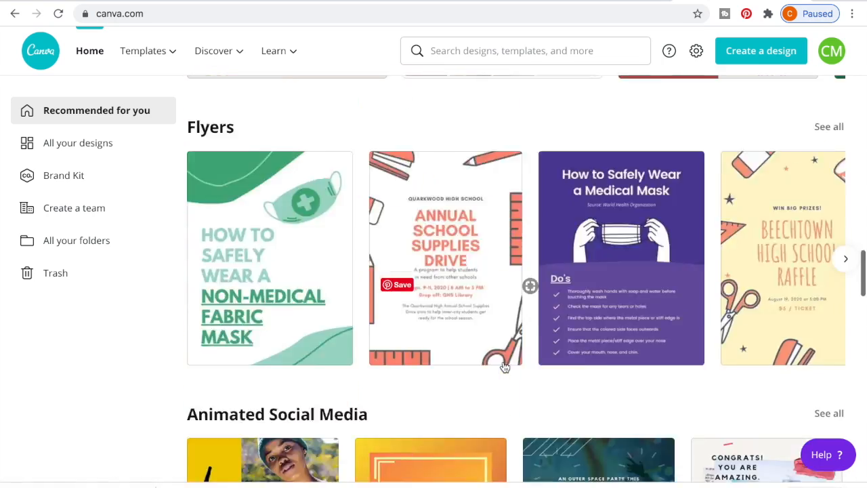
scroll("up", 3)
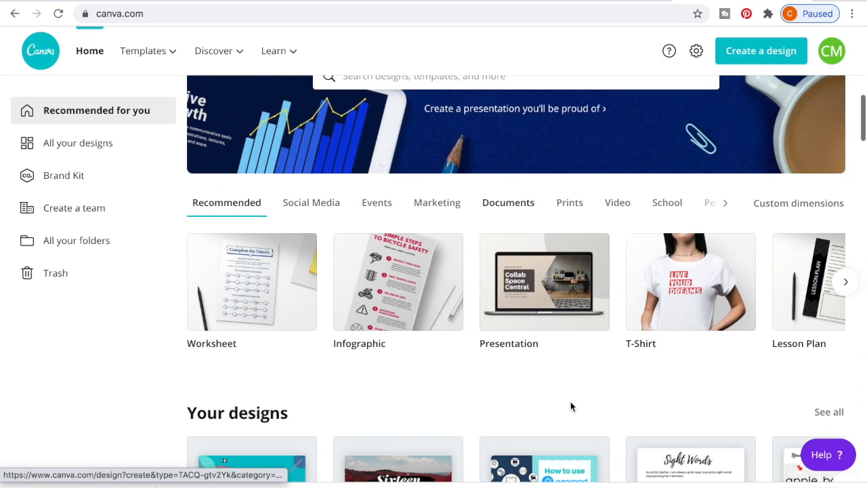
scroll("down", 3)
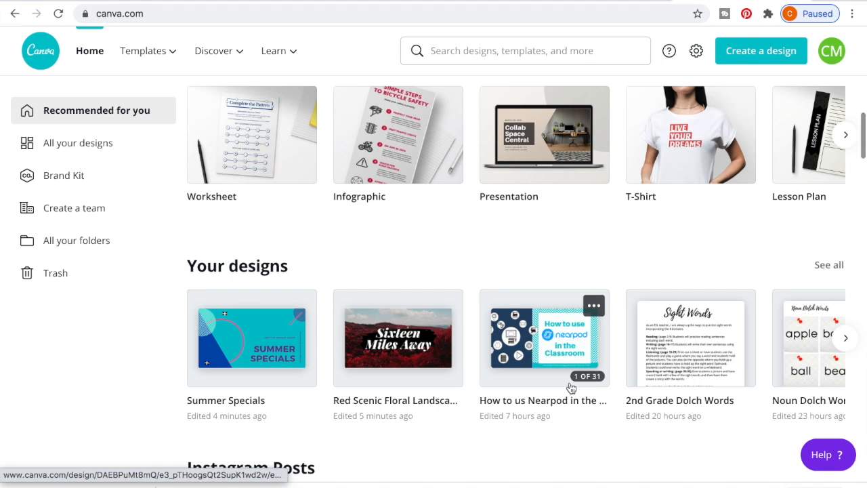
mouse_move(845, 338)
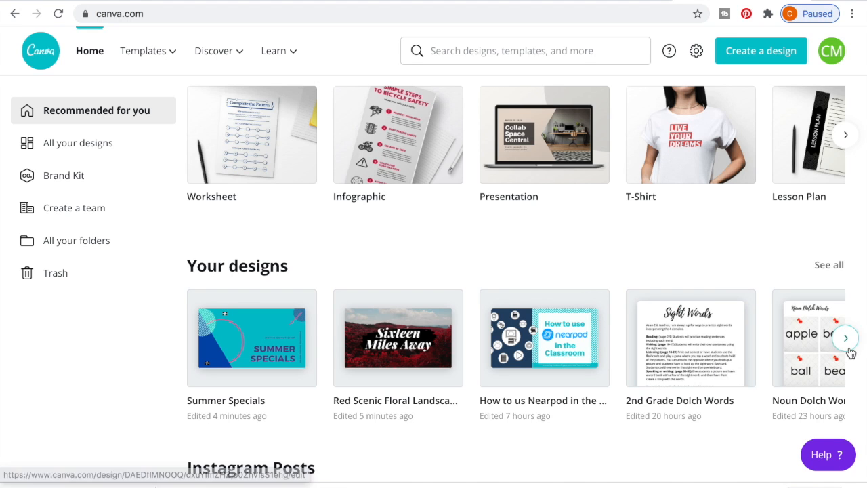
- Page the recent designs carousel to Addition Games and open that design
left_click(845, 338)
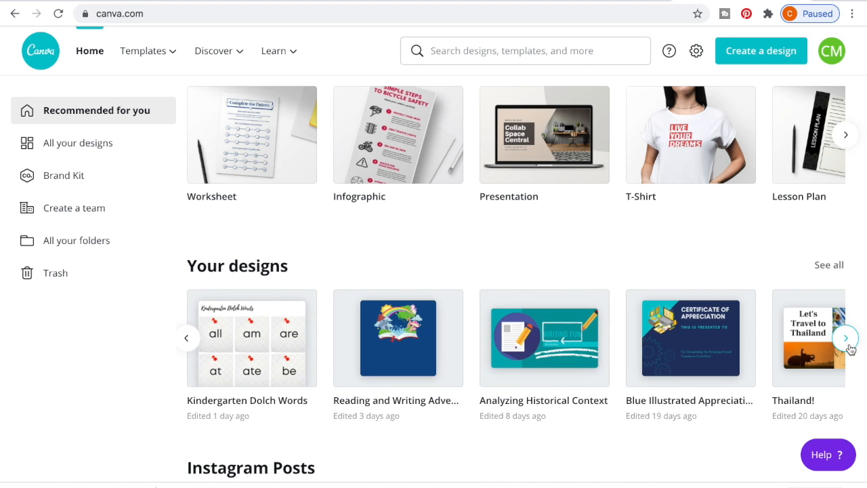
left_click(846, 337)
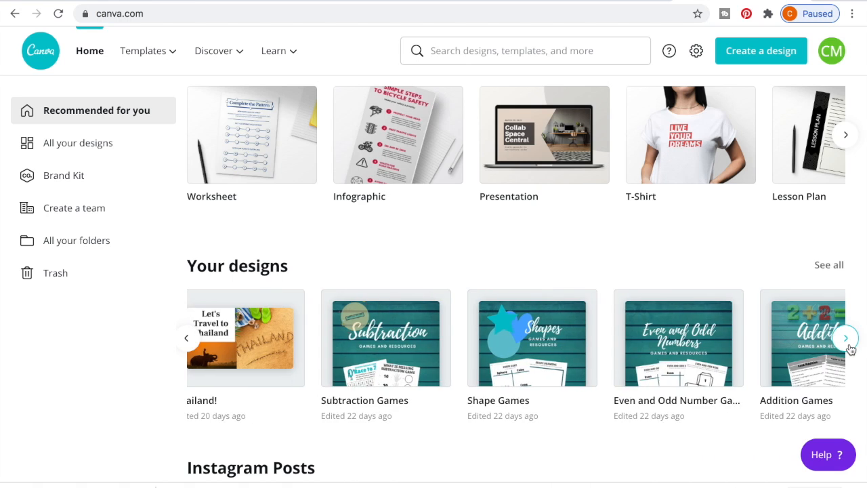
left_click(846, 338)
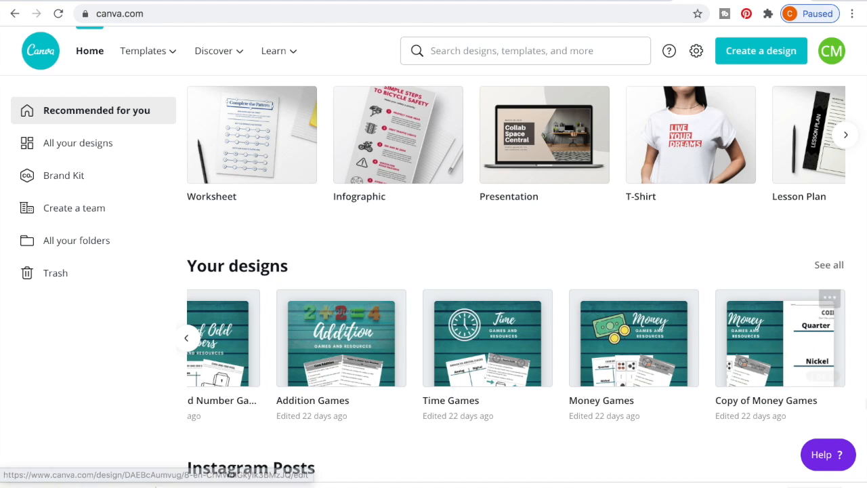
scroll("down", 3)
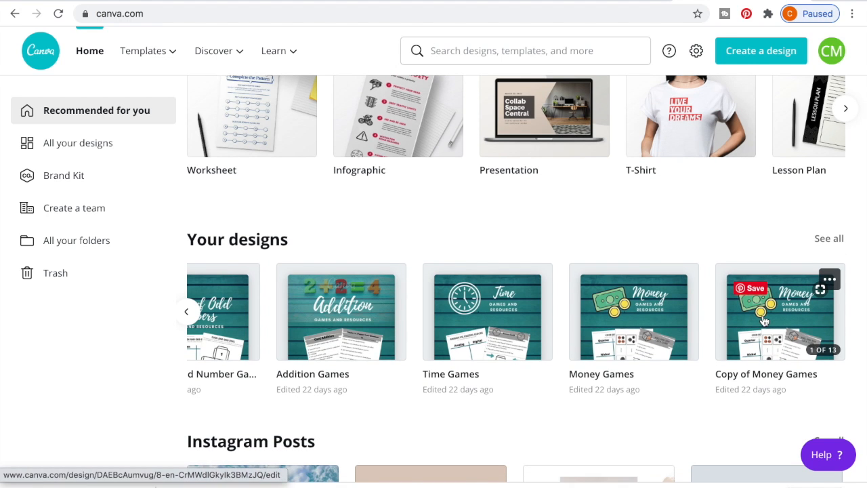
scroll("down", 3)
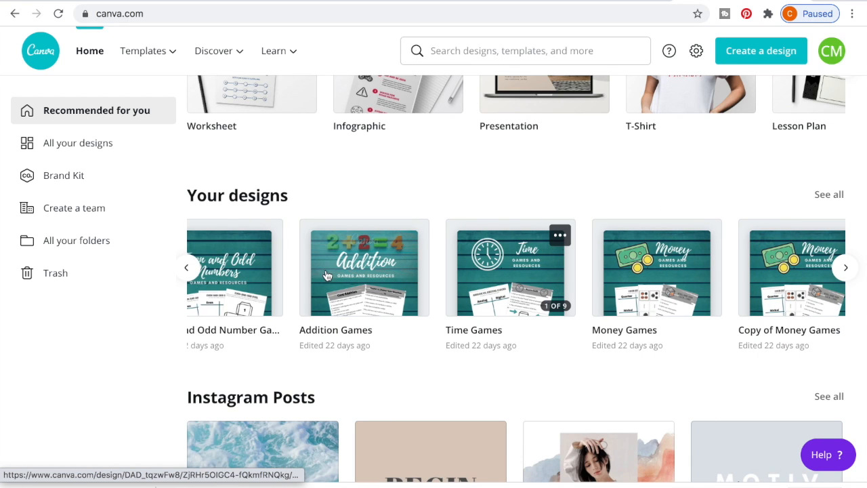
left_click(364, 268)
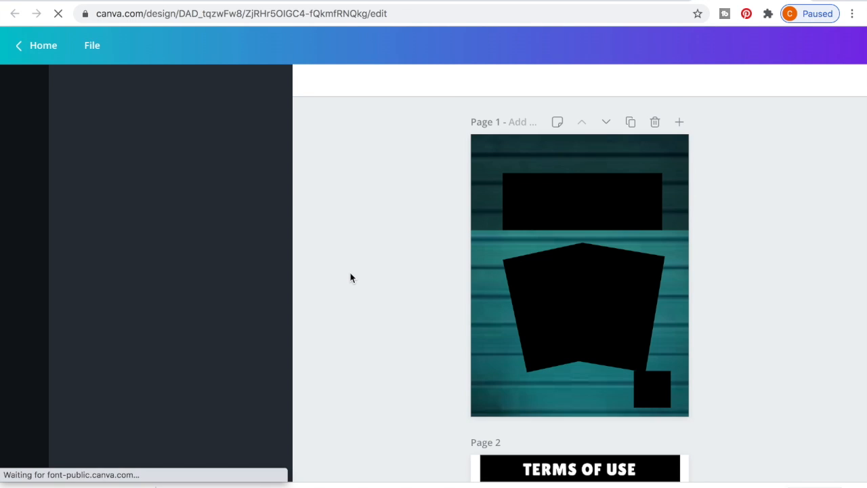
mouse_move(562, 324)
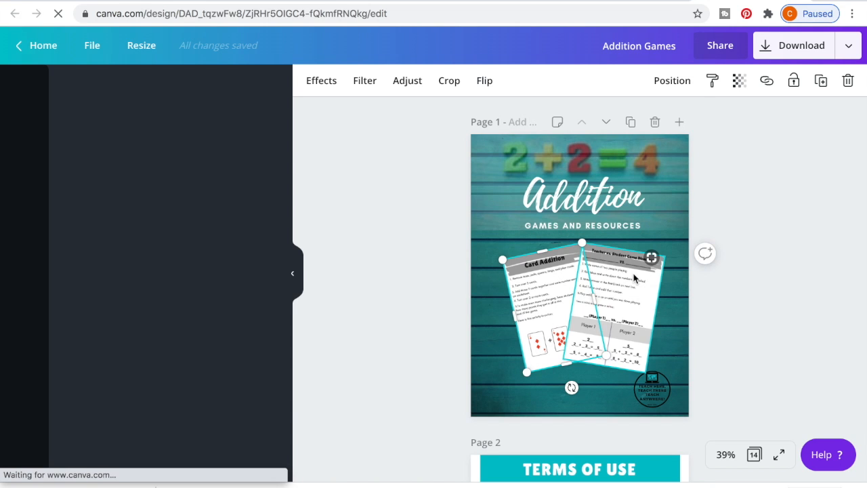
- Deselect the cover's worksheet pictures and scroll down to the Number Bond page 4
left_click(24, 88)
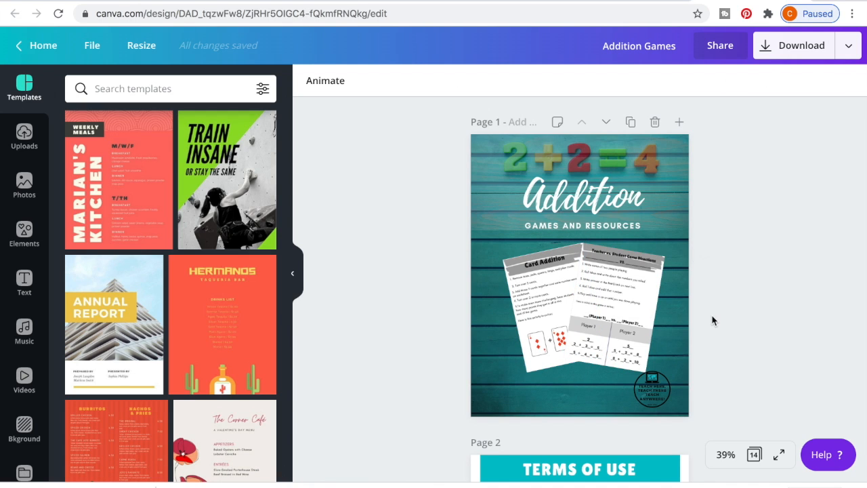
scroll("down", 3)
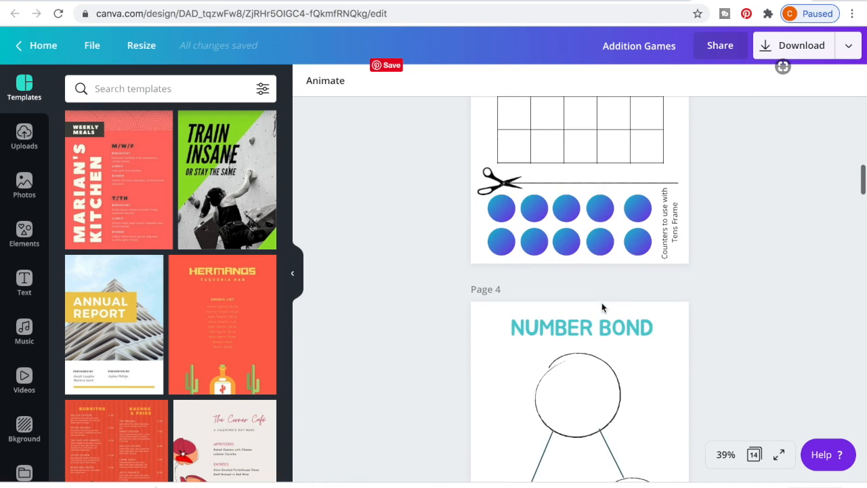
scroll("up", 3)
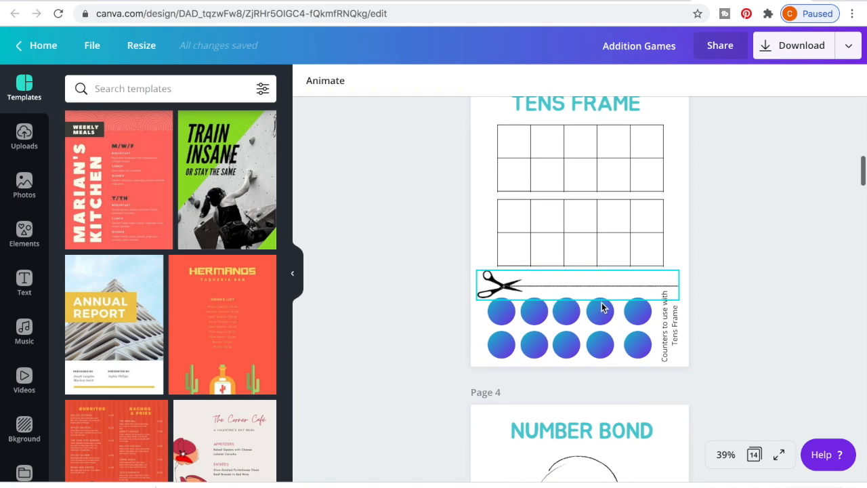
mouse_move(488, 296)
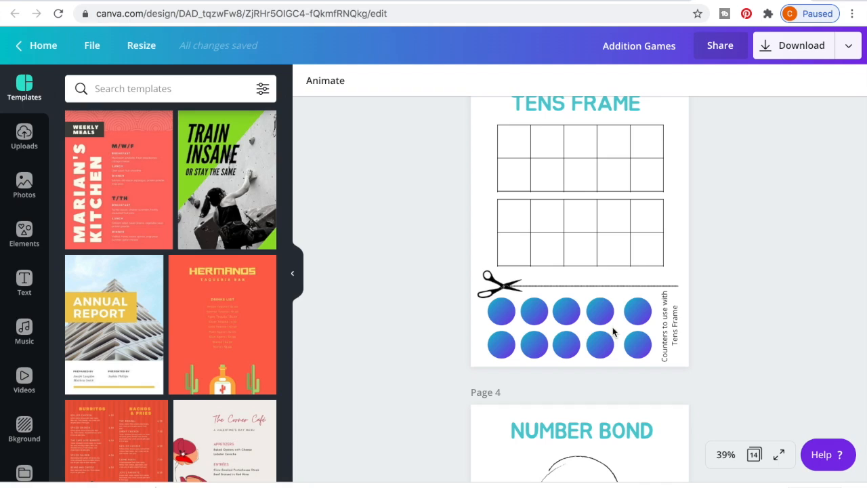
scroll("down", 3)
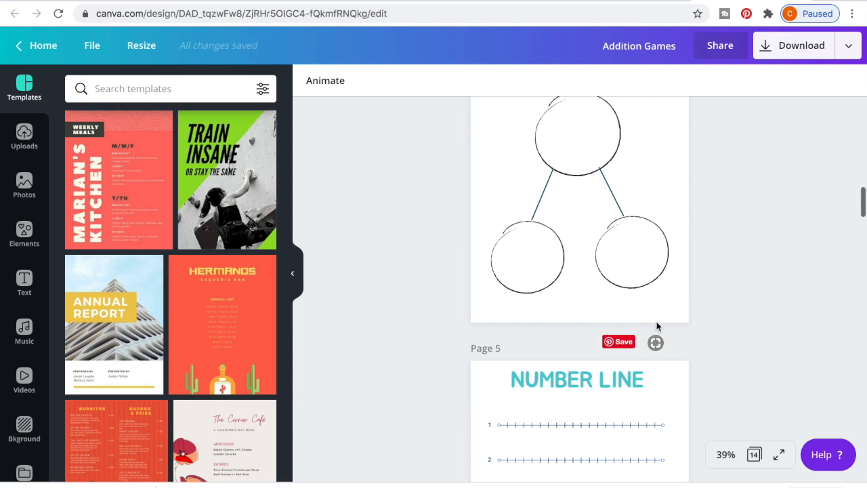
mouse_move(636, 251)
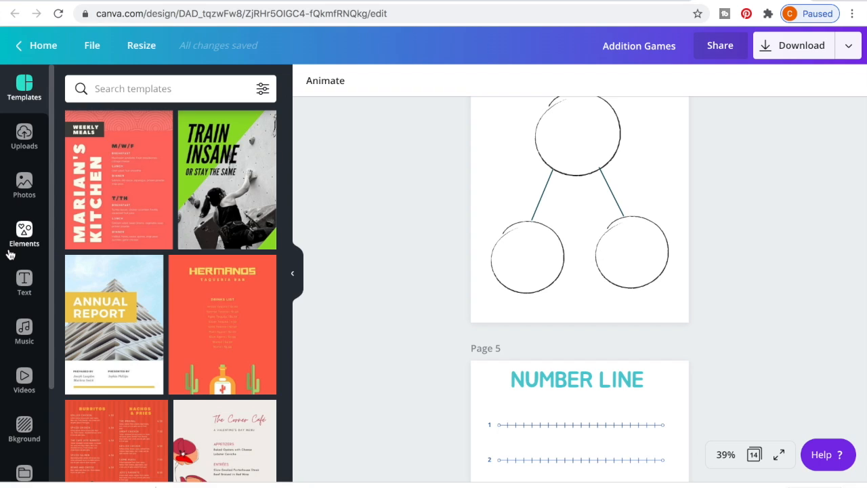
mouse_move(23, 187)
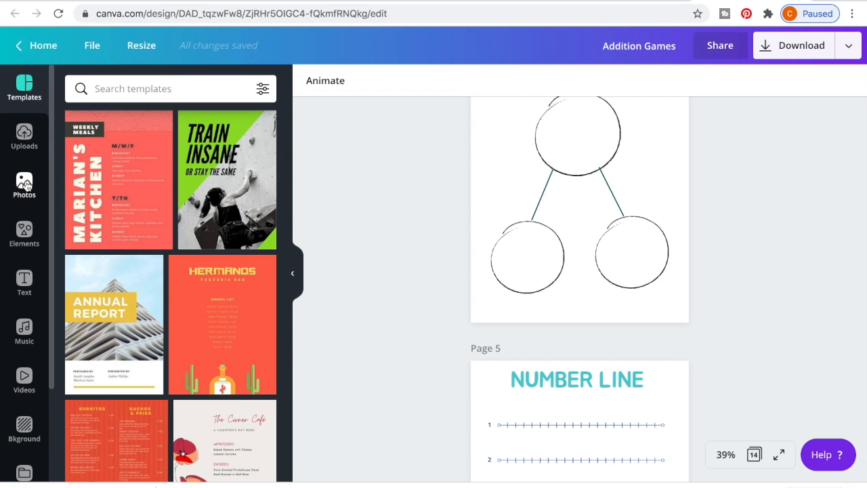
mouse_move(24, 284)
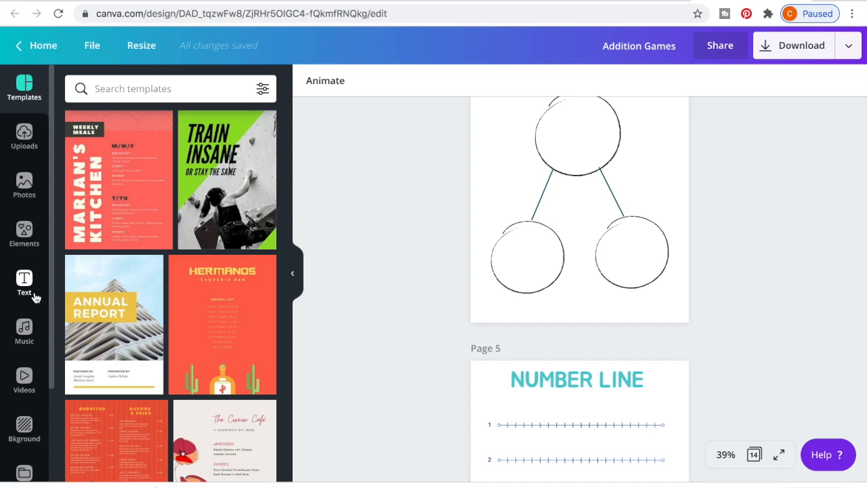
scroll("down", 3)
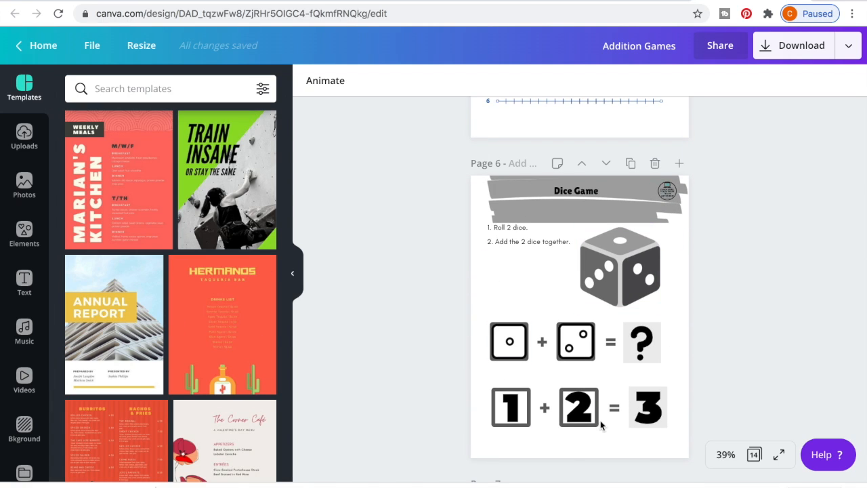
scroll("down", 3)
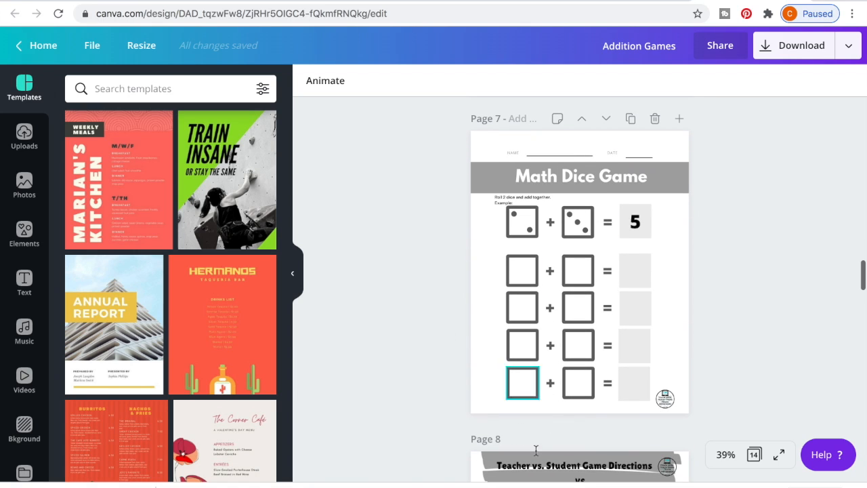
scroll("down", 3)
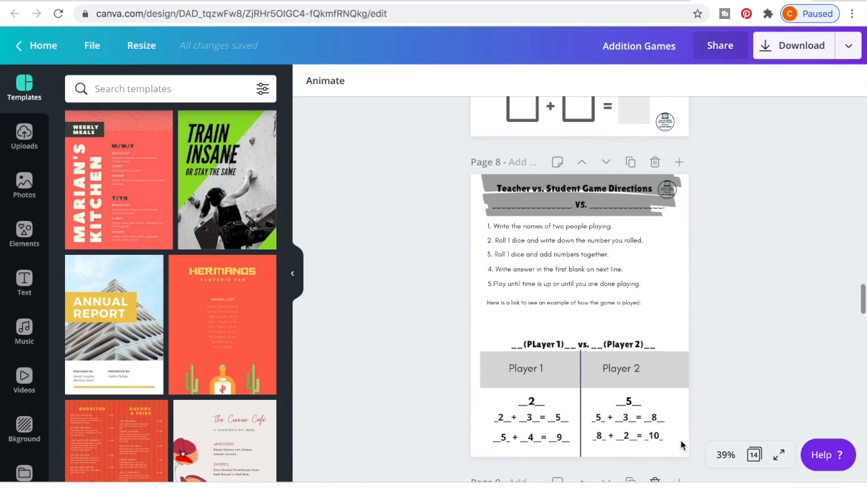
scroll("down", 3)
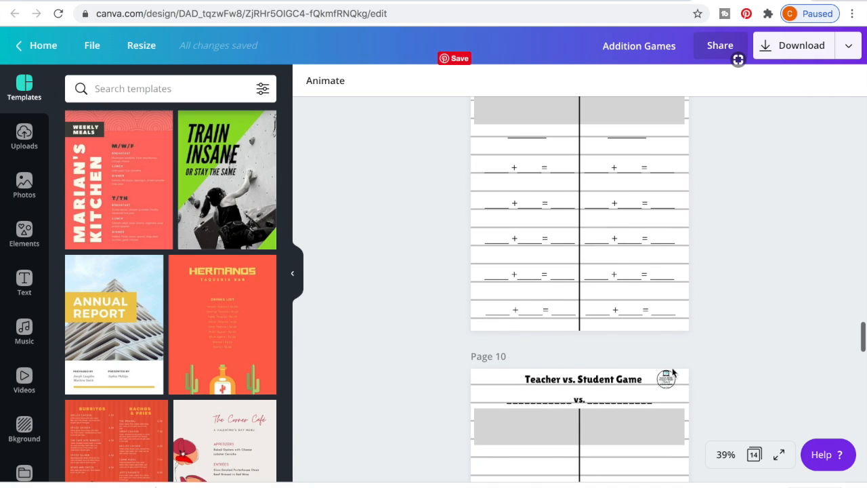
scroll("up", 3)
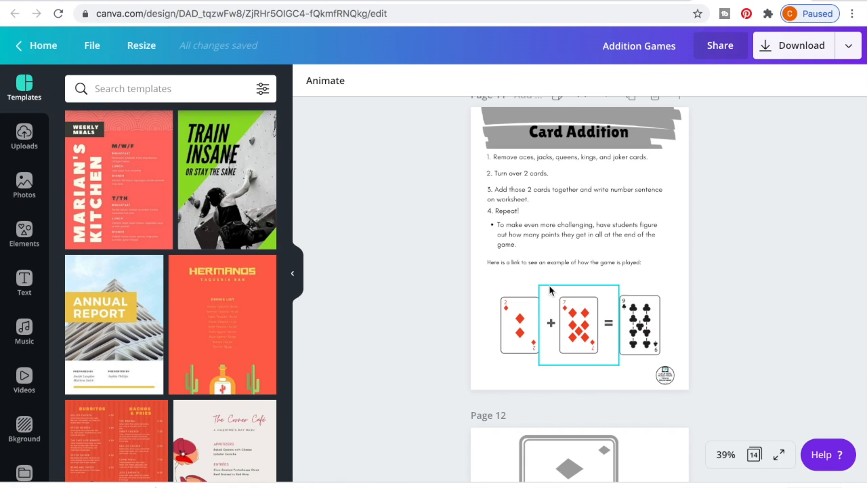
left_click(562, 262)
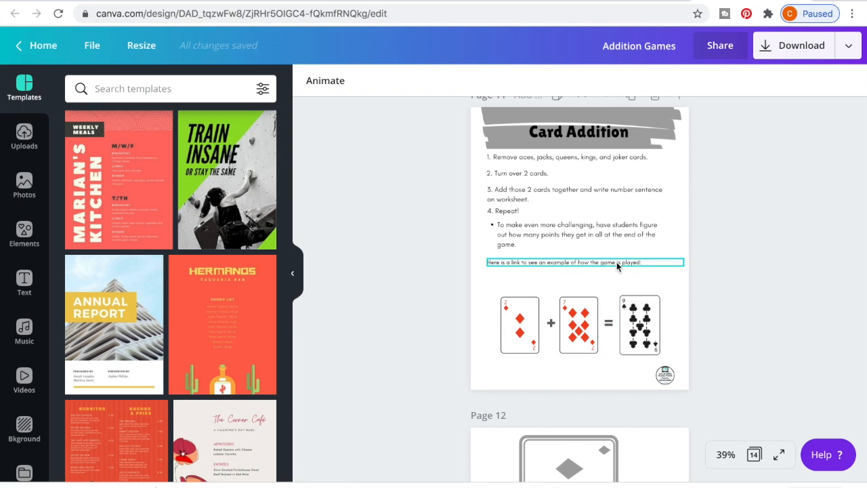
scroll("down", 3)
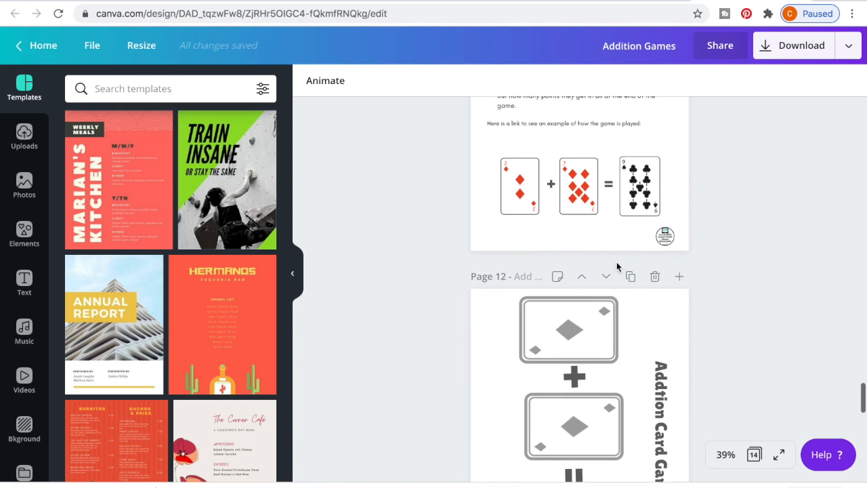
scroll("down", 3)
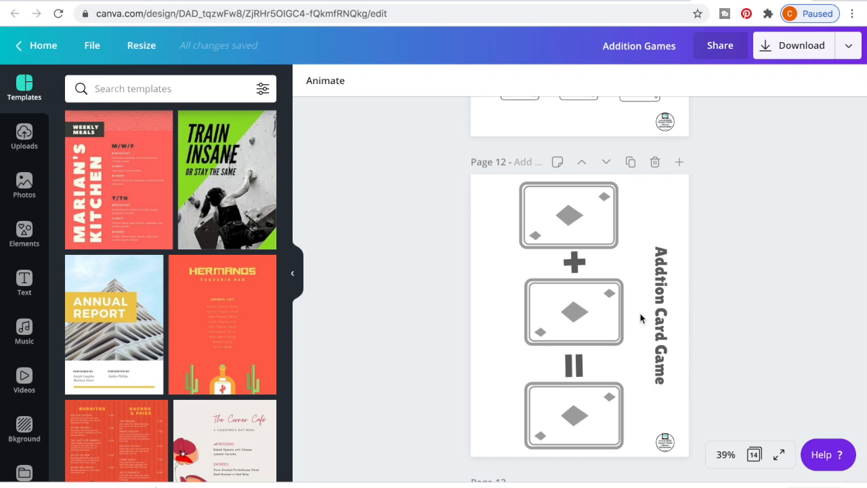
left_click(573, 313)
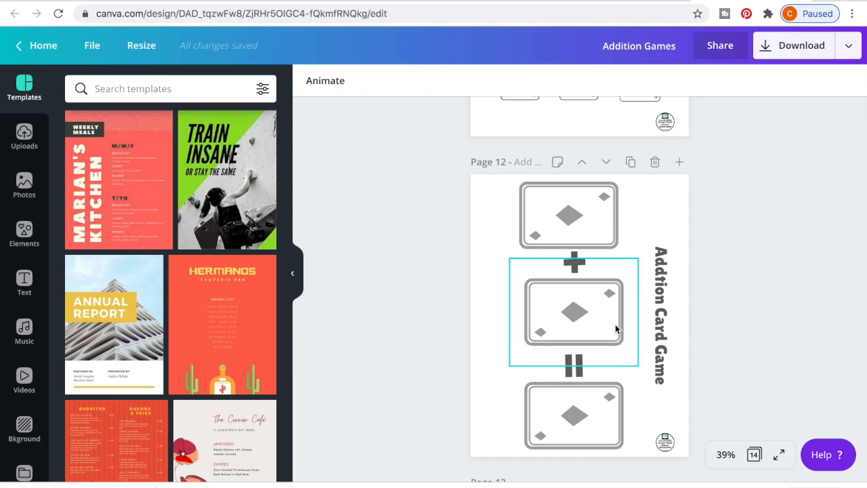
scroll("down", 3)
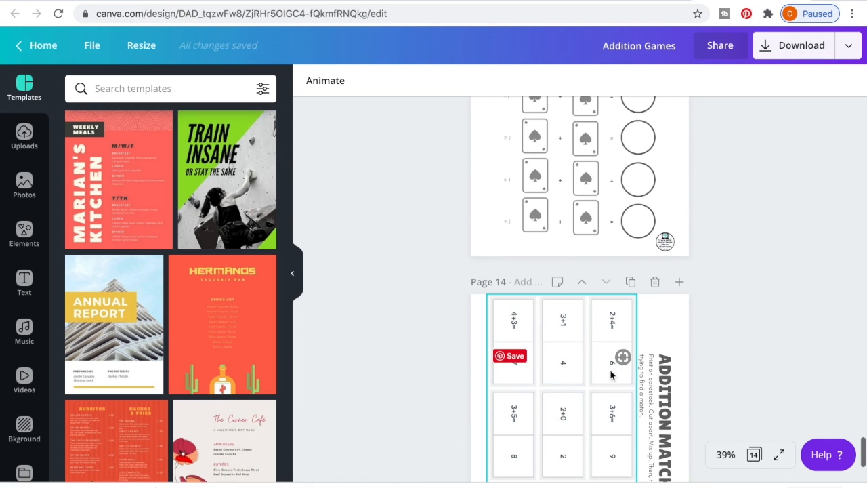
scroll("down", 3)
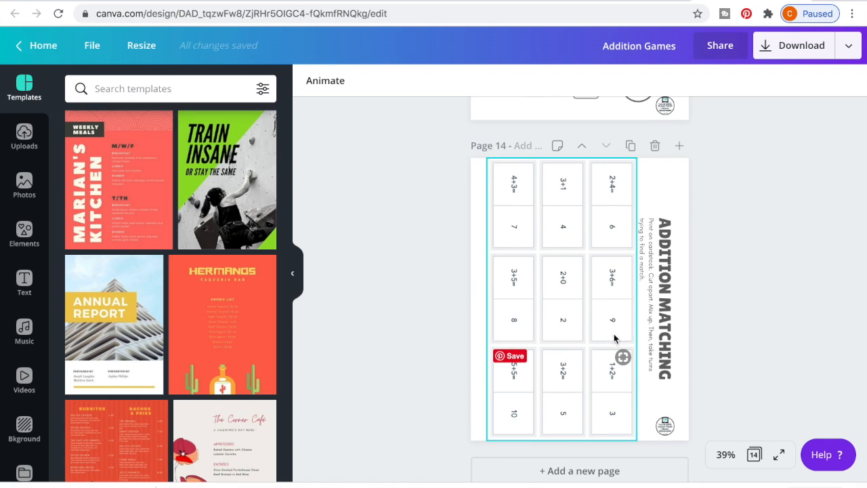
mouse_move(518, 398)
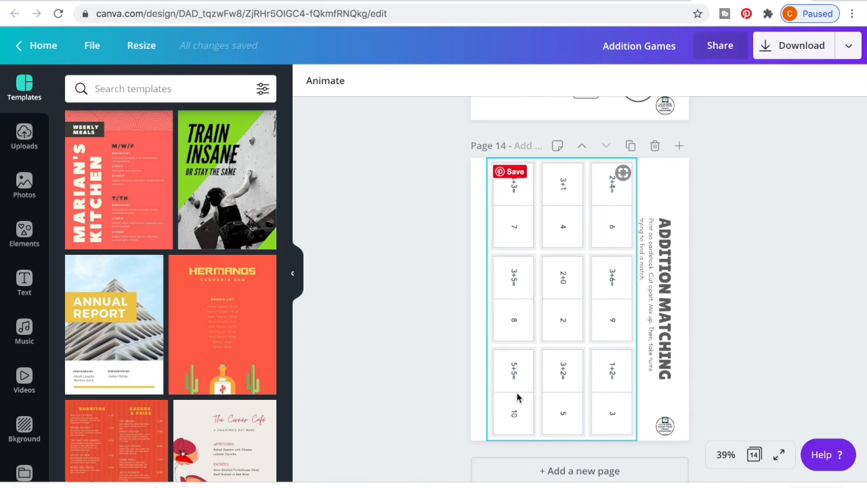
mouse_move(577, 206)
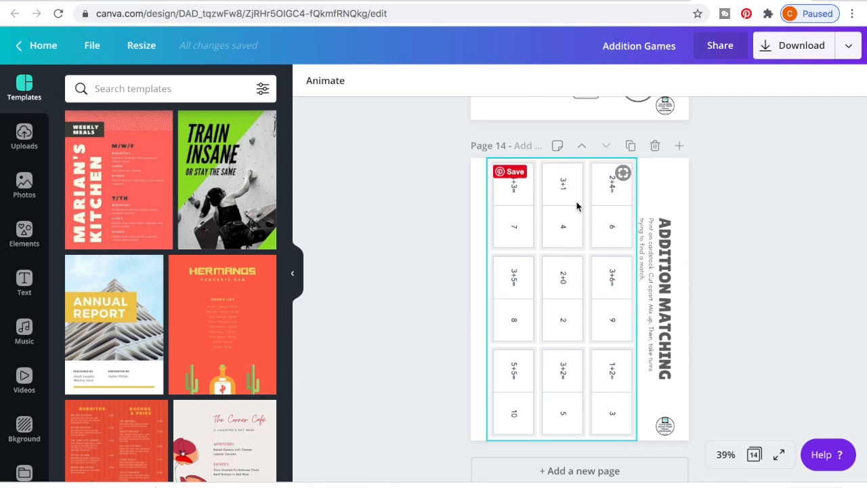
mouse_move(542, 417)
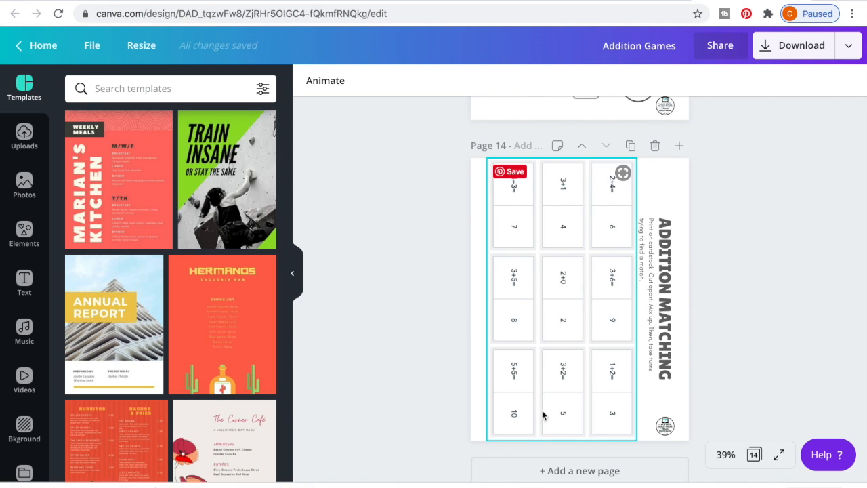
mouse_move(599, 211)
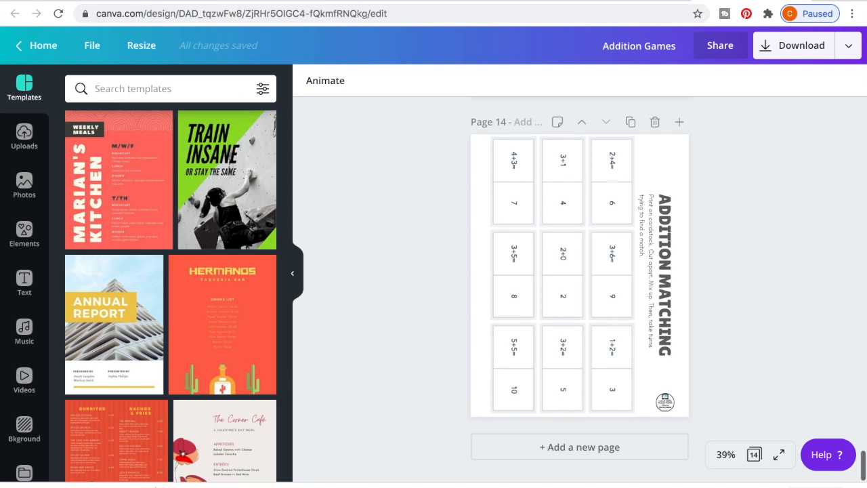
- Search templates for 'worksheet' and browse the English Worksheet results down to All results
type("worksheet")
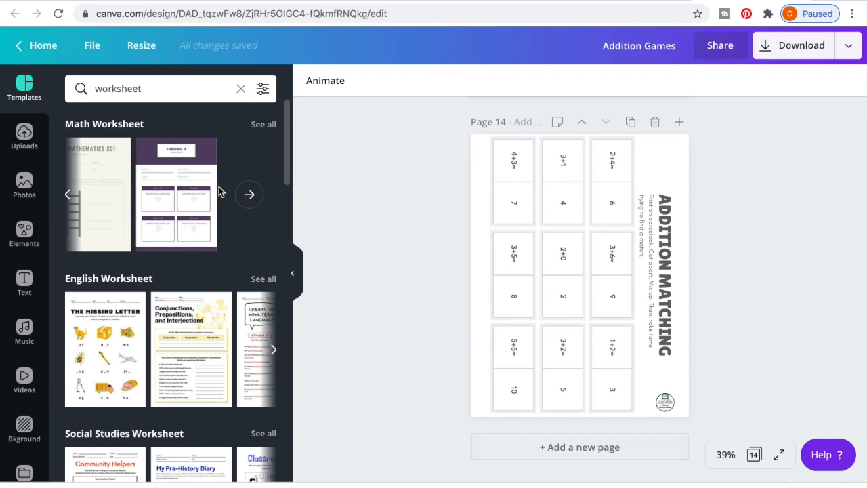
left_click(274, 349)
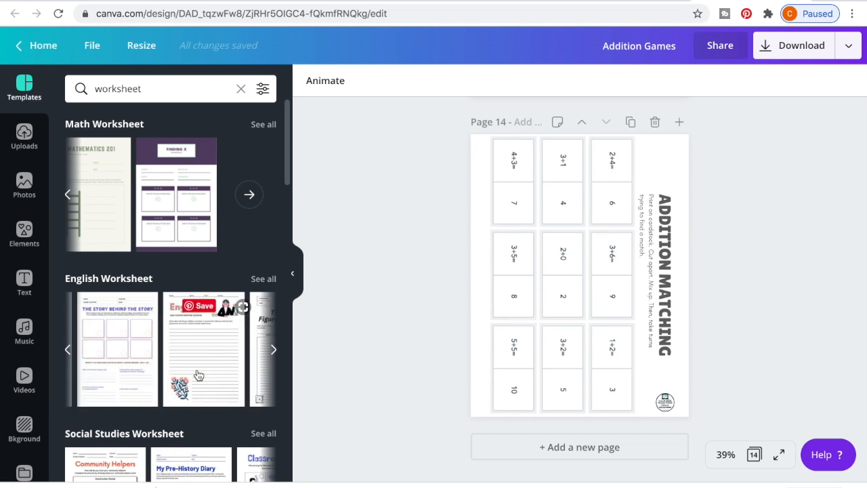
left_click(273, 349)
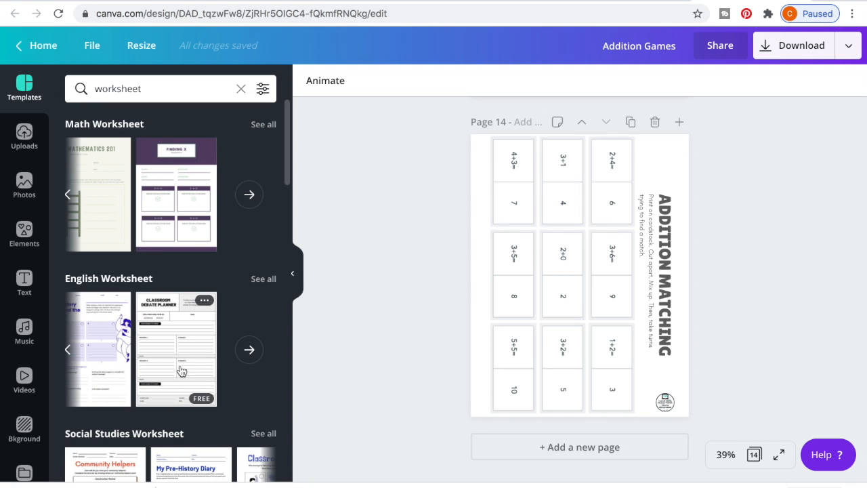
mouse_move(400, 393)
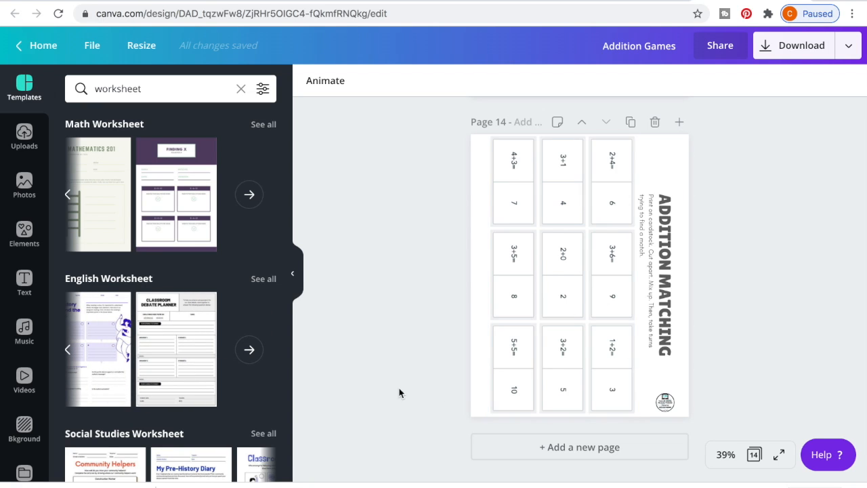
scroll("down", 3)
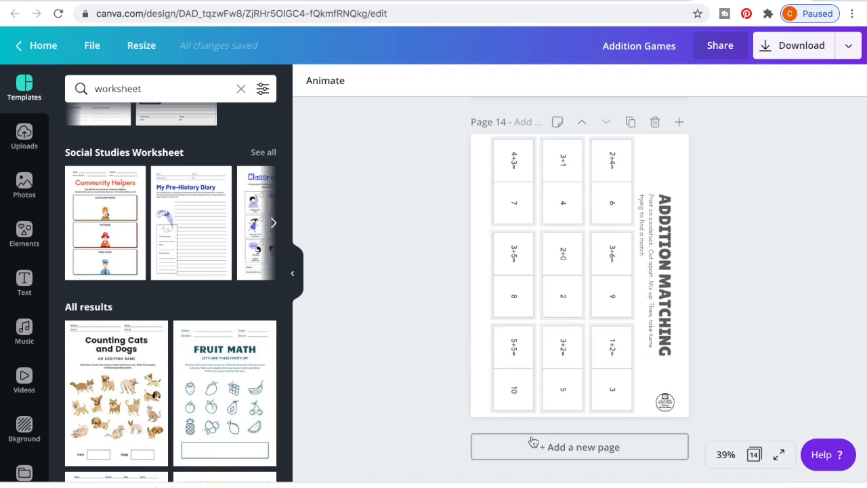
- Add a blank page 15 after the Addition Matching cards on page 14
left_click(580, 446)
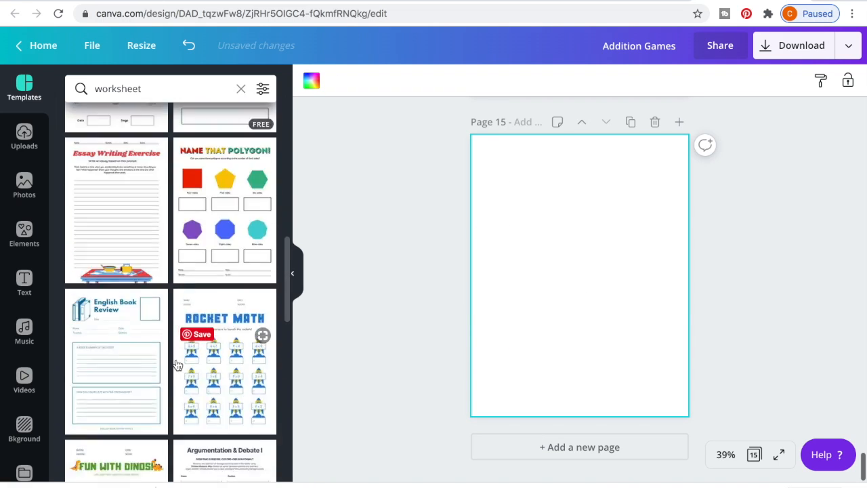
scroll("down", 3)
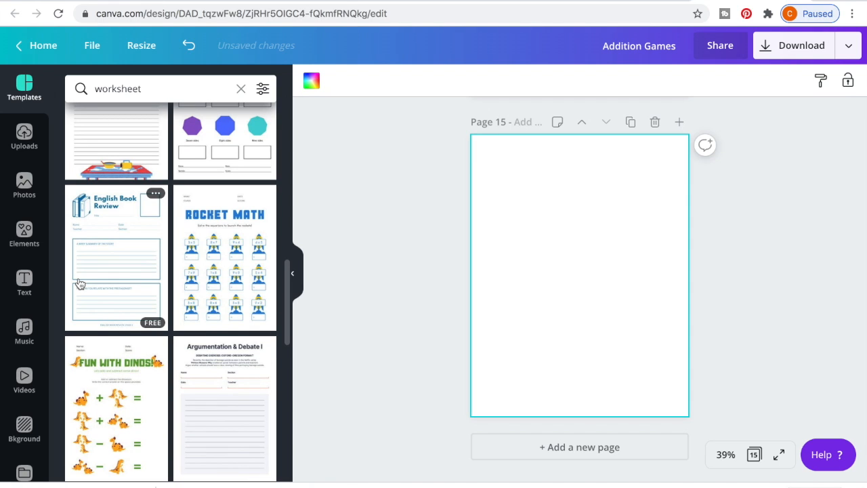
mouse_move(109, 236)
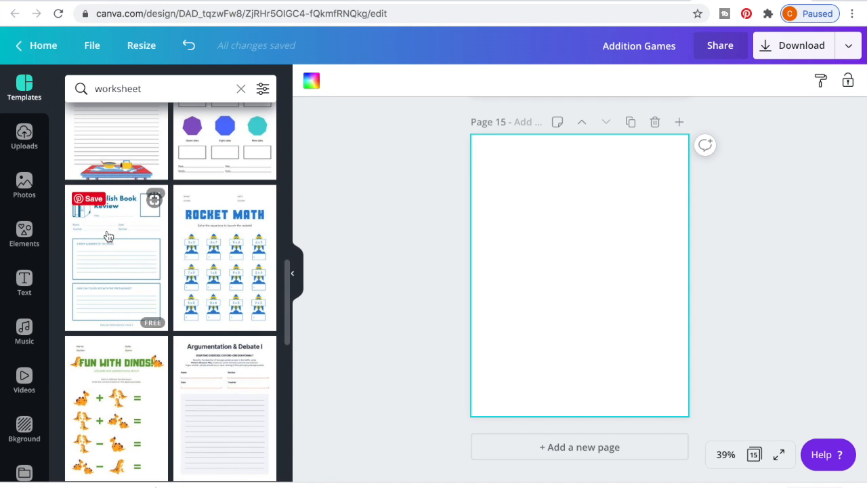
scroll("down", 3)
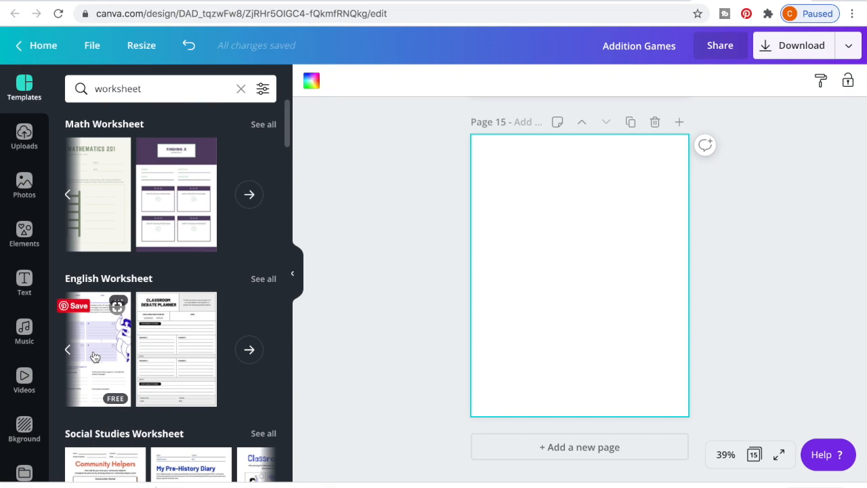
mouse_move(30, 88)
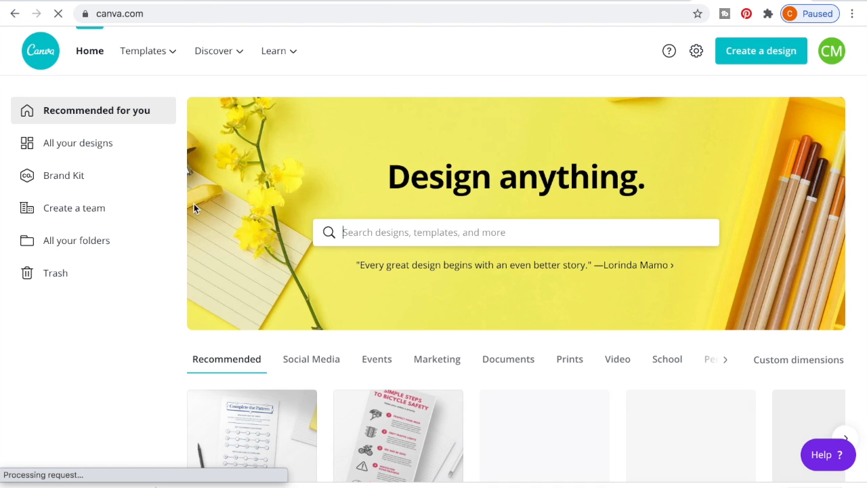
- Open All your designs and launch the Reading and Writing Adventures design
scroll("down", 3)
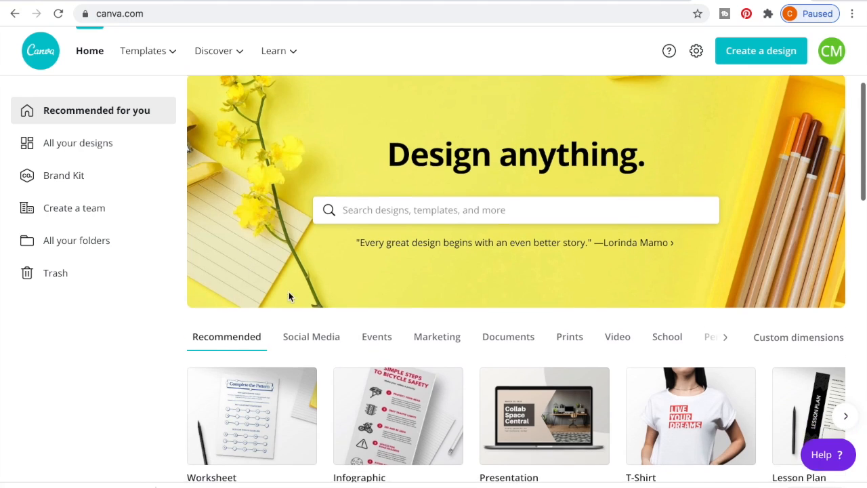
scroll("down", 3)
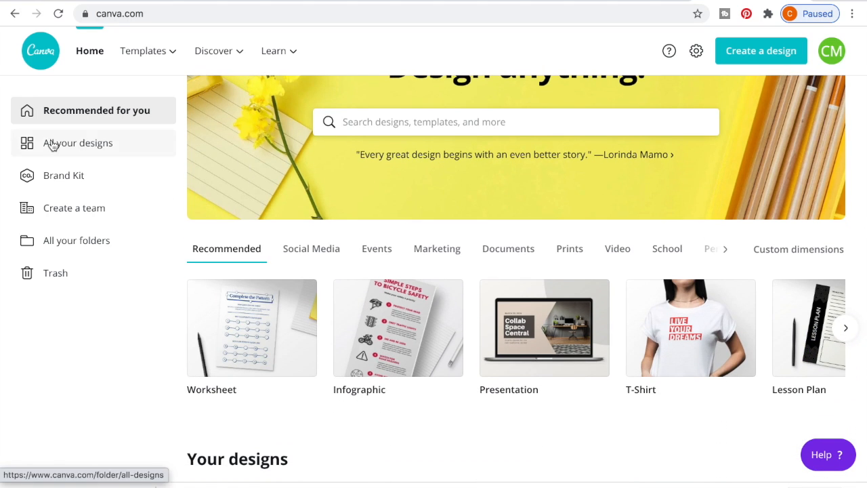
left_click(78, 142)
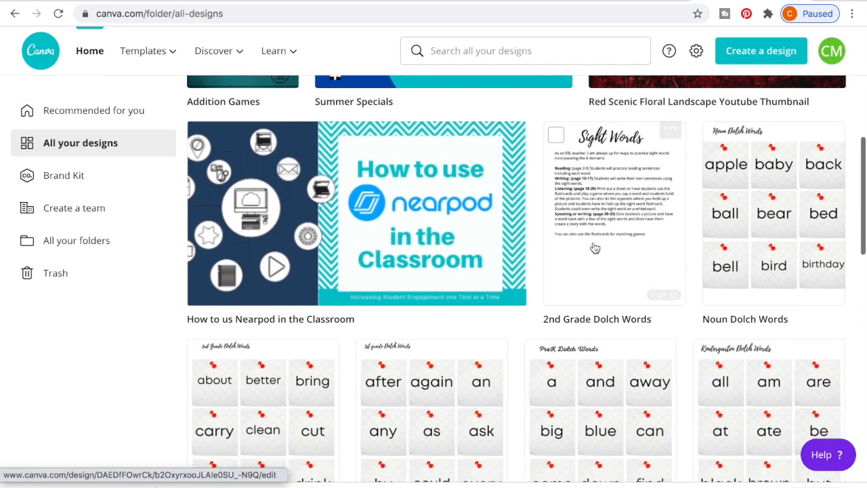
scroll("down", 3)
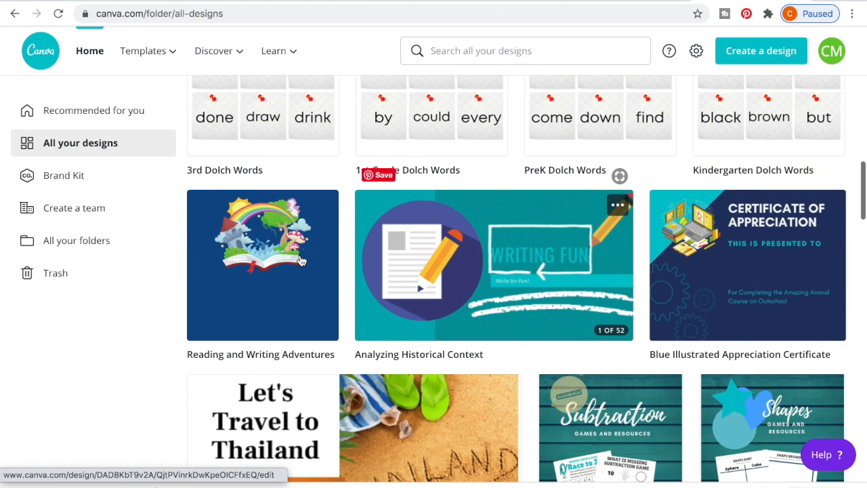
left_click(262, 264)
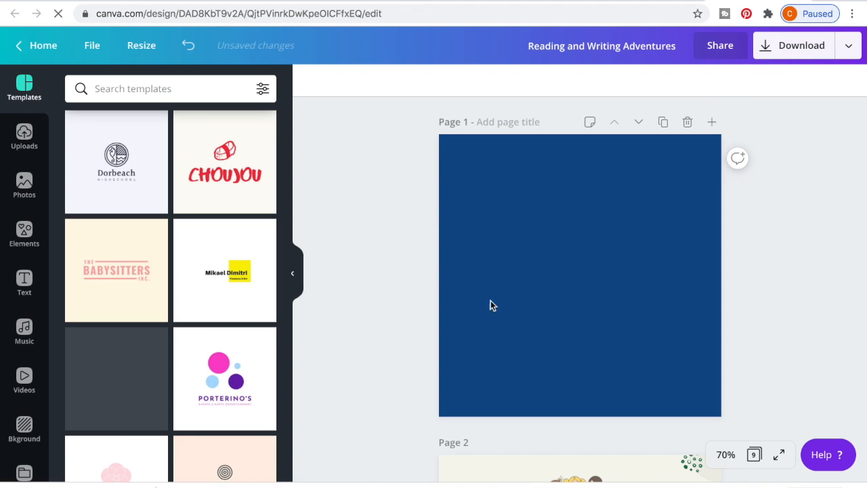
- Find the Nature Adventure template in the Templates panel and apply it to page 1
scroll("down", 3)
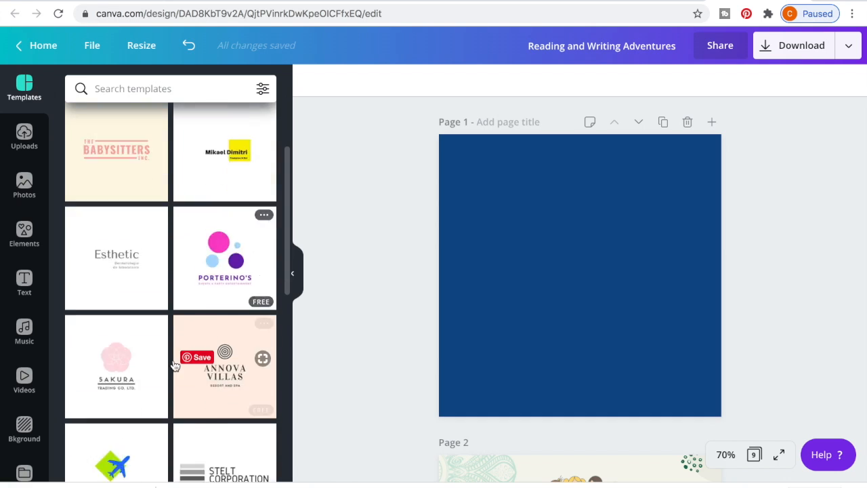
scroll("down", 3)
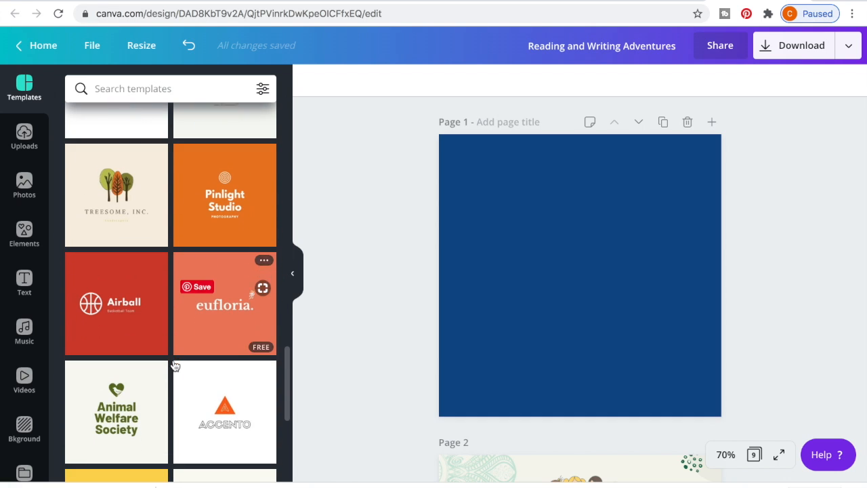
scroll("down", 3)
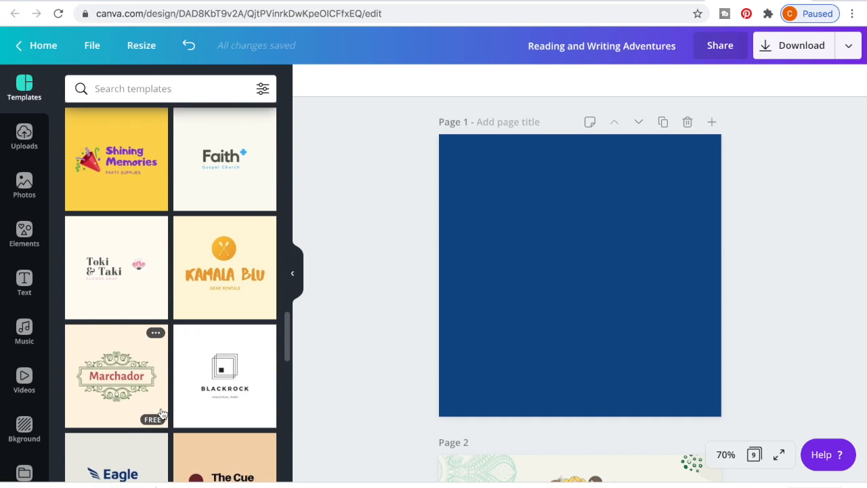
scroll("down", 3)
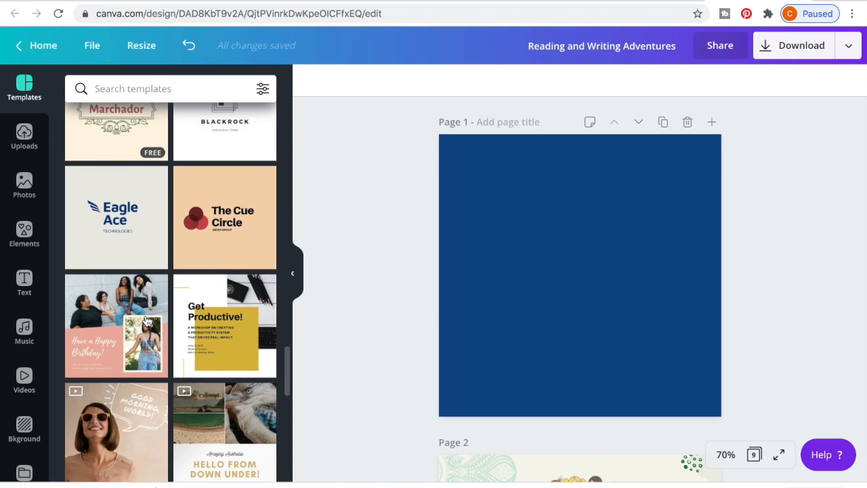
scroll("down", 3)
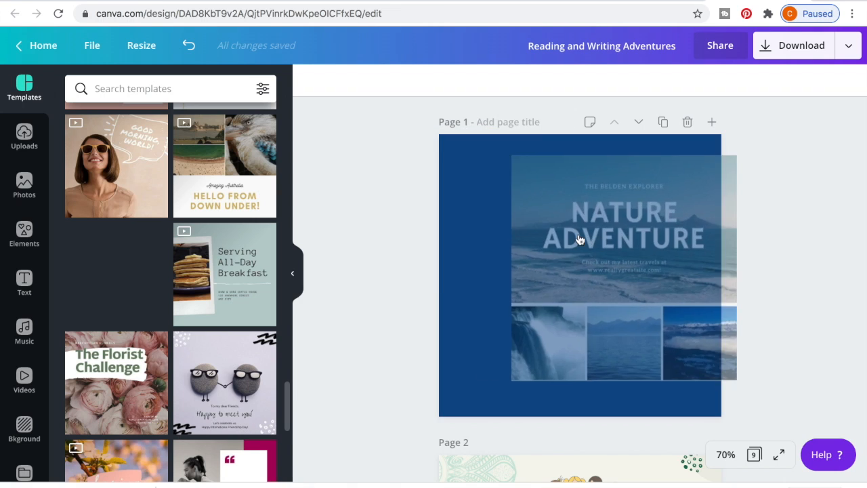
left_click(580, 229)
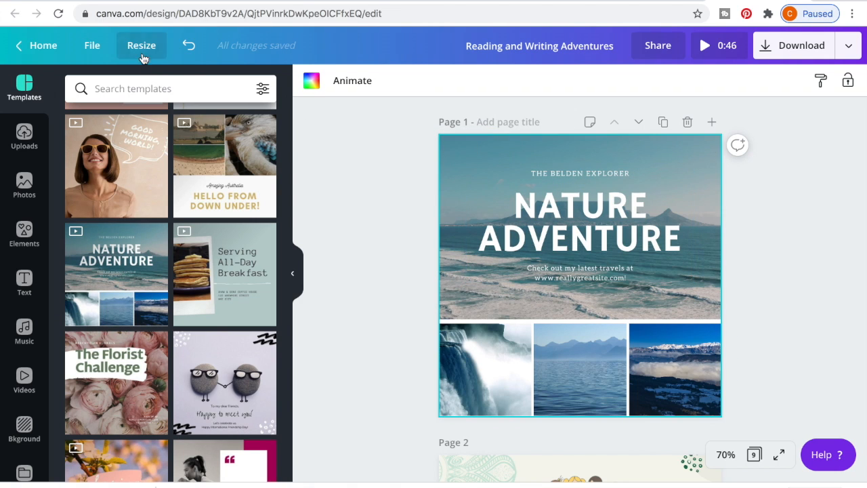
left_click(141, 45)
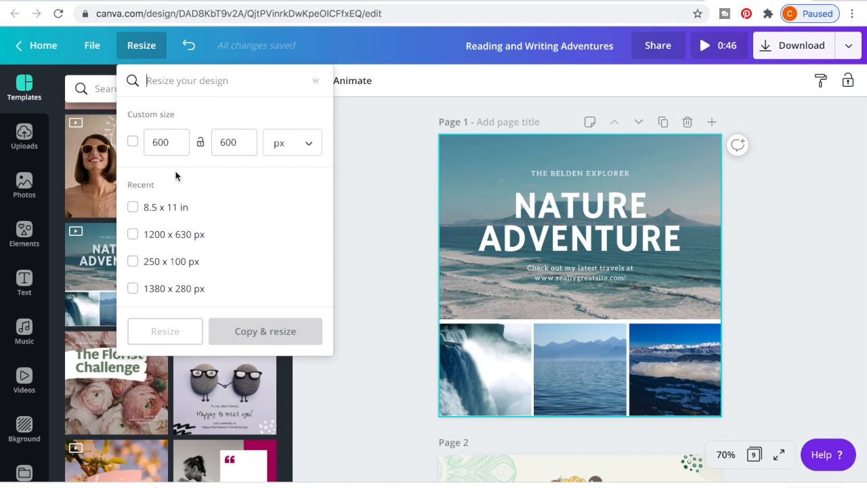
mouse_move(183, 423)
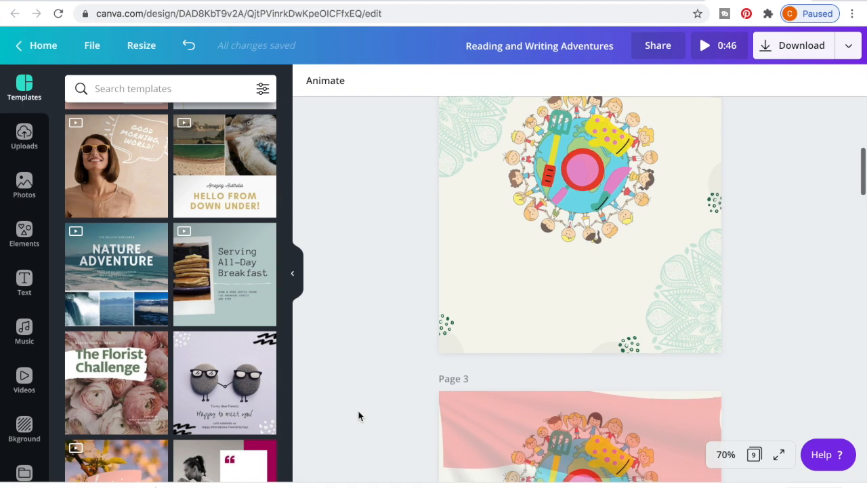
scroll("up", 3)
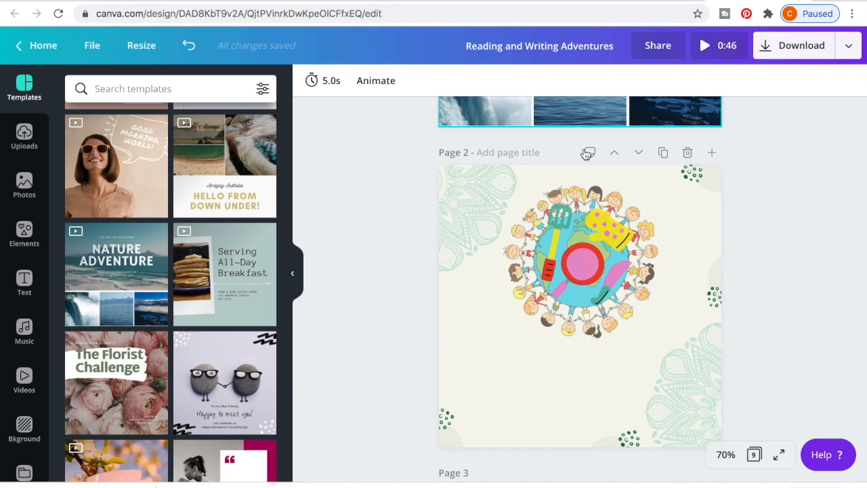
mouse_move(537, 171)
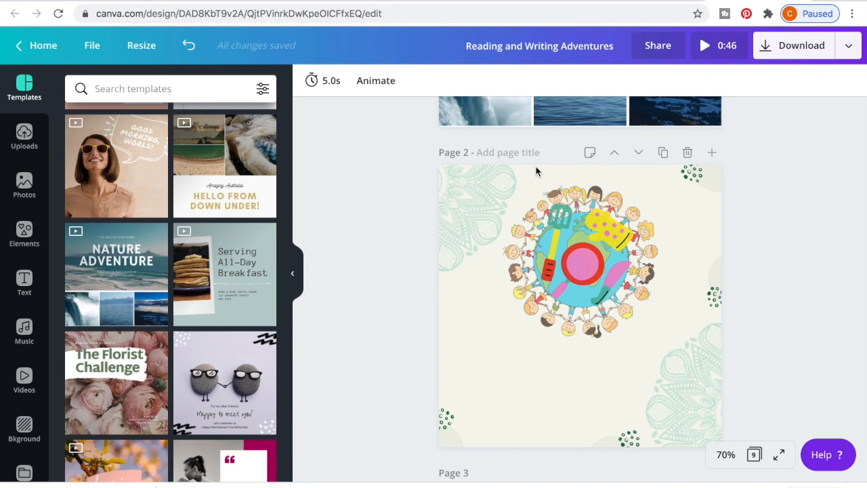
mouse_move(654, 181)
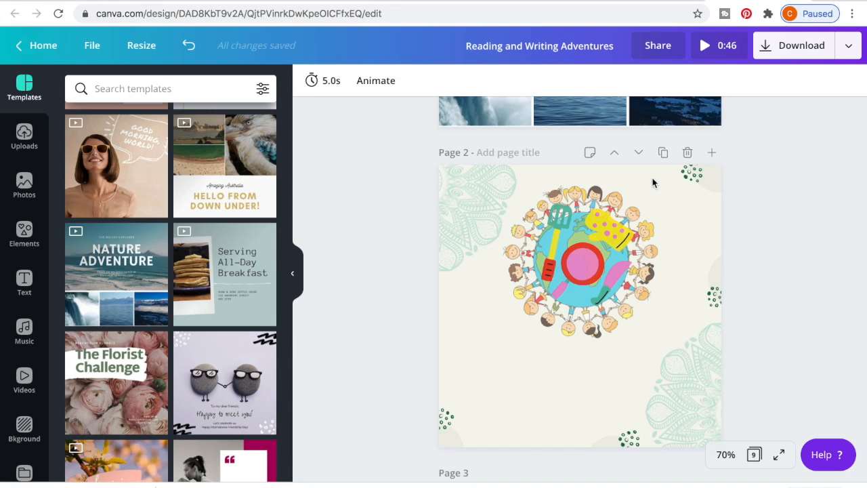
mouse_move(811, 338)
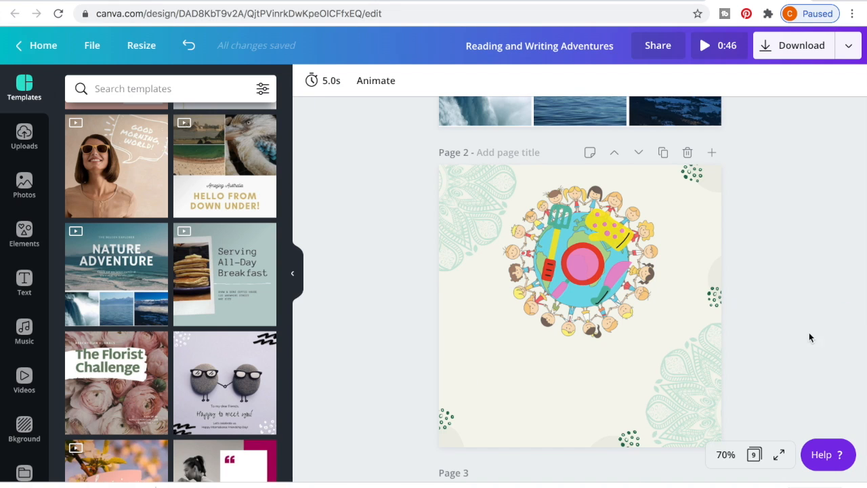
mouse_move(579, 142)
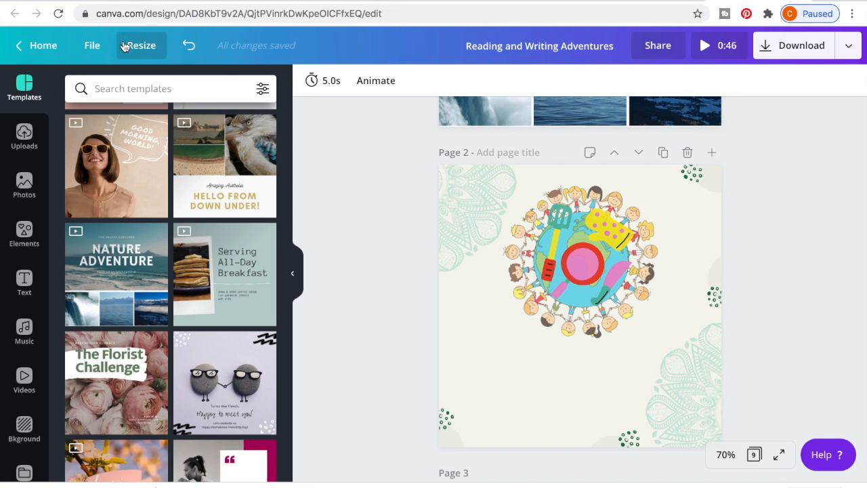
mouse_move(92, 46)
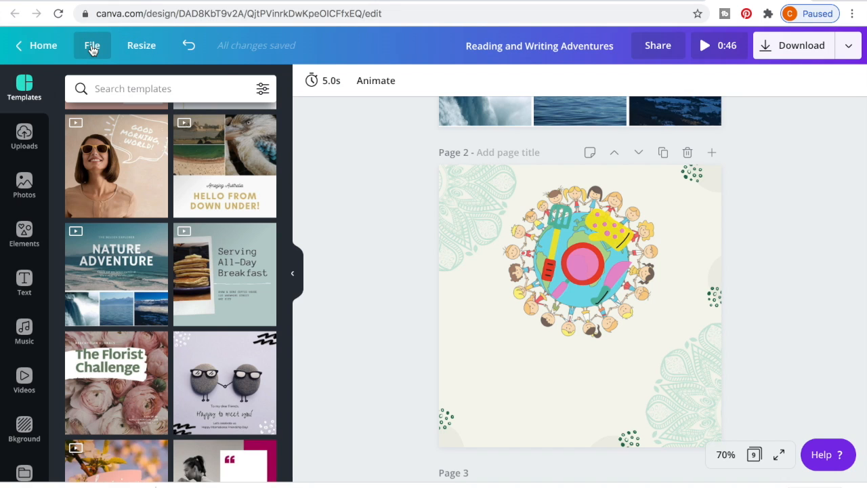
- Leave the editor and return to the home page with Recommended for you suggestions
left_click(36, 45)
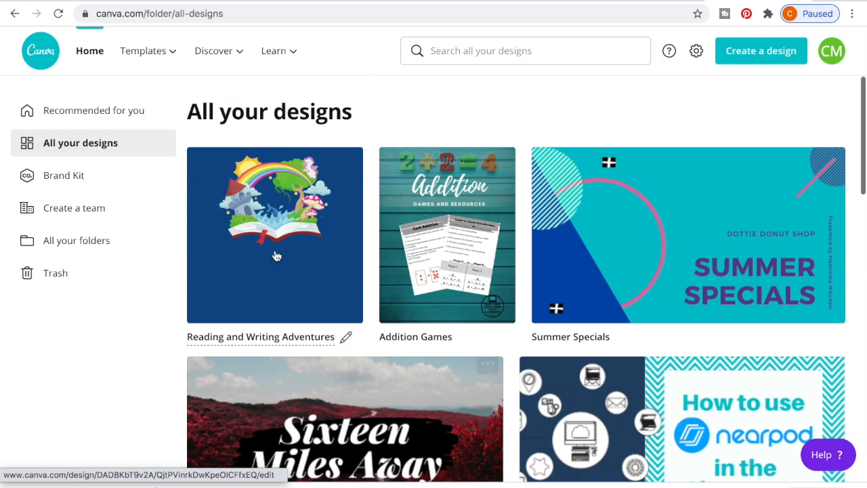
left_click(95, 110)
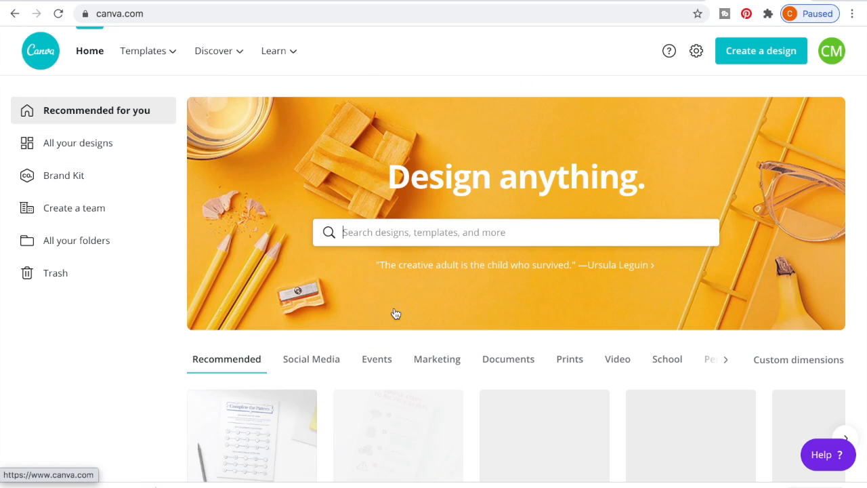
scroll("down", 3)
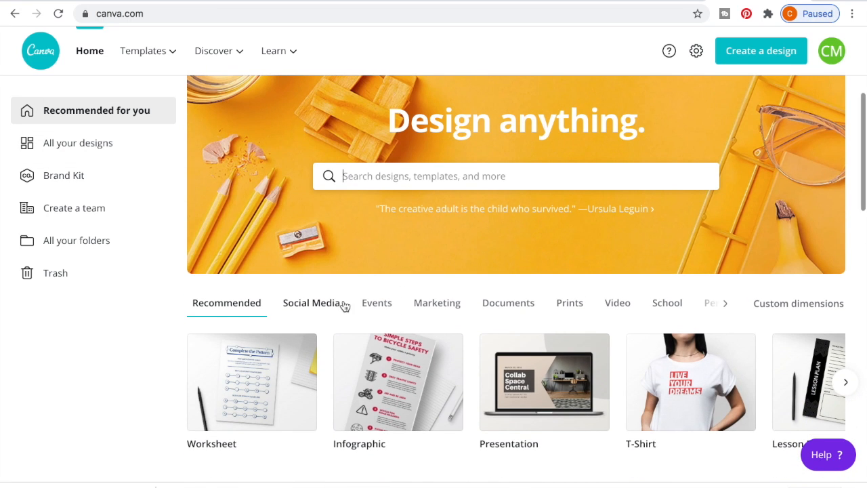
mouse_move(508, 303)
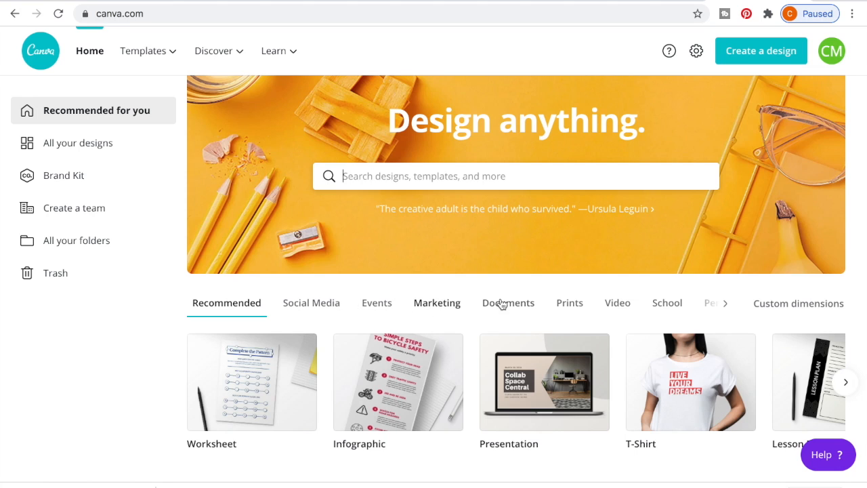
mouse_move(622, 309)
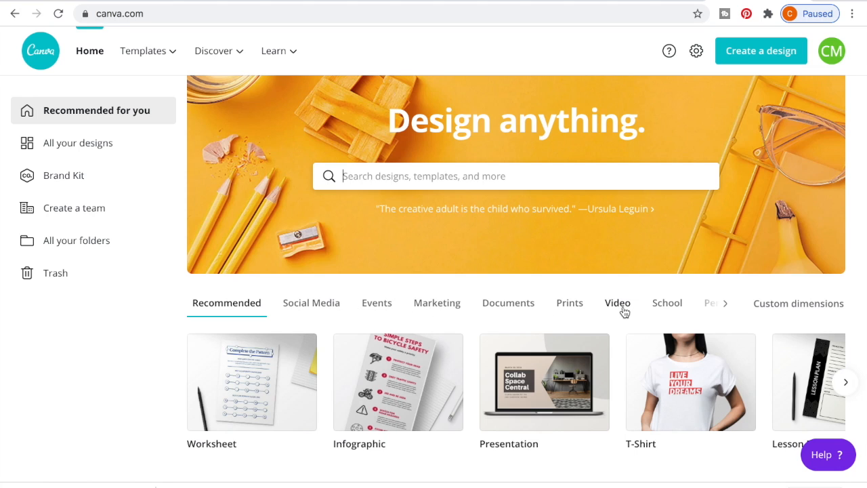
- Choose the School category and browse its design types such as Lesson Plan, Yearbook and Class Schedule
left_click(722, 303)
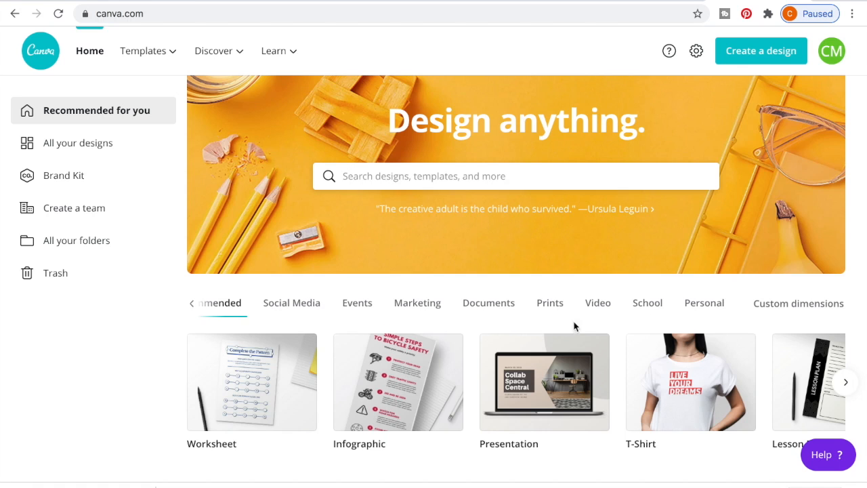
left_click(647, 303)
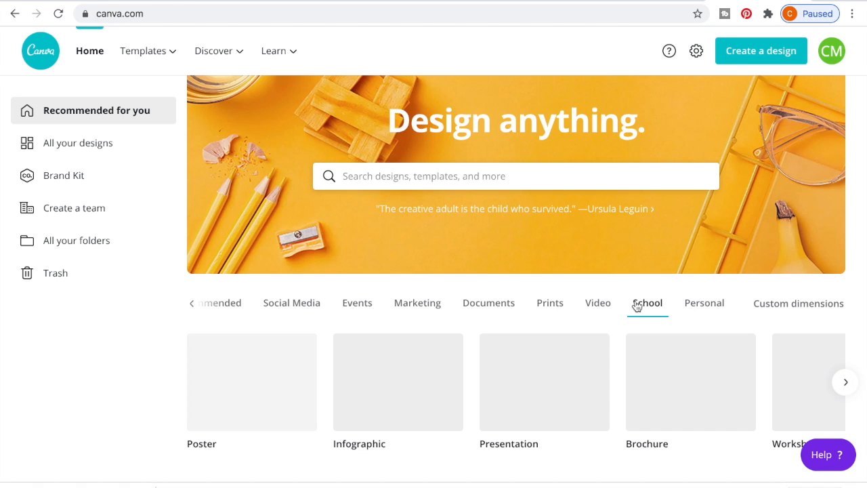
scroll("down", 3)
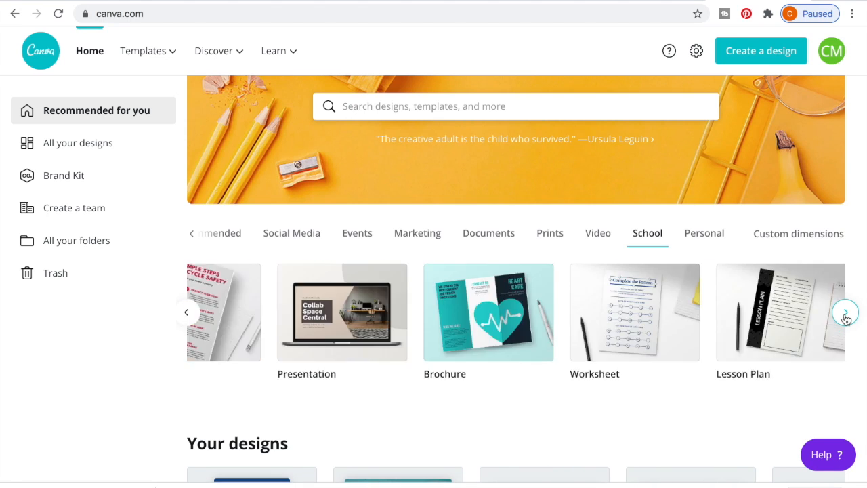
left_click(845, 312)
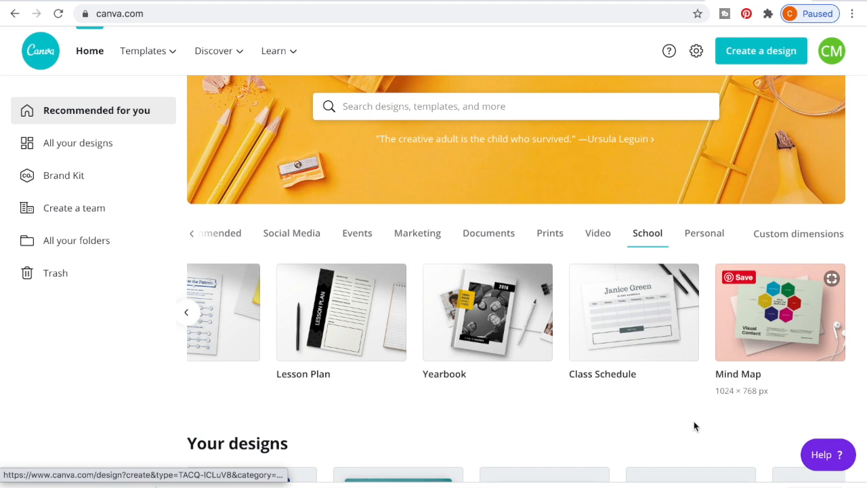
scroll("down", 3)
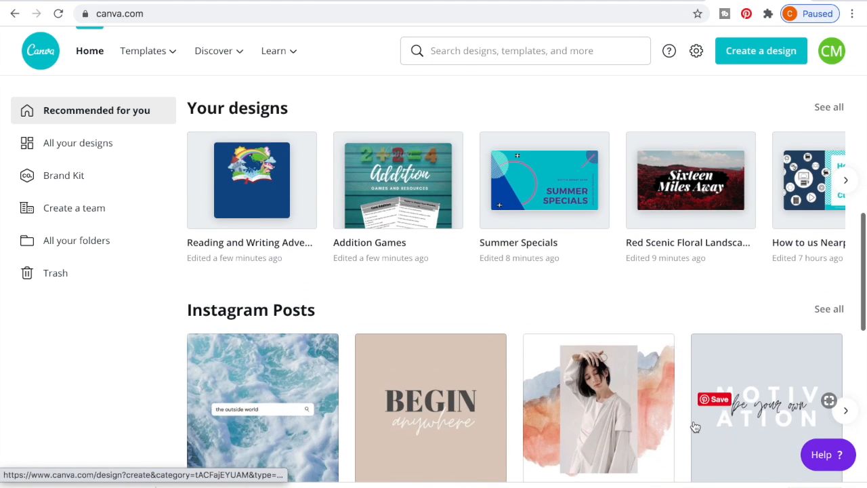
scroll("down", 3)
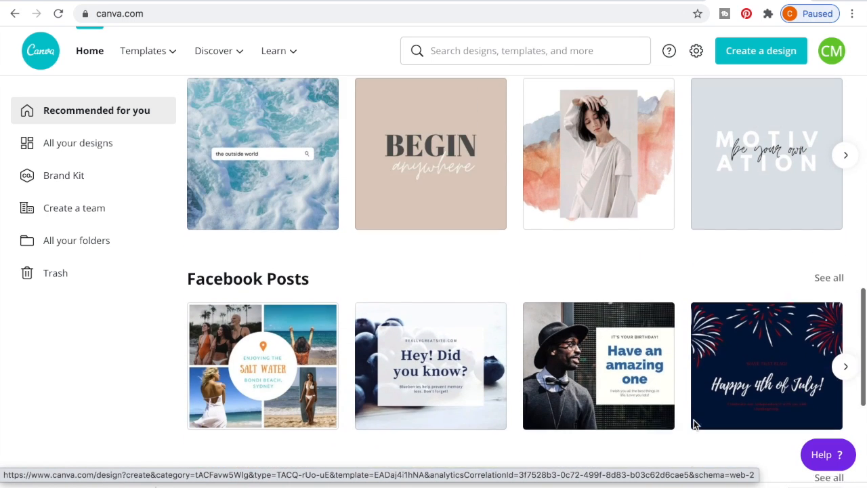
scroll("up", 3)
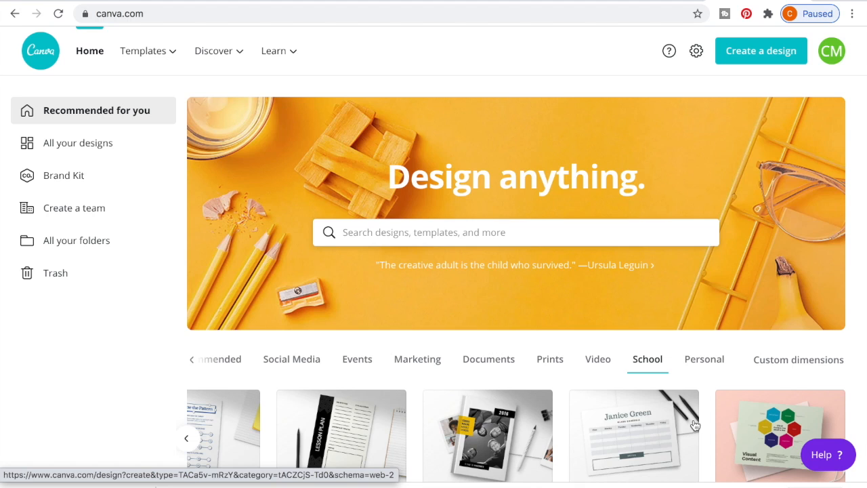
- Go to All your designs and show the Learn menu of tutorials and design courses
left_click(77, 143)
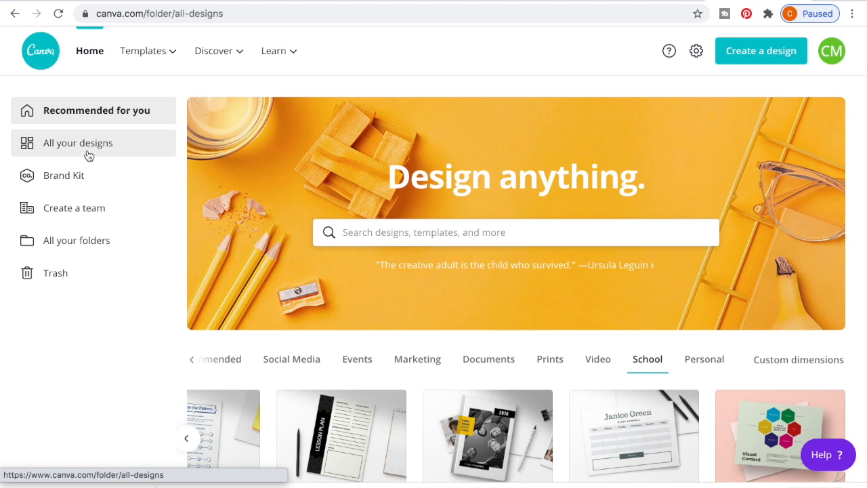
left_click(77, 142)
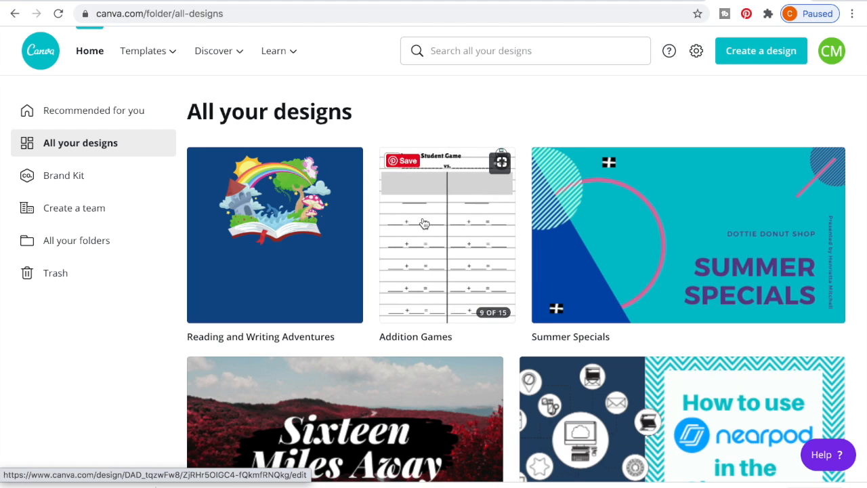
mouse_move(383, 65)
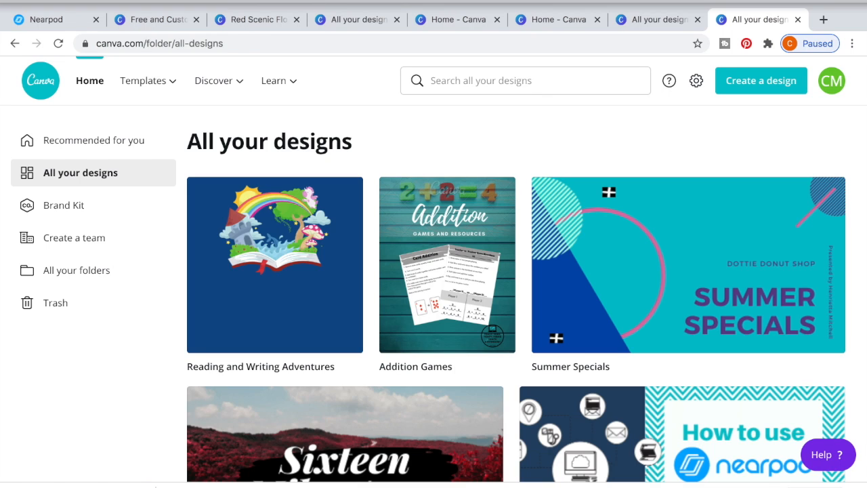
left_click(215, 80)
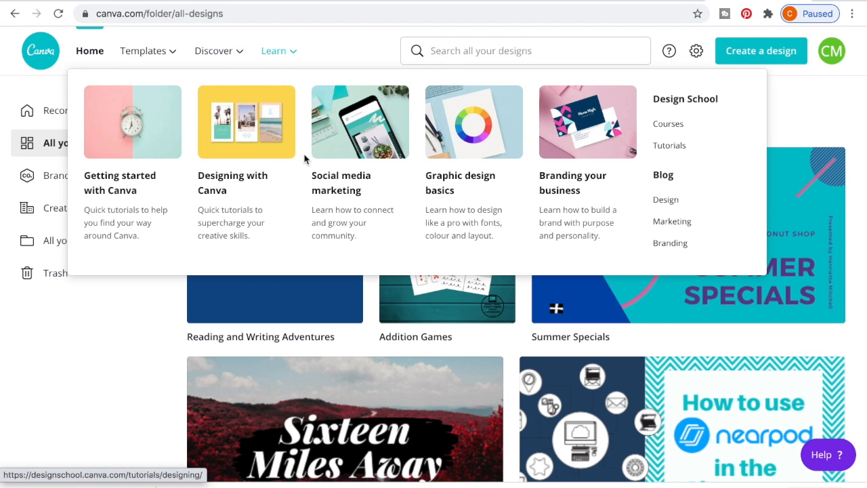
mouse_move(440, 161)
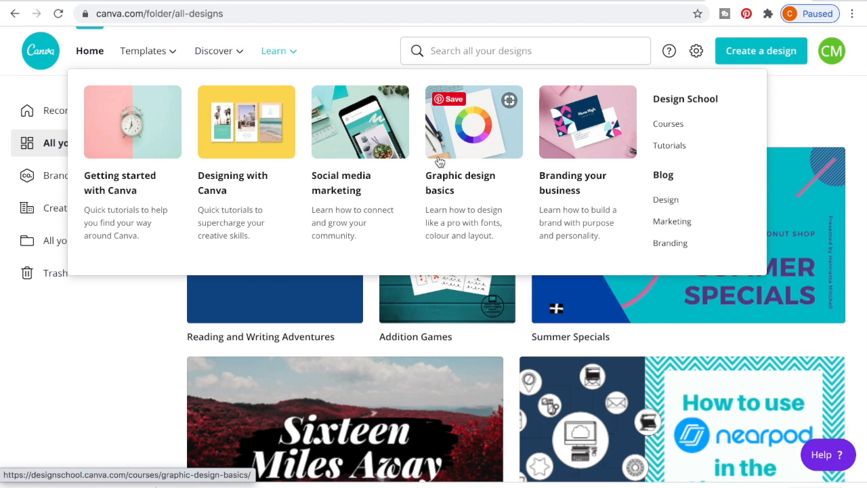
mouse_move(693, 181)
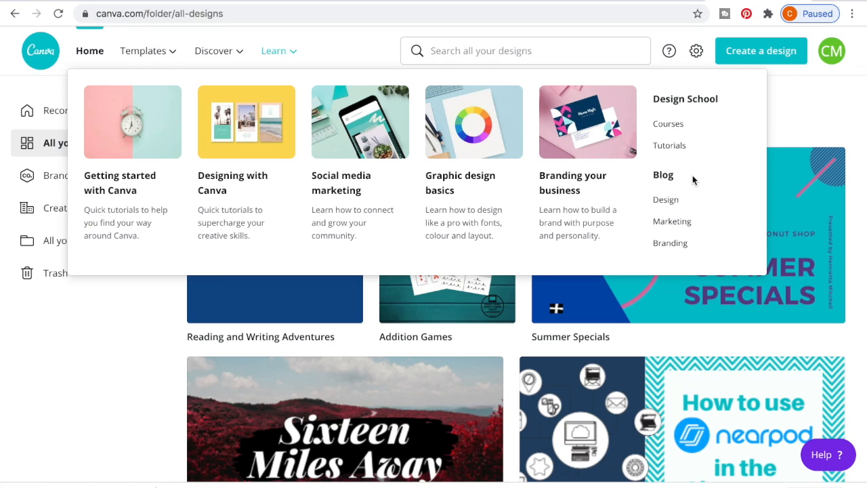